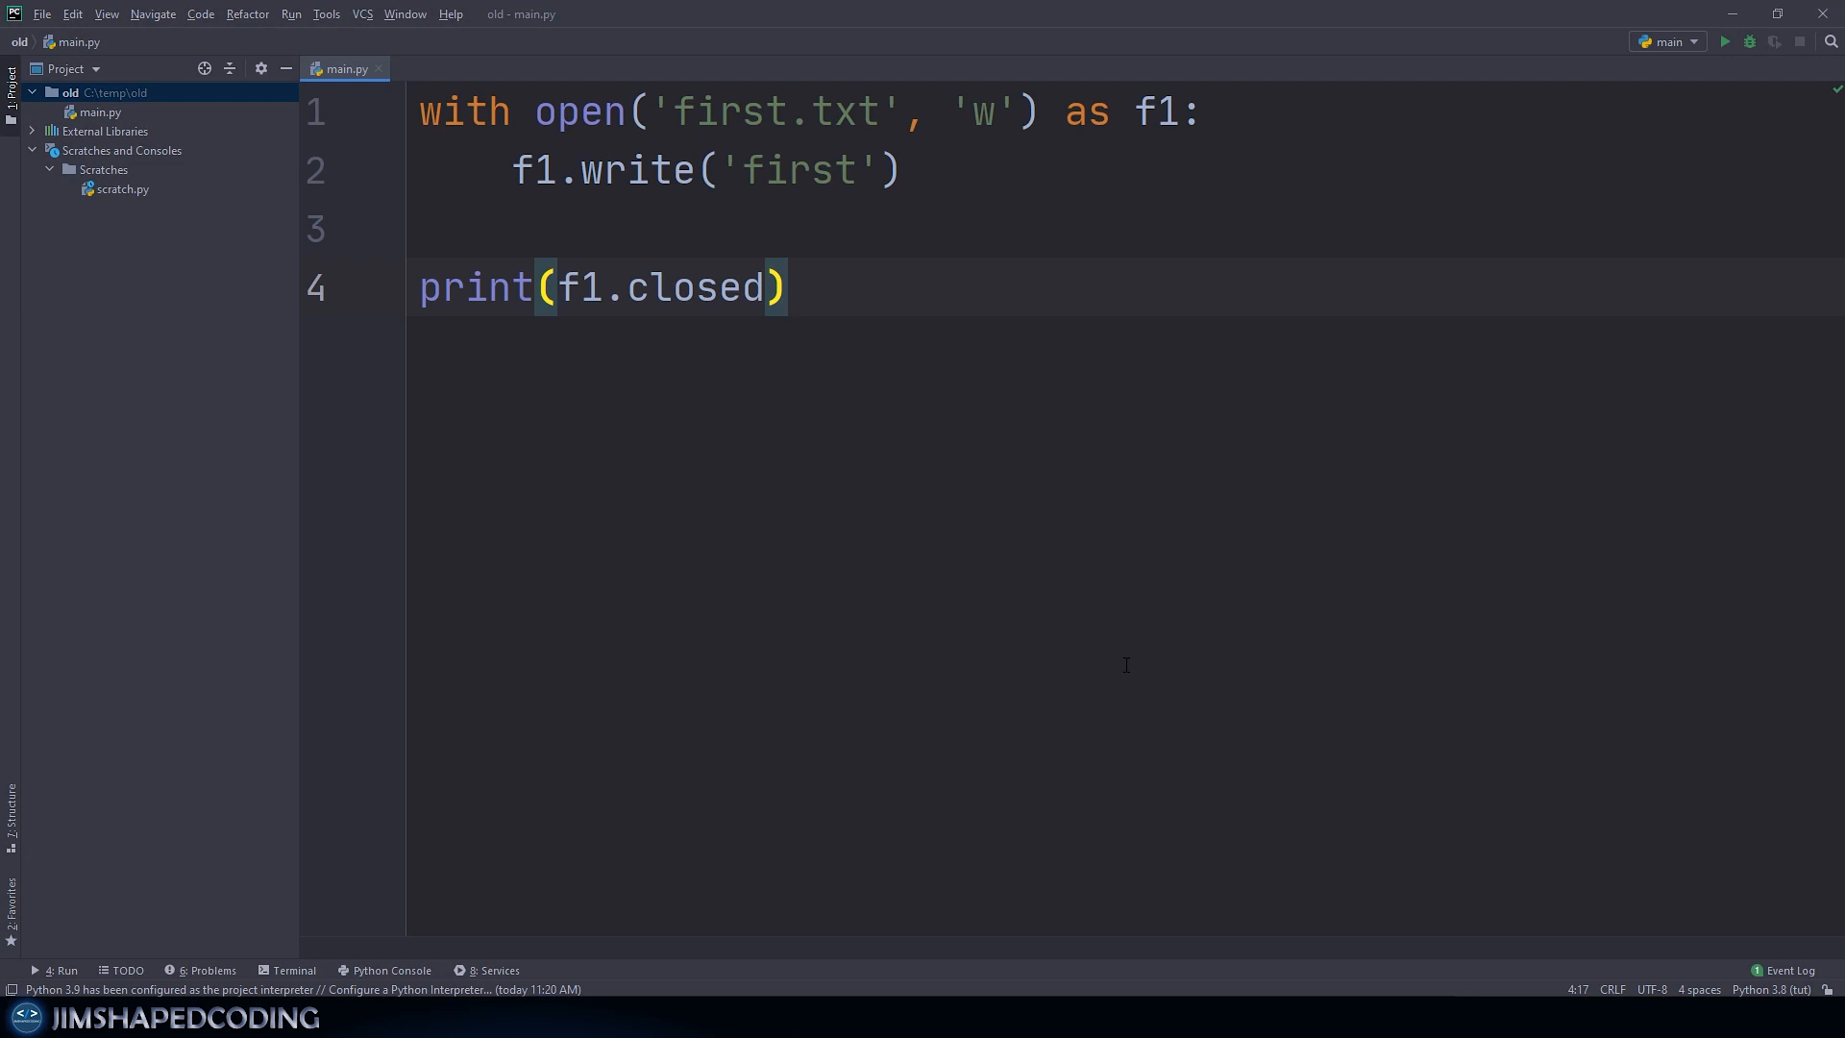
{"action": "mouse_move", "coordinate": [1153, 269]}
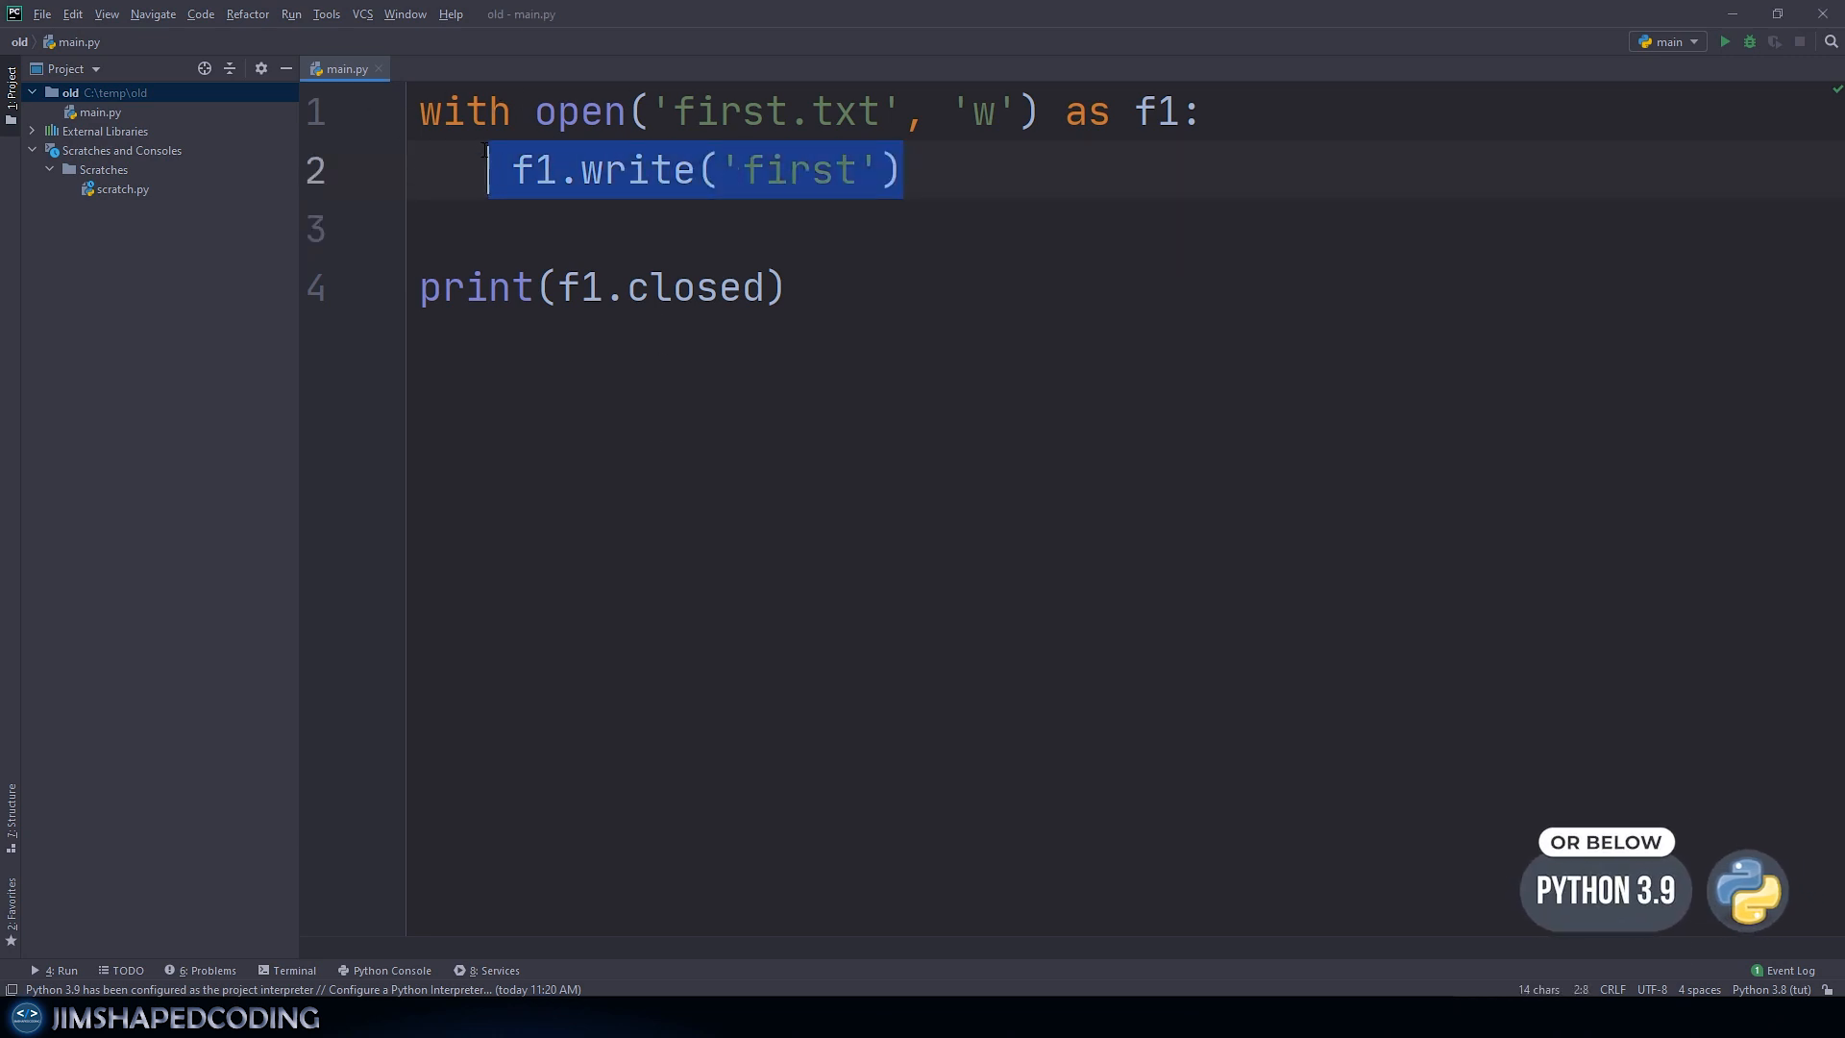
Step: Inspect open('first.txt') and write('first') in main.py, then view first.txt's contents
{"action": "left_click", "coordinate": [1047, 191]}
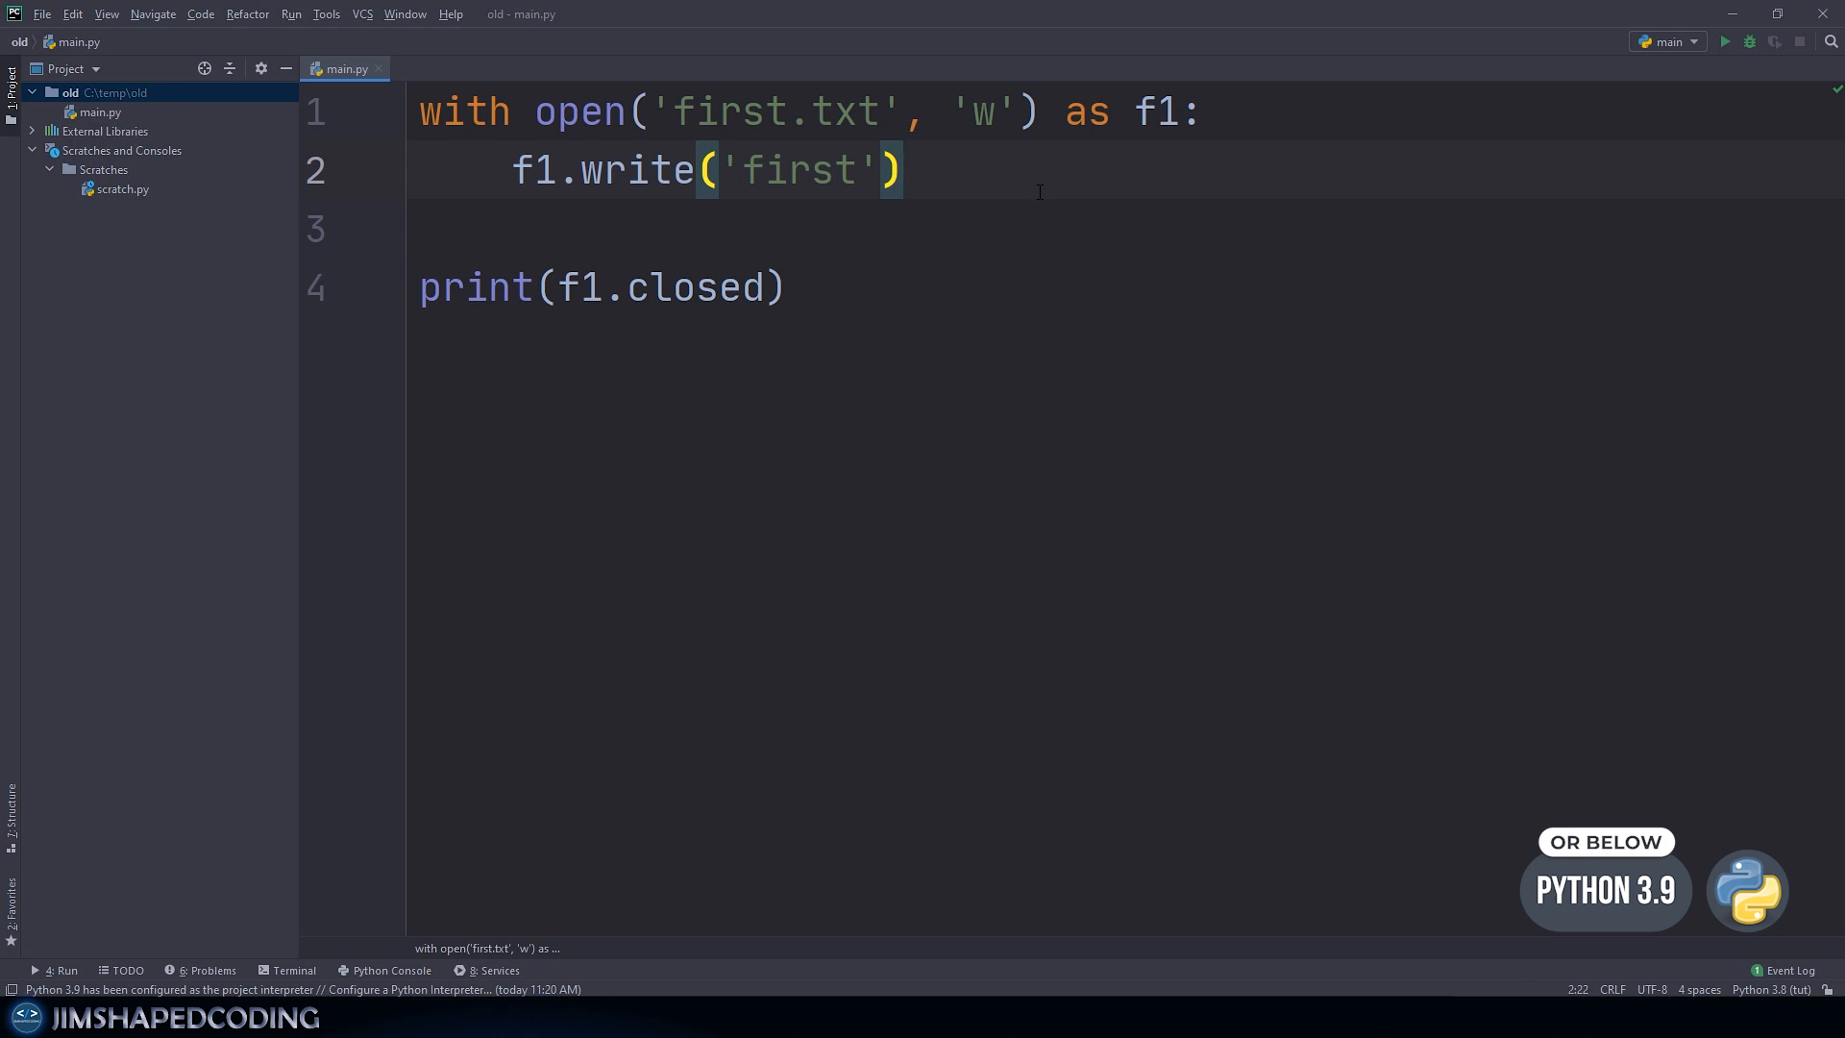
{"action": "double_click", "coordinate": [797, 170]}
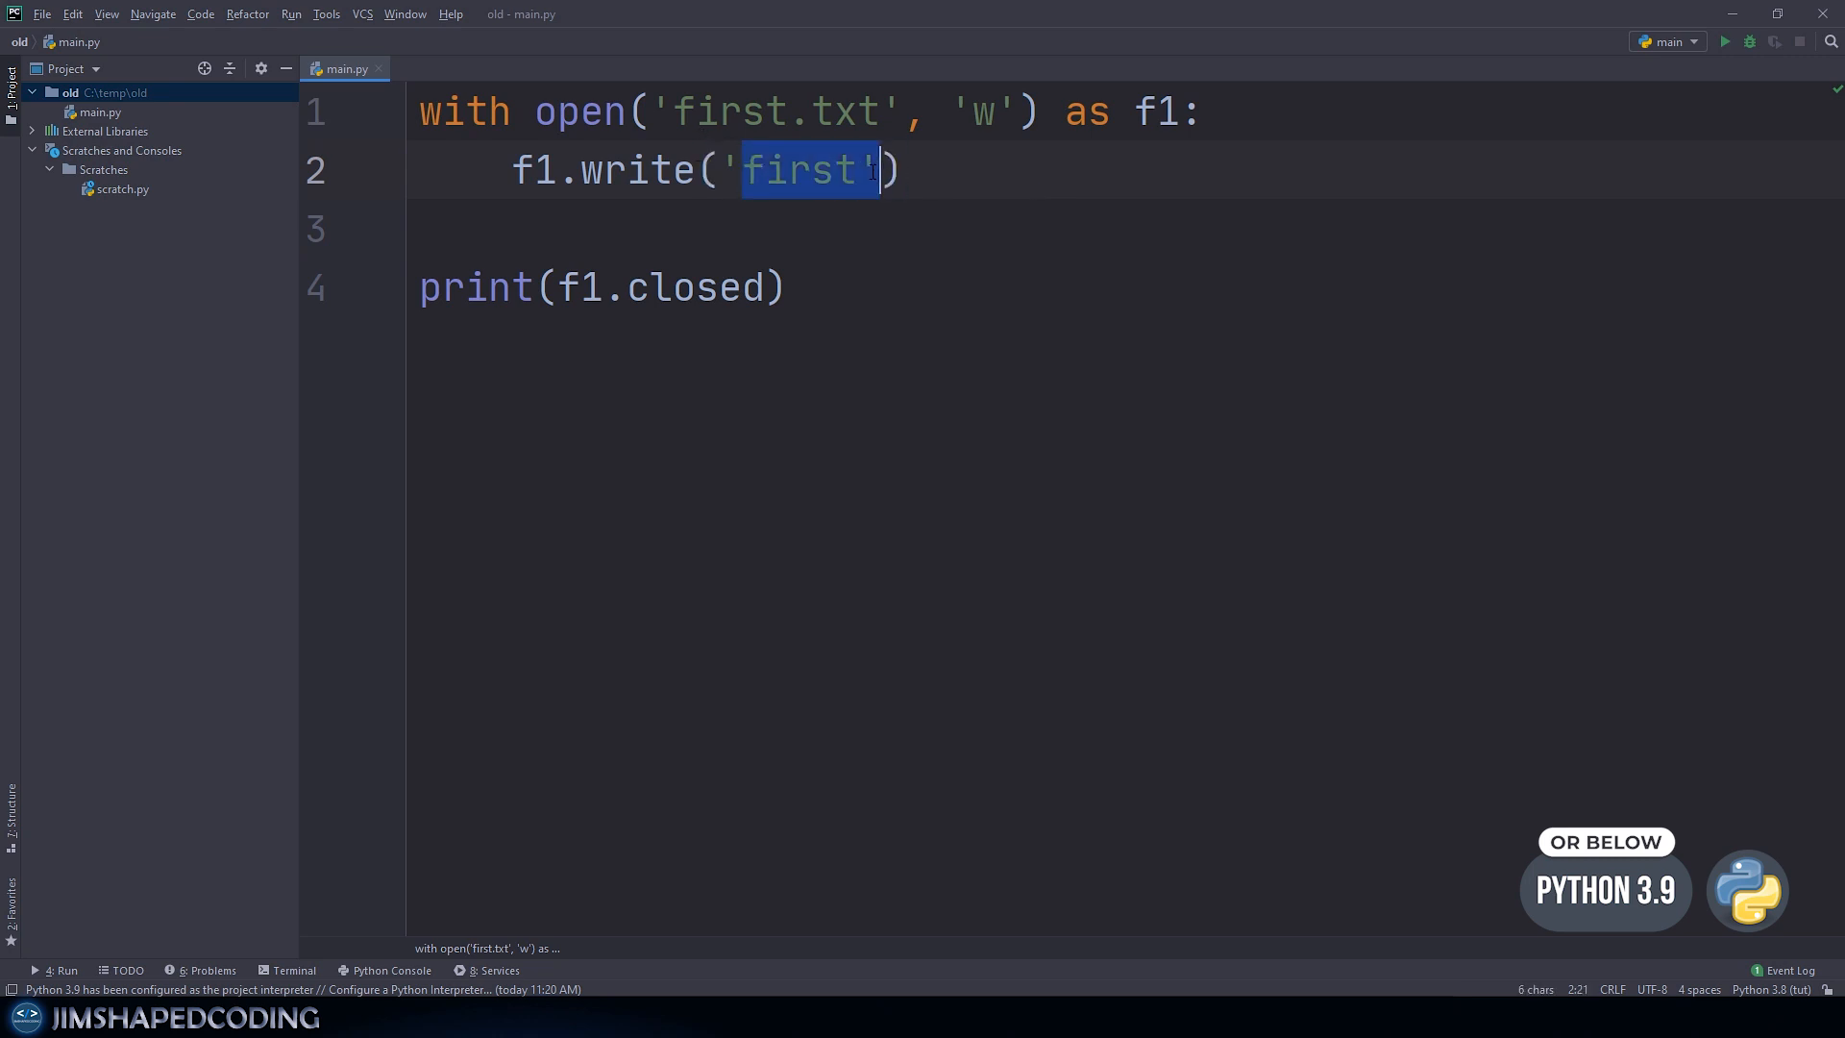
{"action": "double_click", "coordinate": [777, 113]}
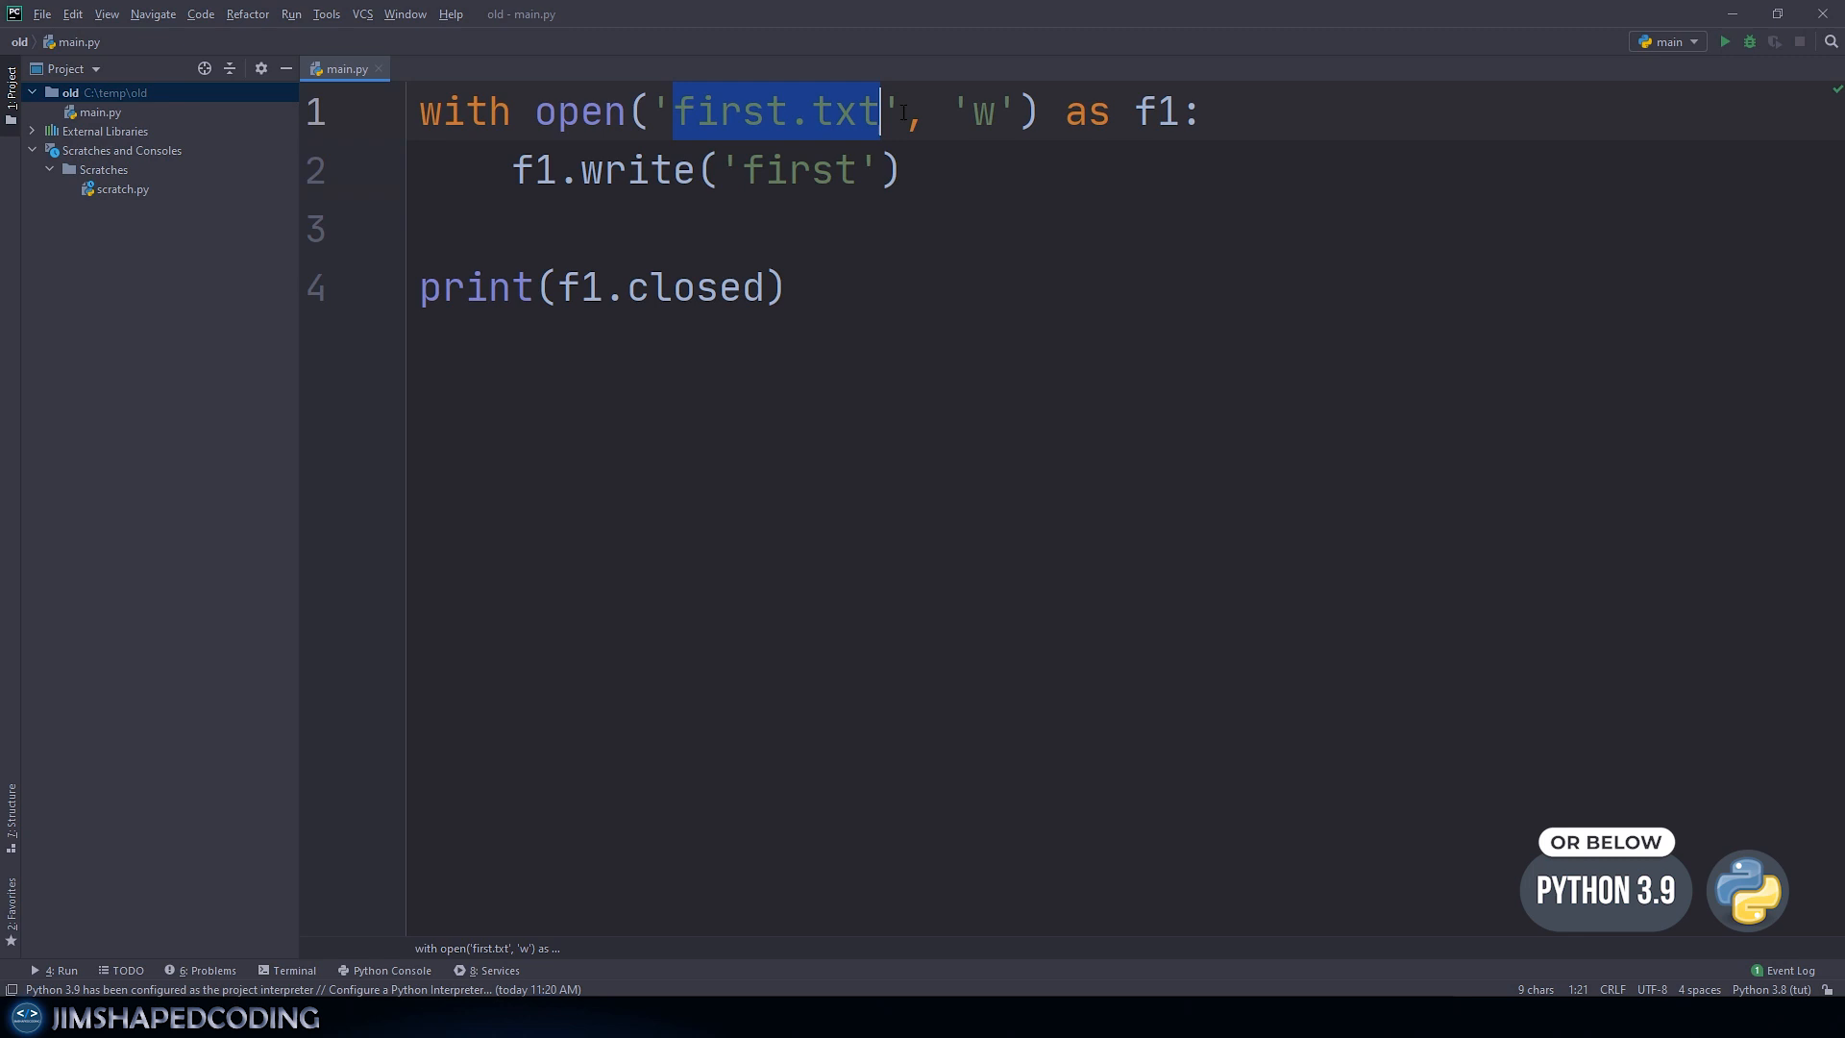
{"action": "double_click", "coordinate": [795, 170]}
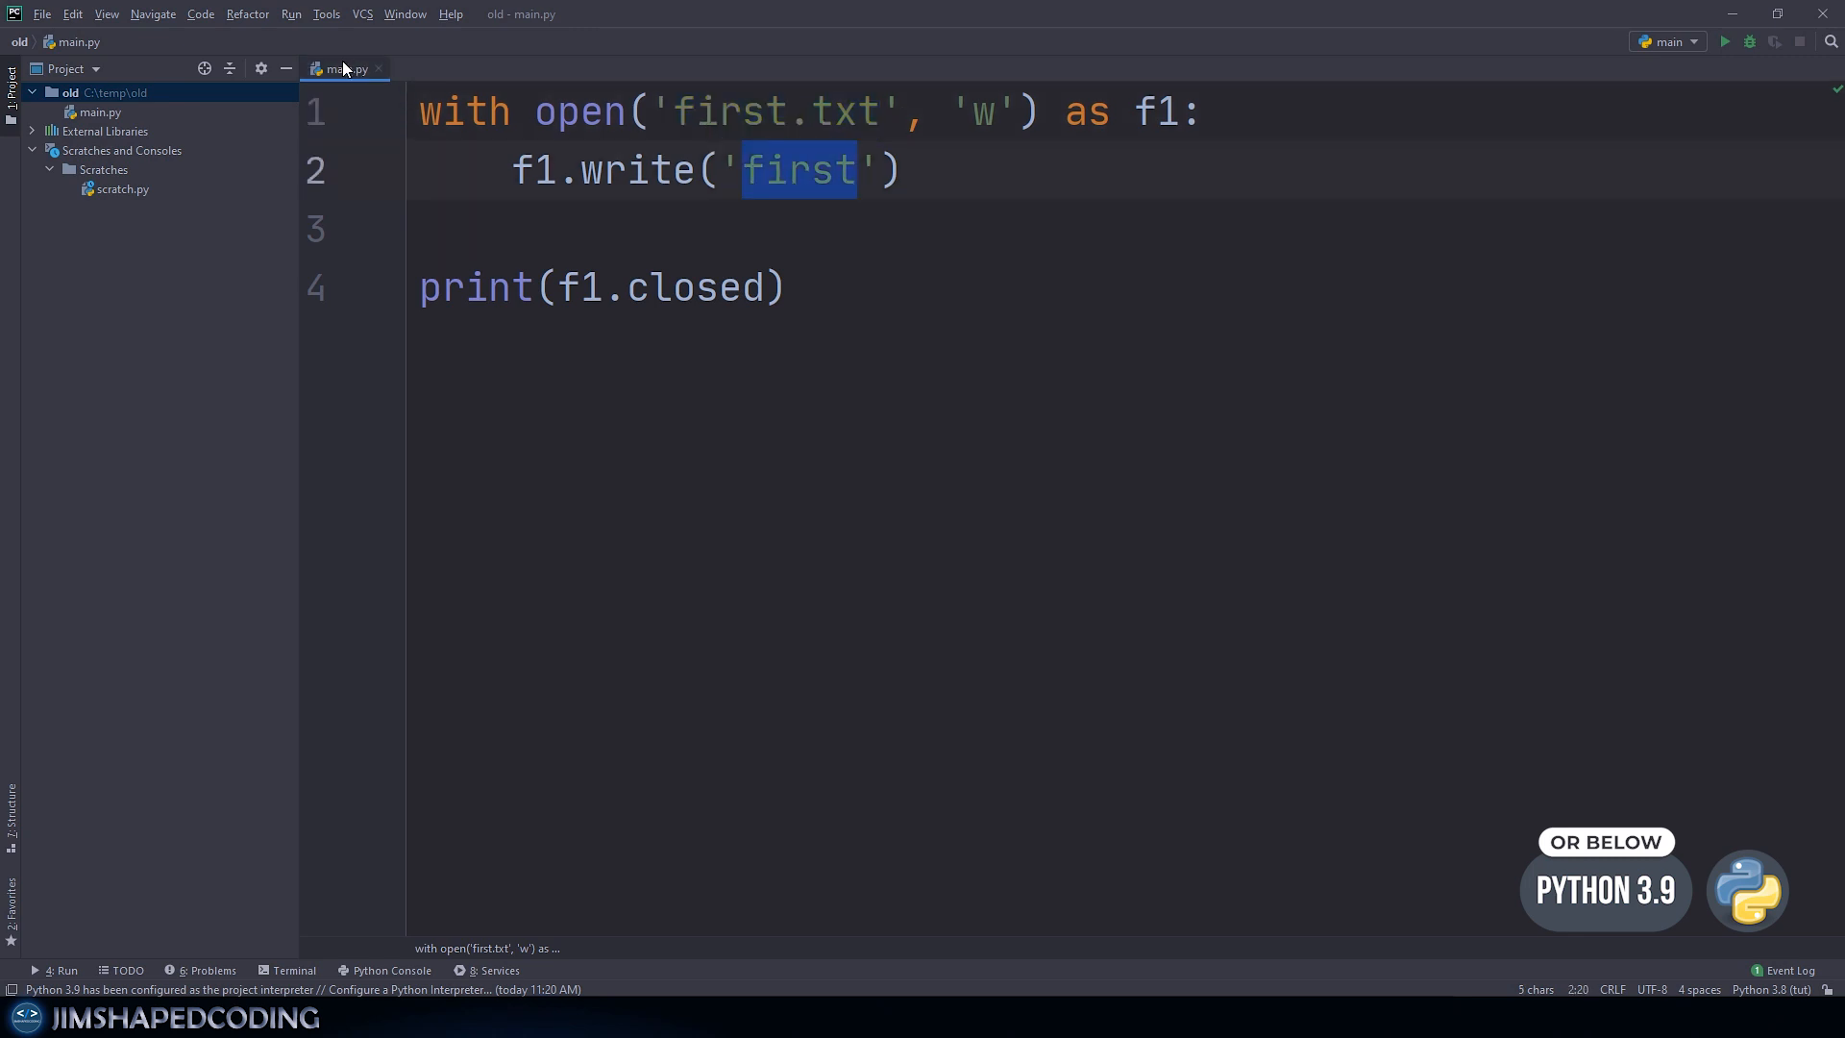
{"action": "left_click", "coordinate": [1724, 42]}
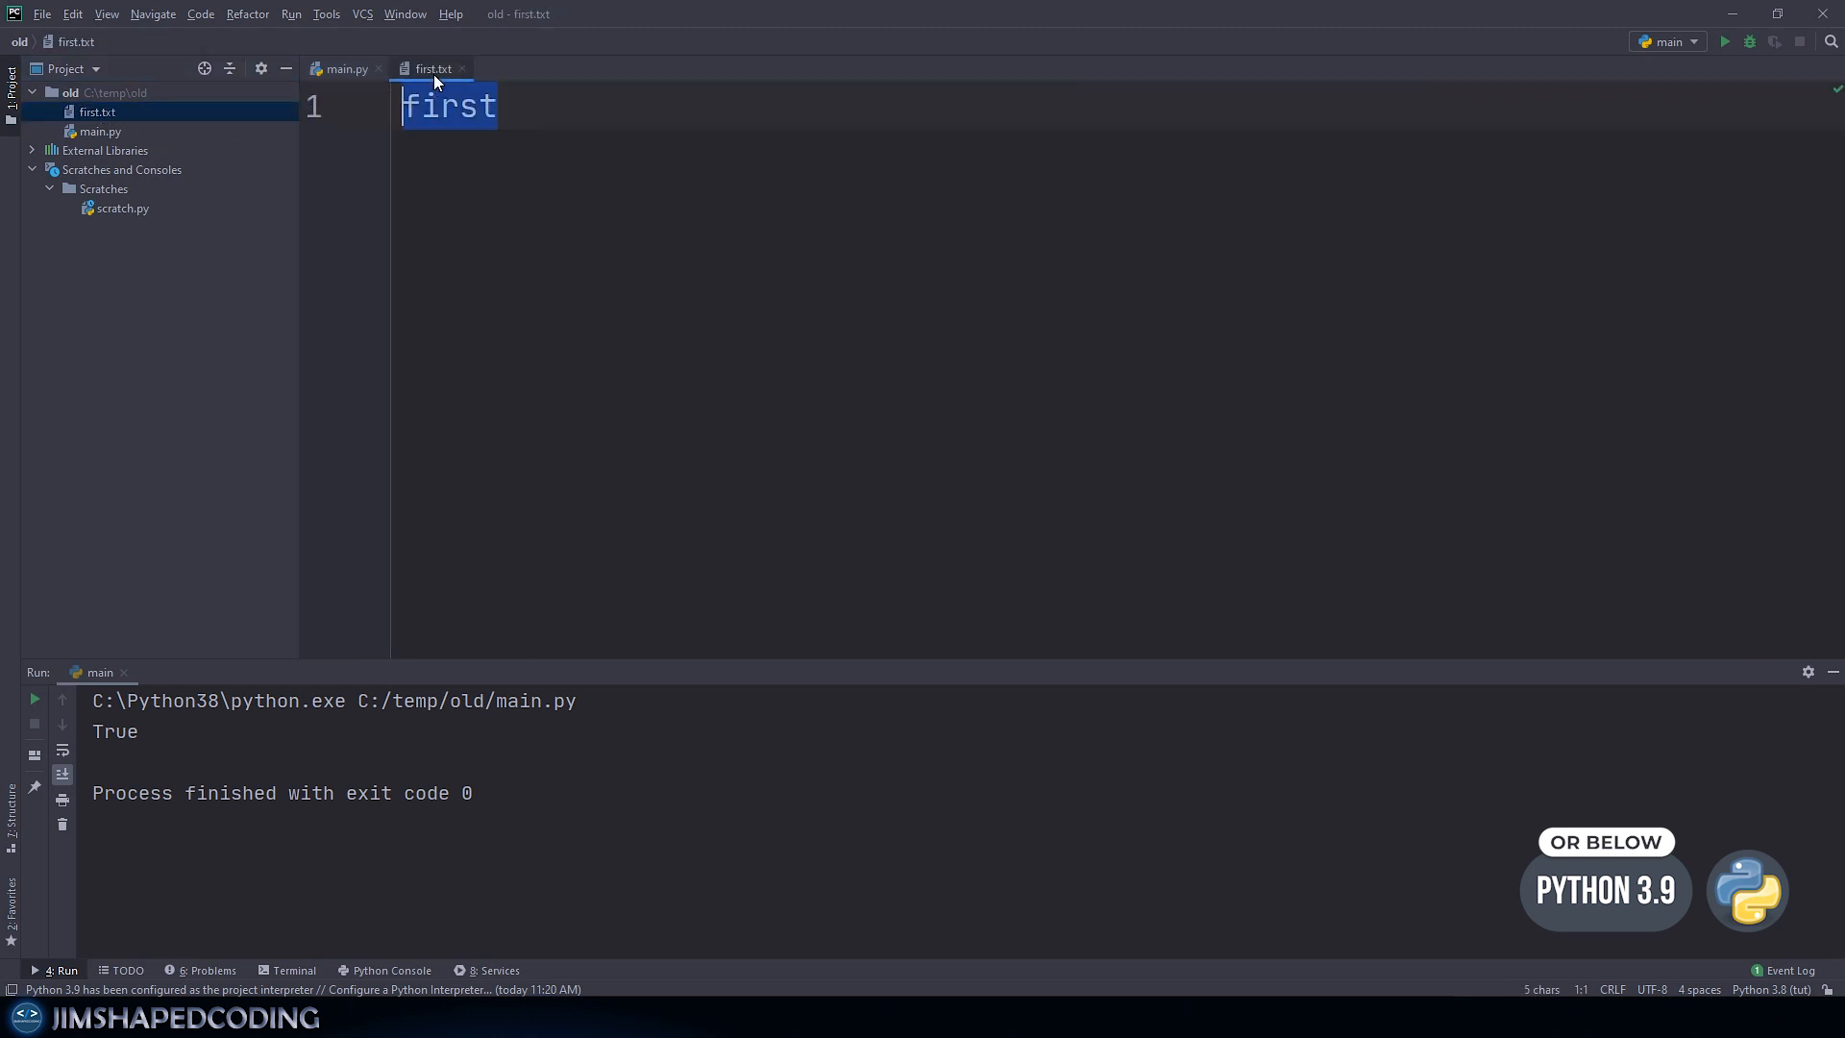
{"action": "left_click", "coordinate": [346, 68]}
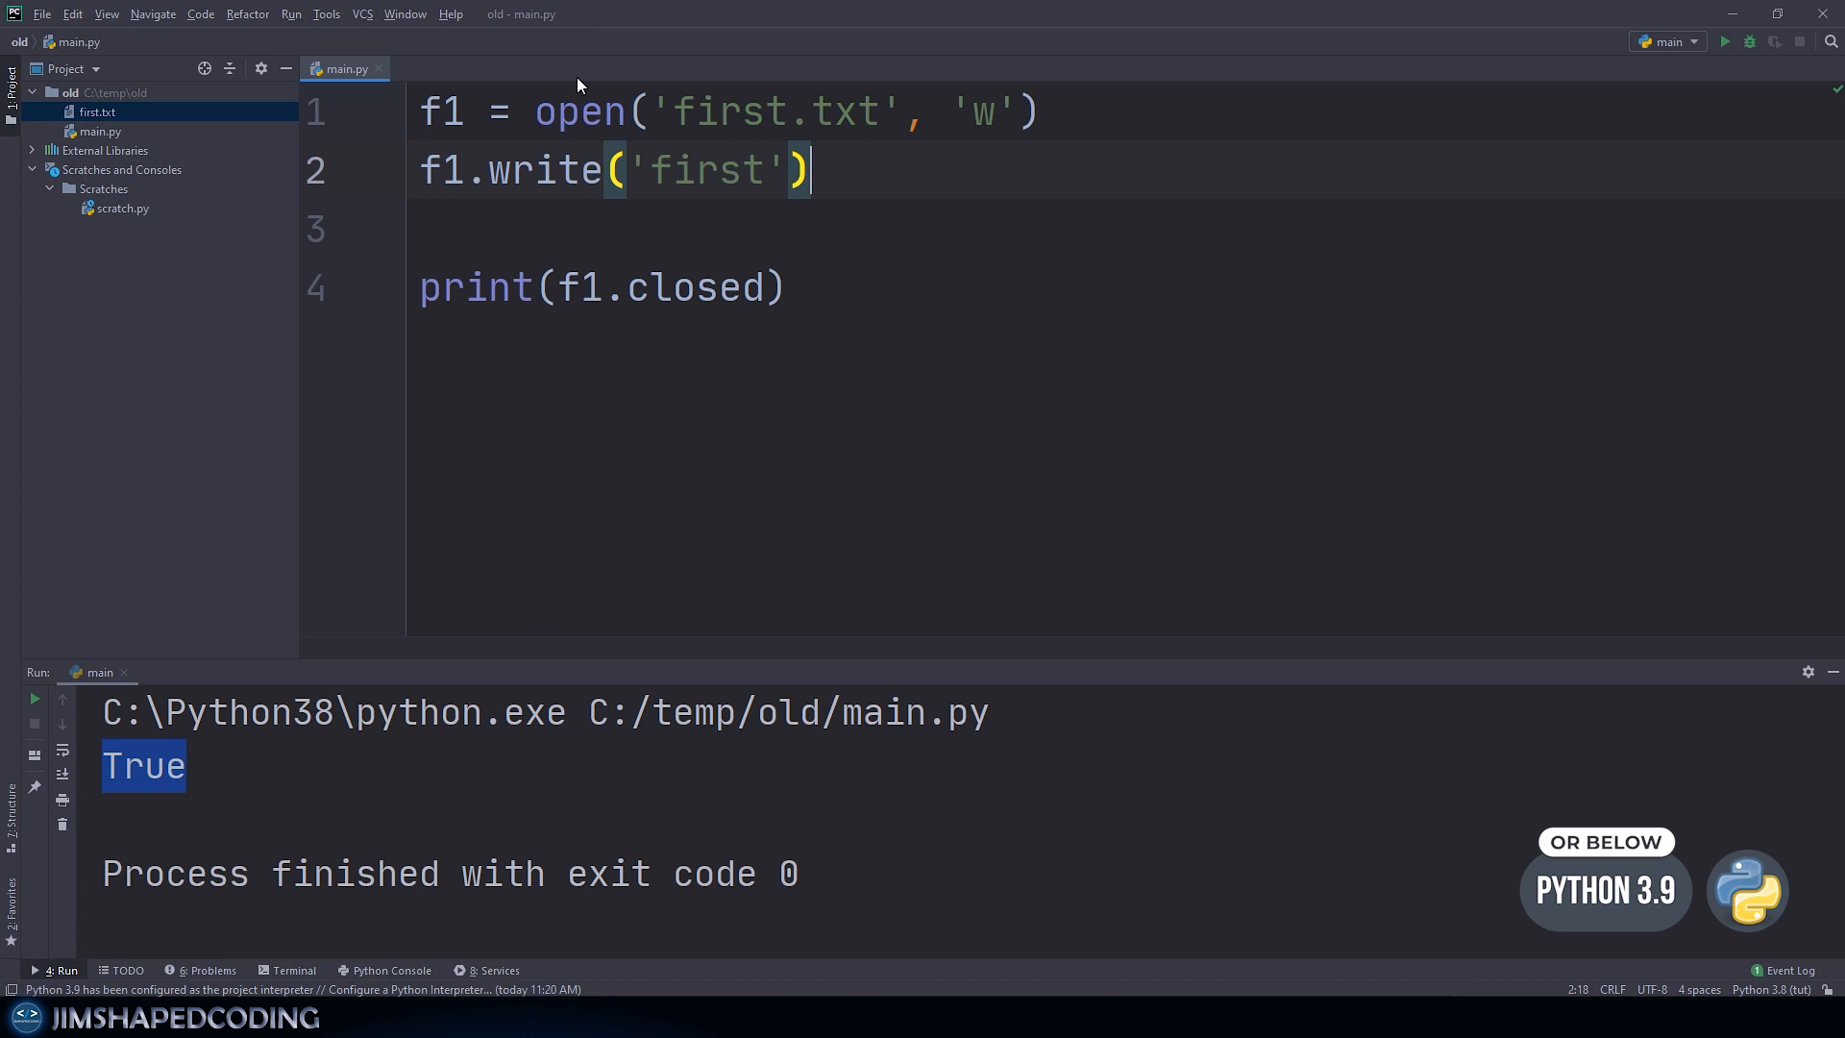
Step: Run main.py and highlight 'closed' in the print call, which now reports False
{"action": "right_click", "coordinate": [344, 68]}
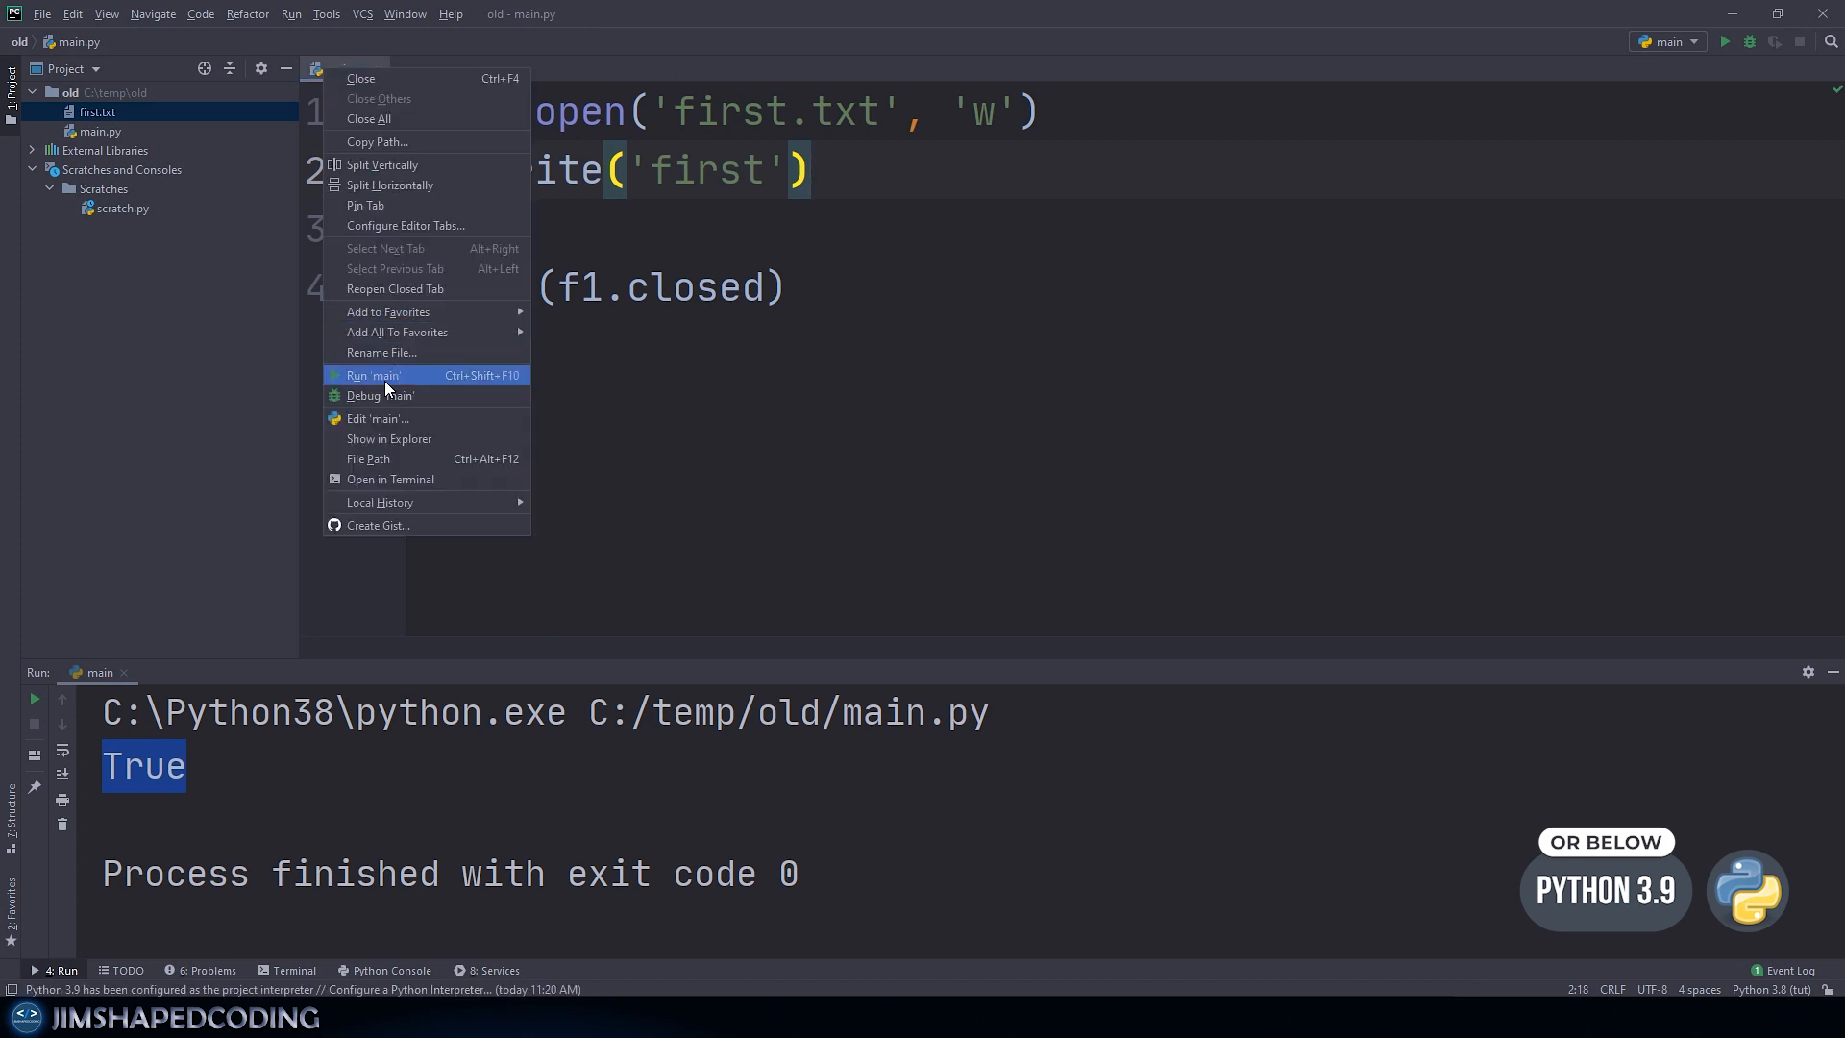
{"action": "mouse_move", "coordinate": [391, 383]}
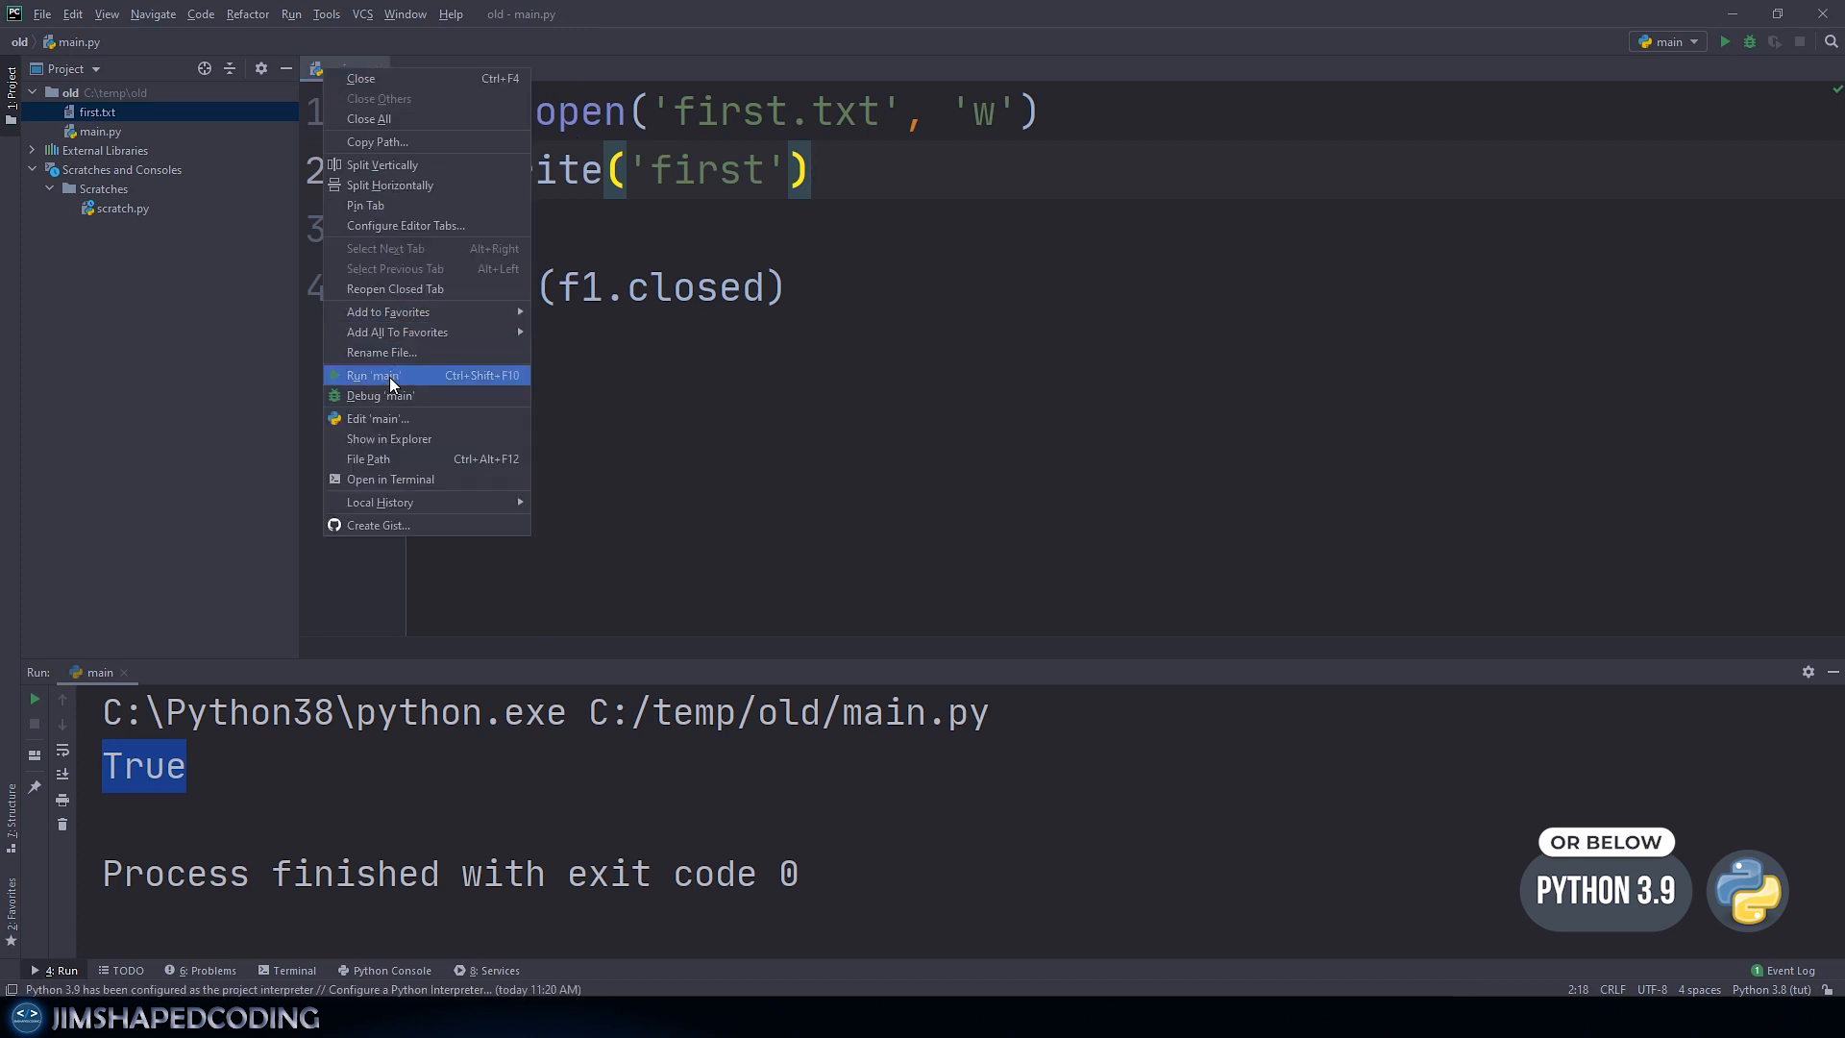
{"action": "left_click", "coordinate": [373, 375]}
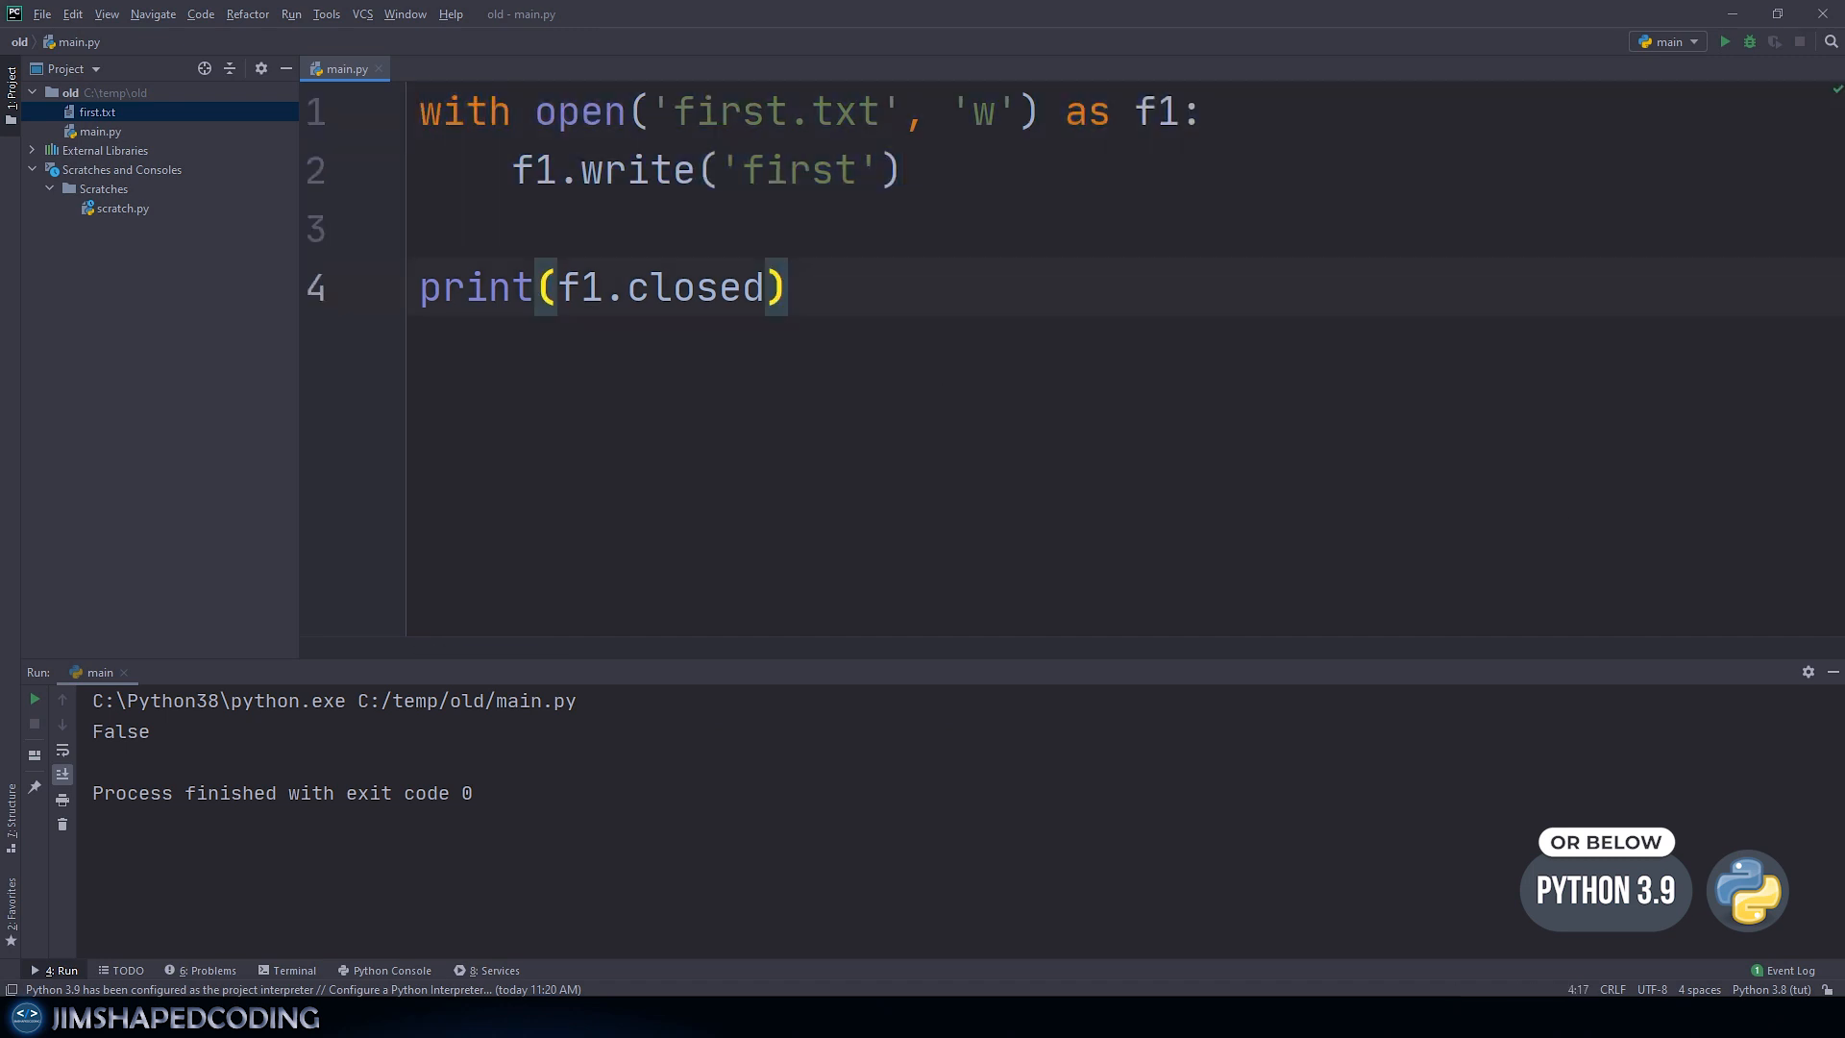
{"action": "left_click", "coordinate": [790, 287]}
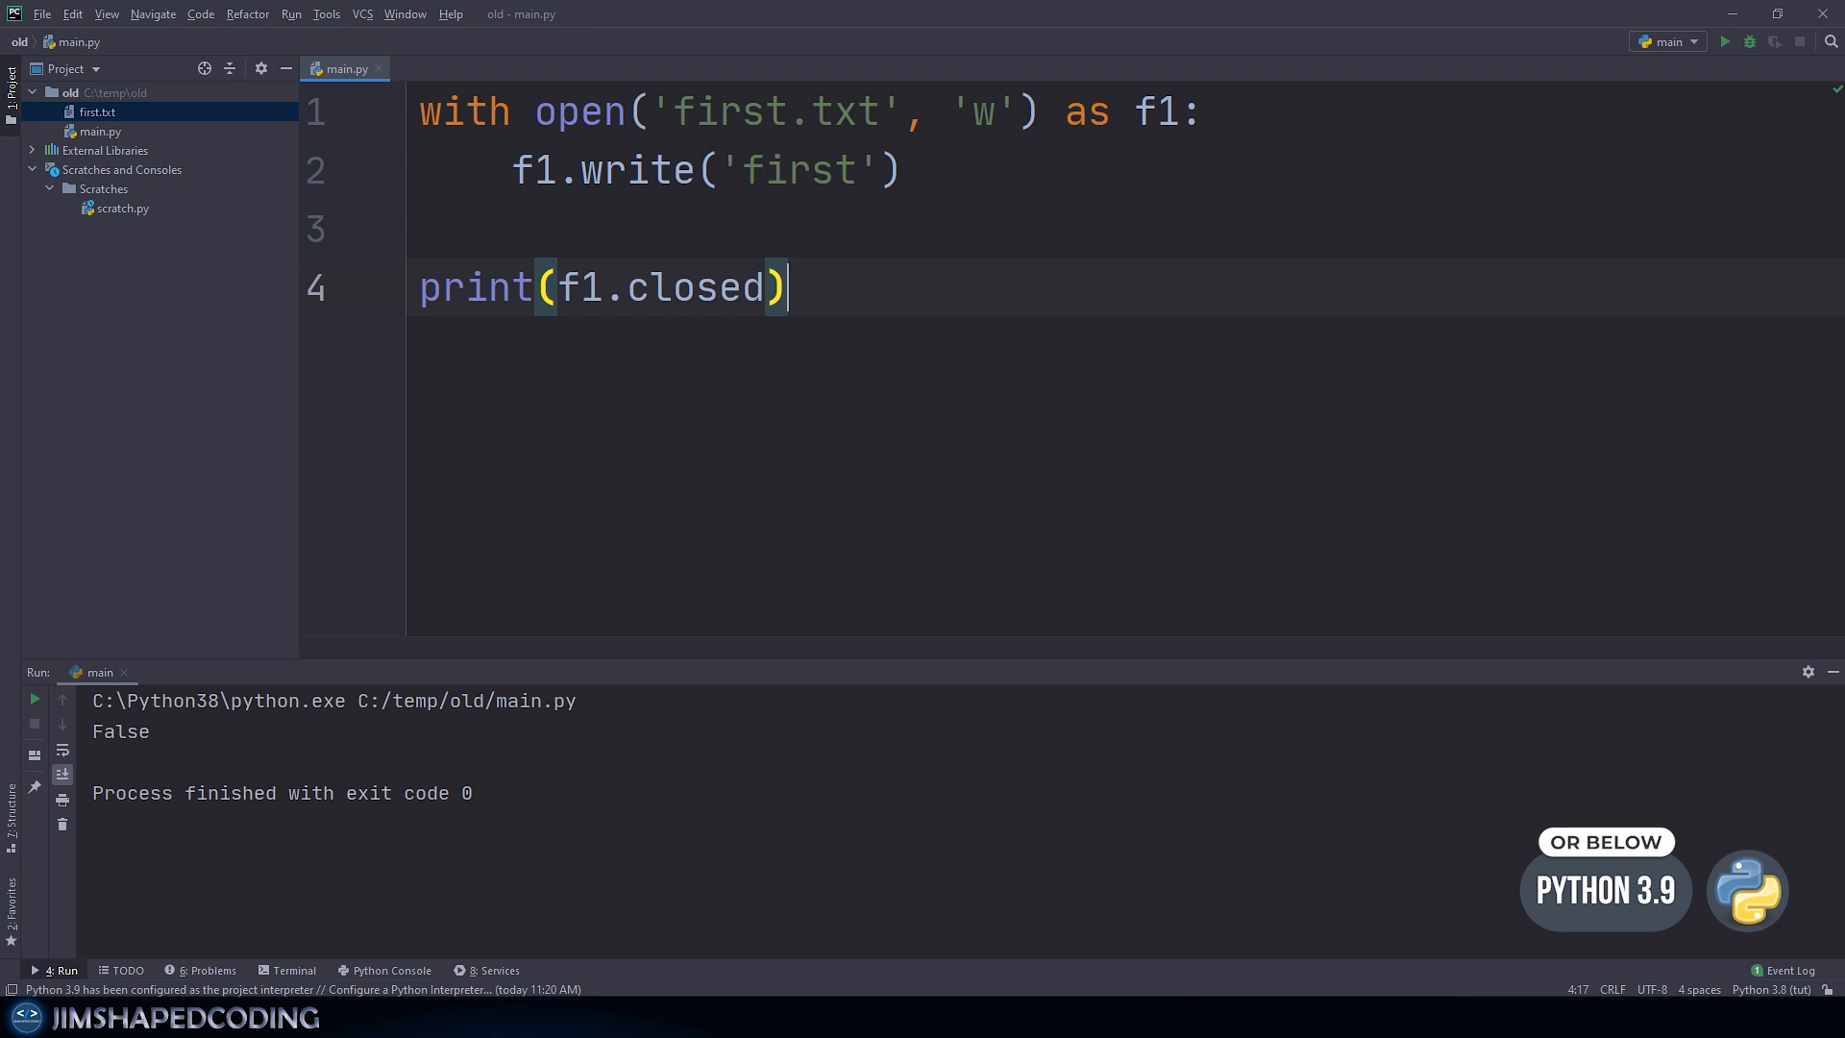
{"action": "double_click", "coordinate": [691, 287]}
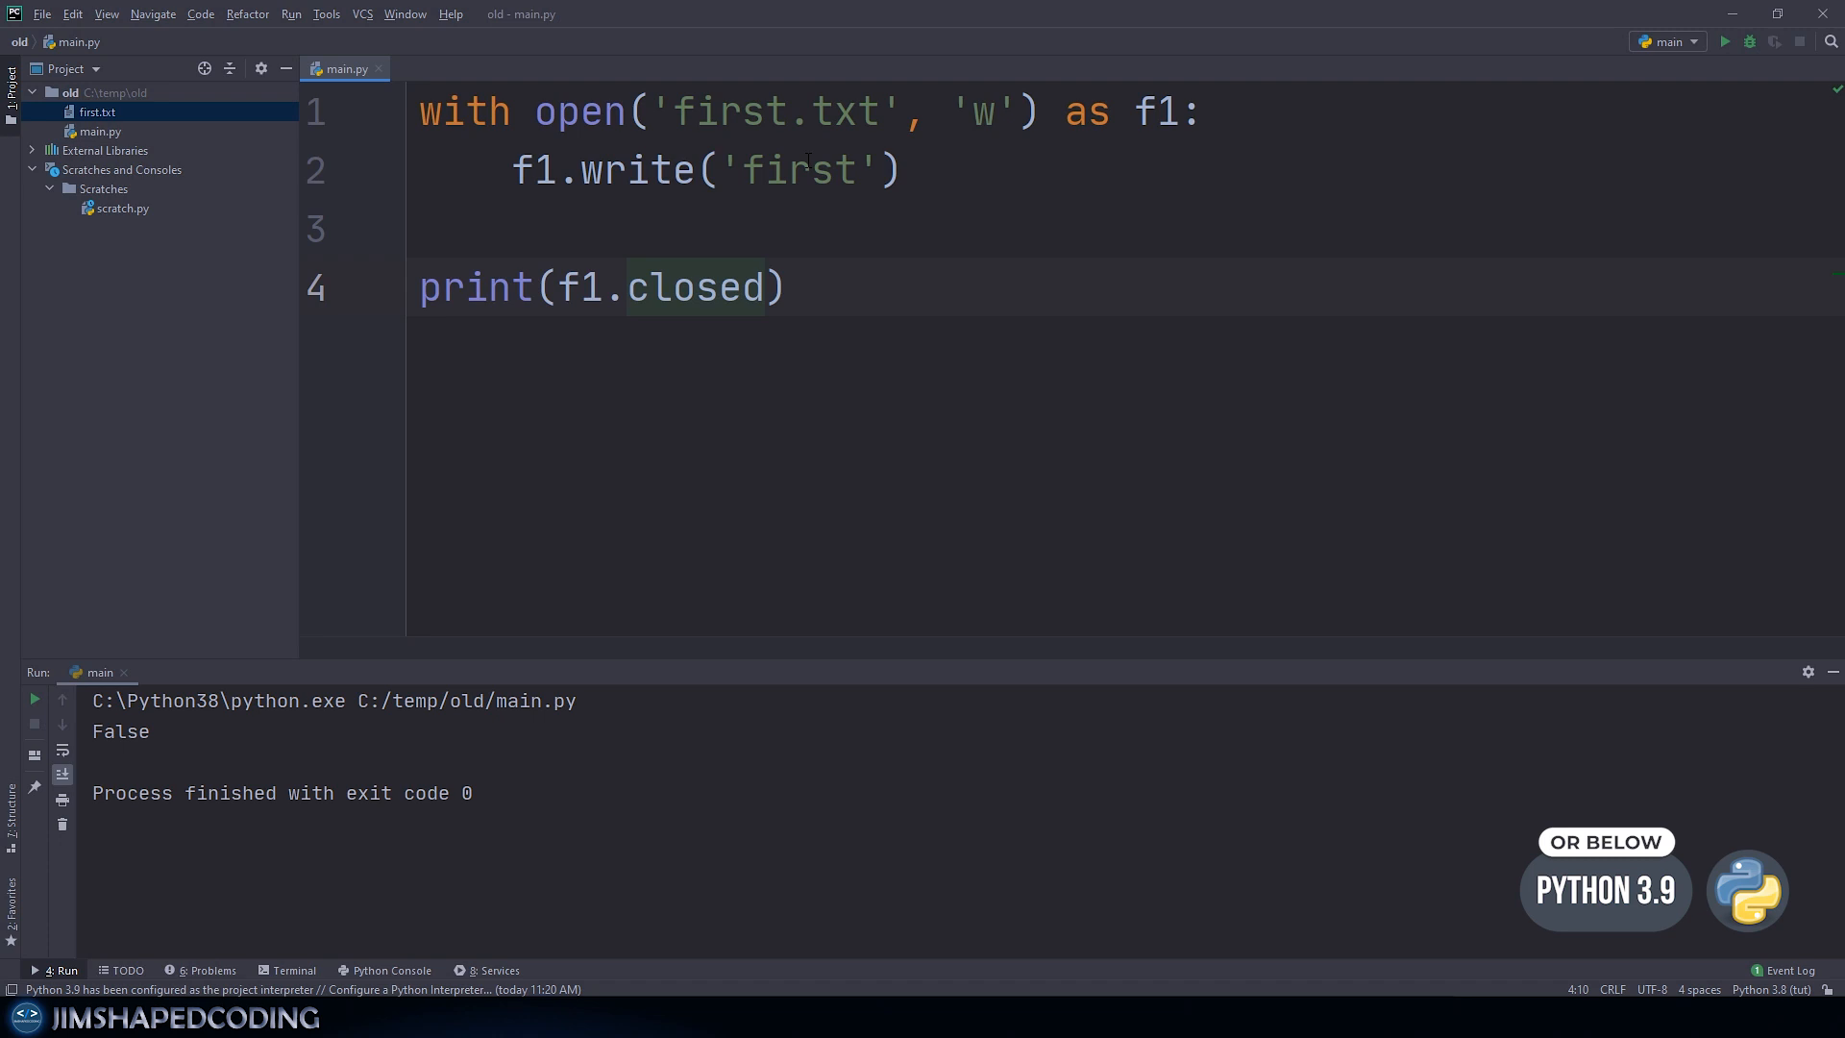
{"action": "double_click", "coordinate": [462, 112]}
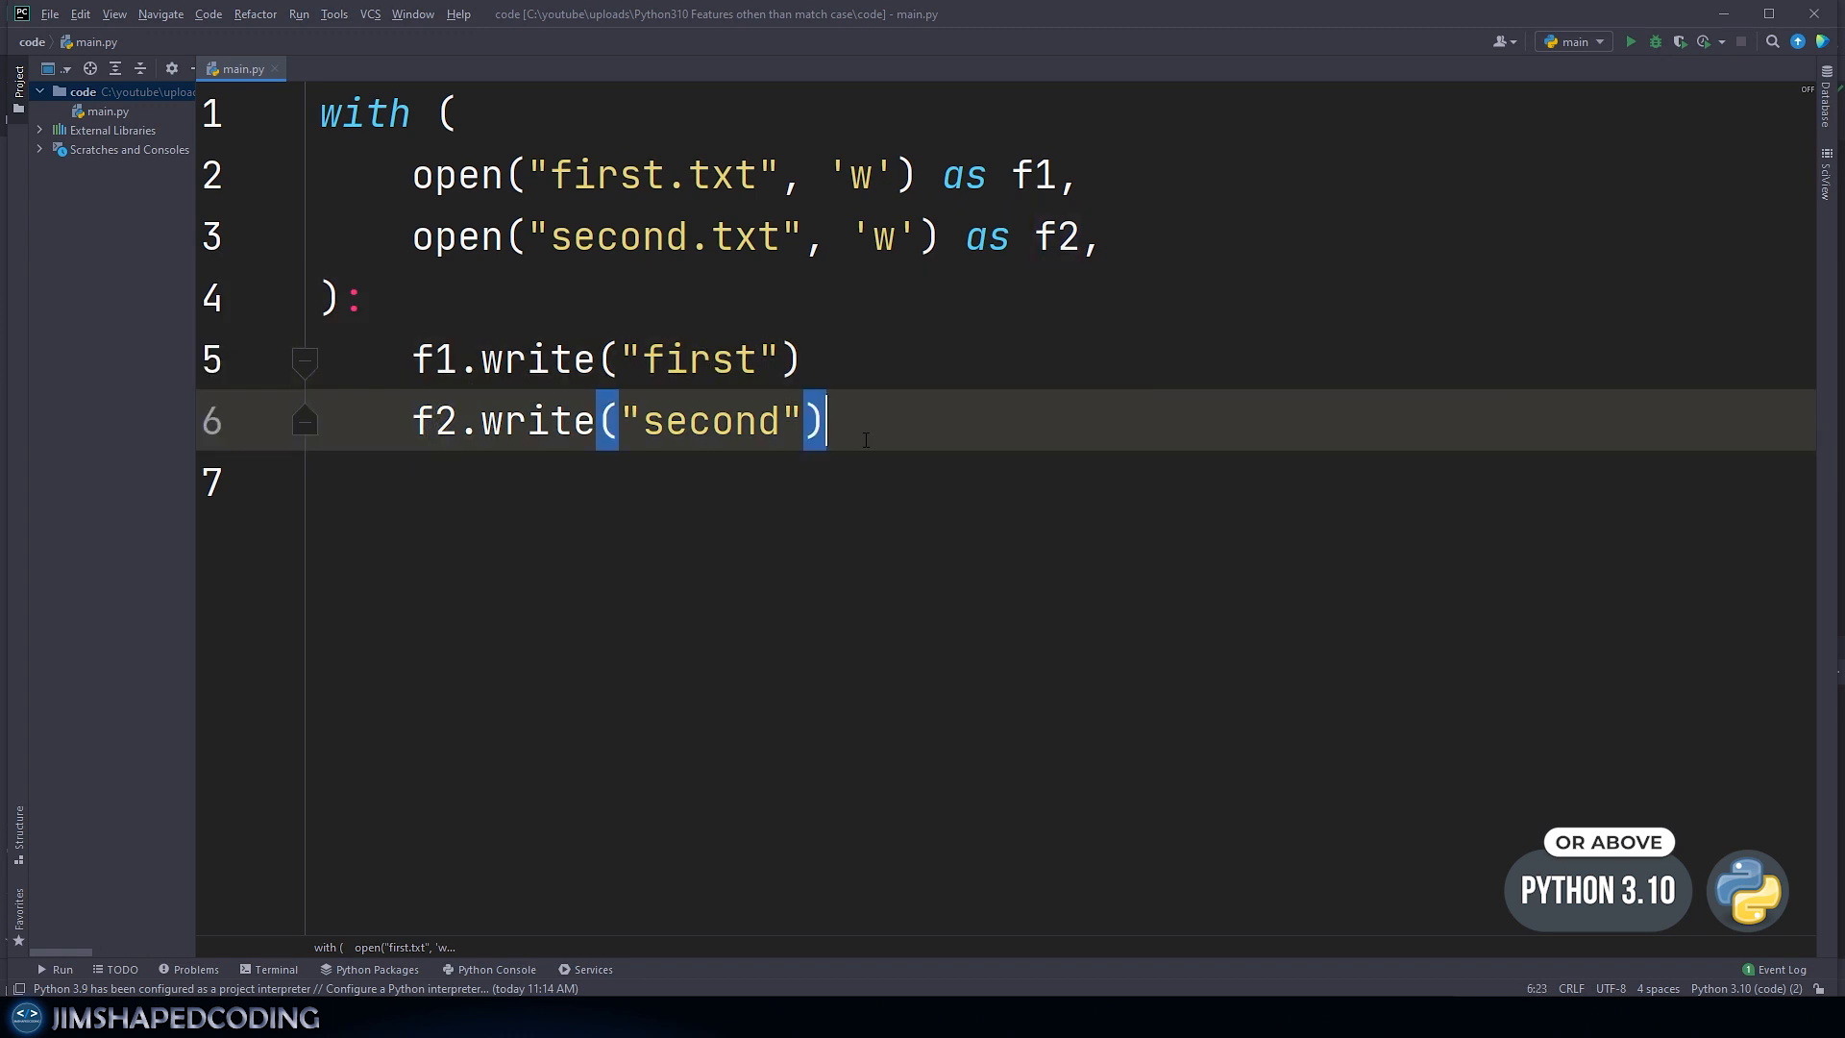
{"action": "mouse_move", "coordinate": [399, 906]}
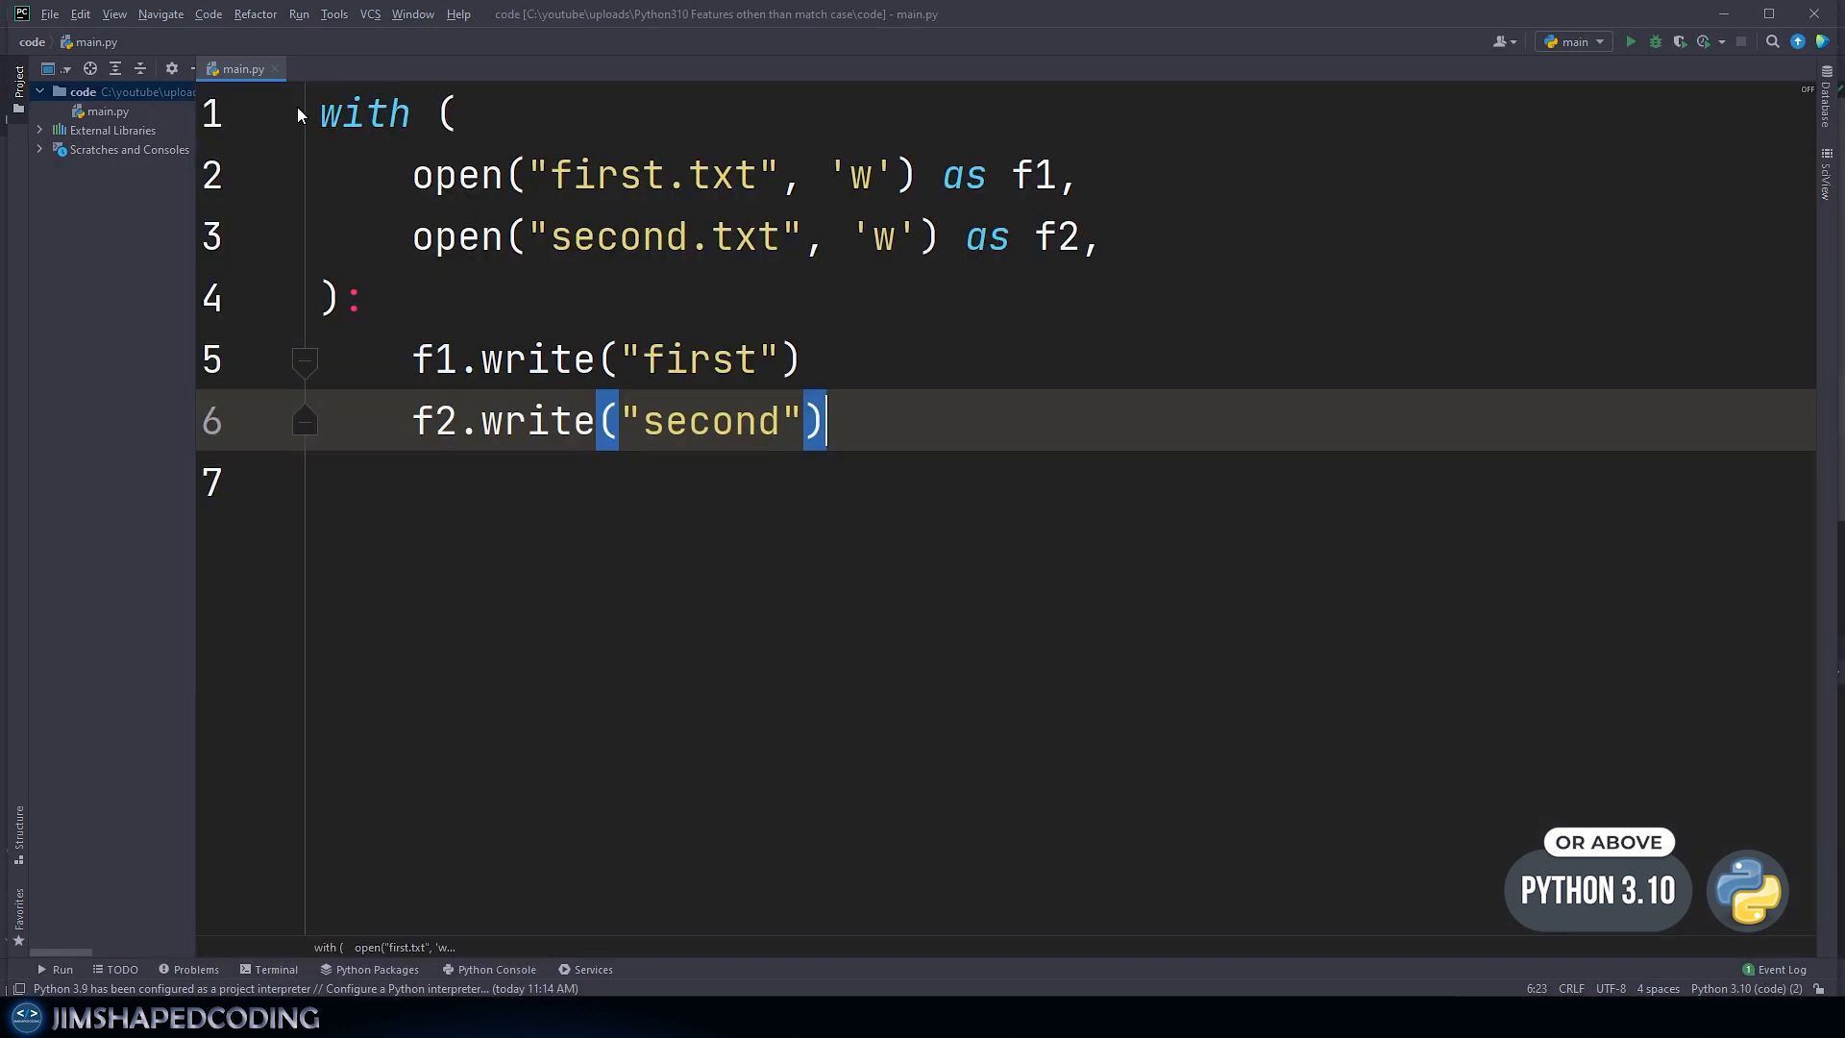
Step: Run main.py and confirm first.txt holds 'first' and second.txt holds 'second'
{"action": "right_click", "coordinate": [242, 68]}
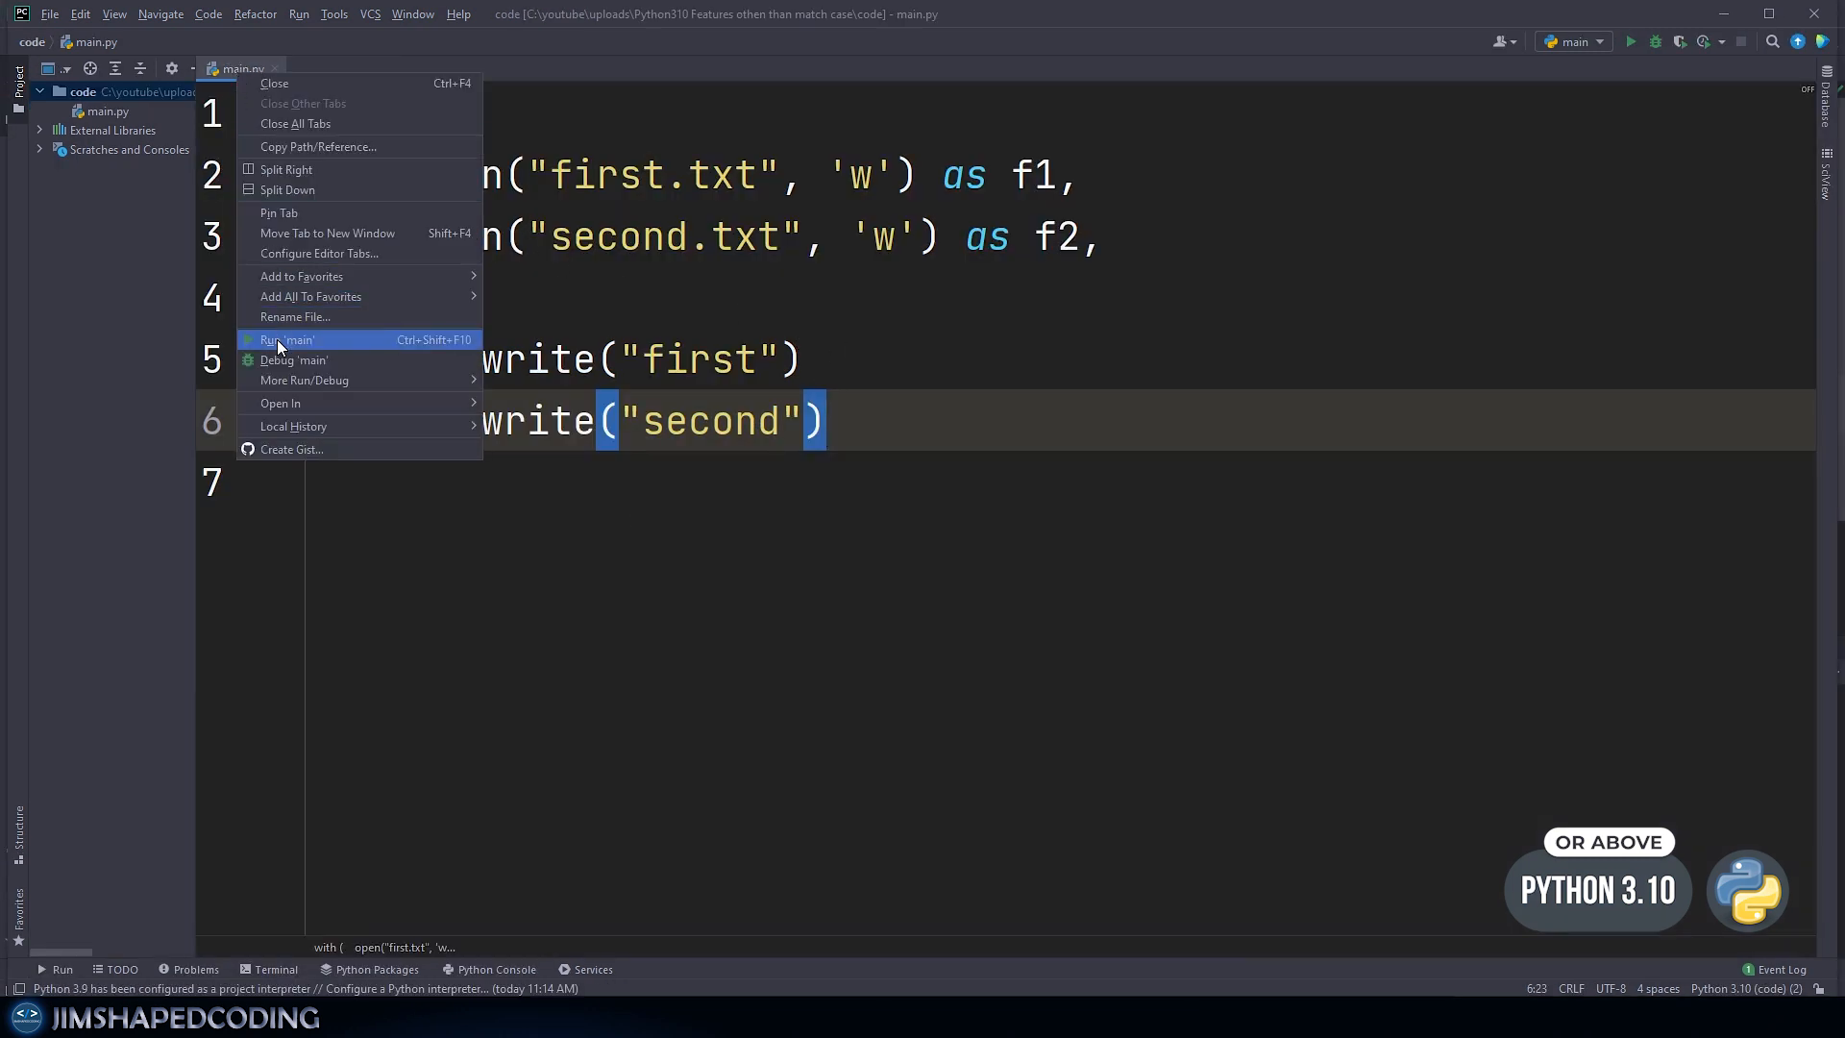
{"action": "left_click", "coordinate": [285, 340]}
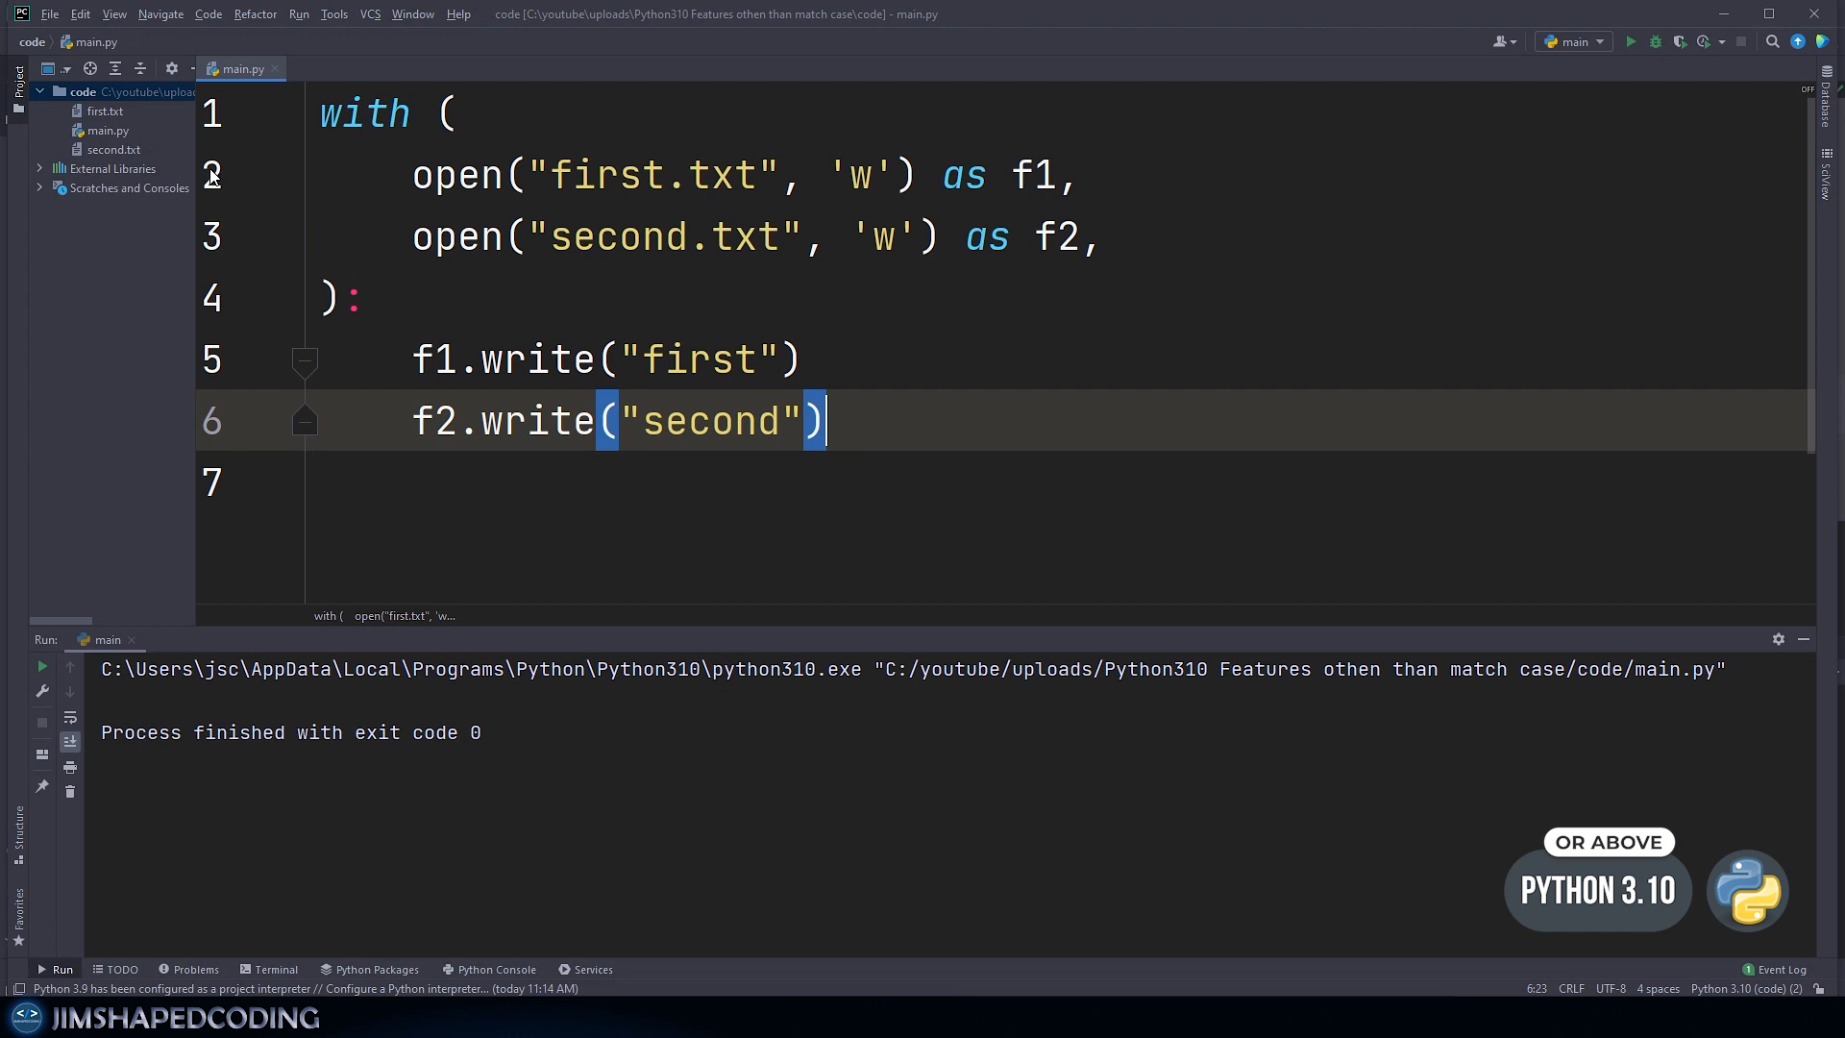
{"action": "double_click", "coordinate": [88, 111]}
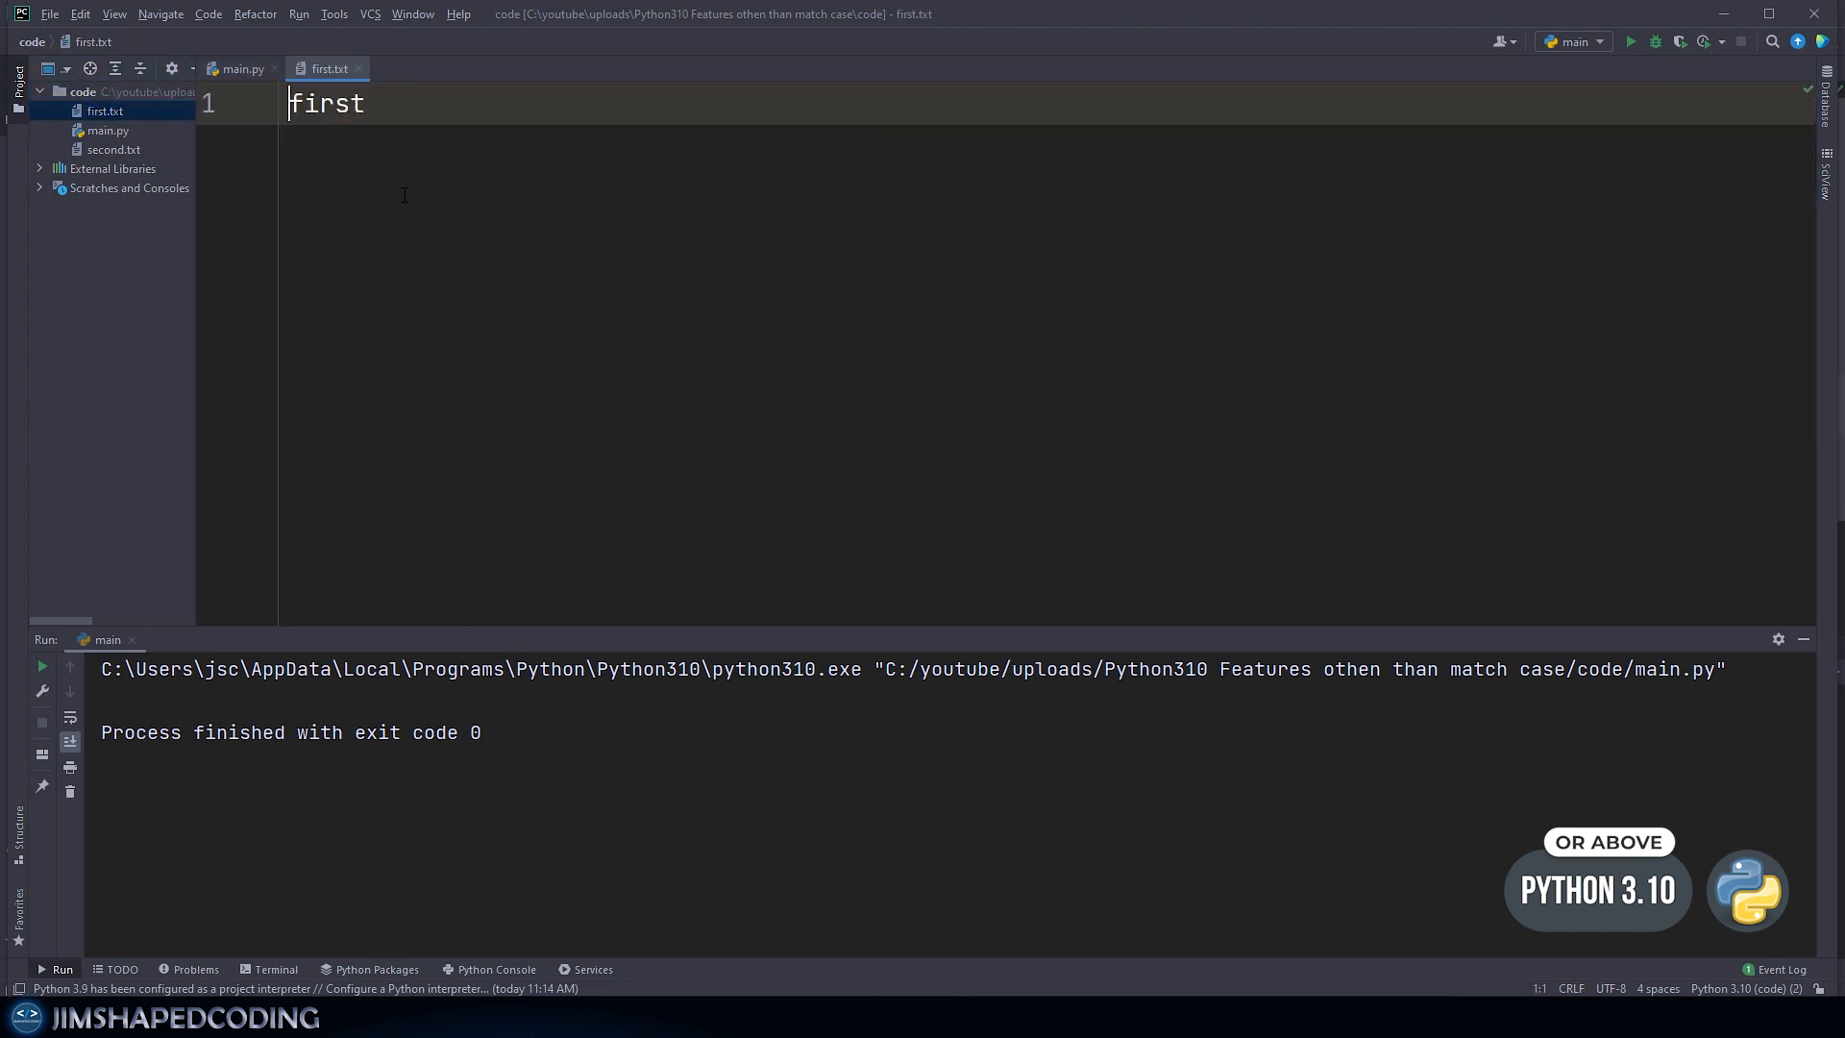
{"action": "double_click", "coordinate": [322, 105]}
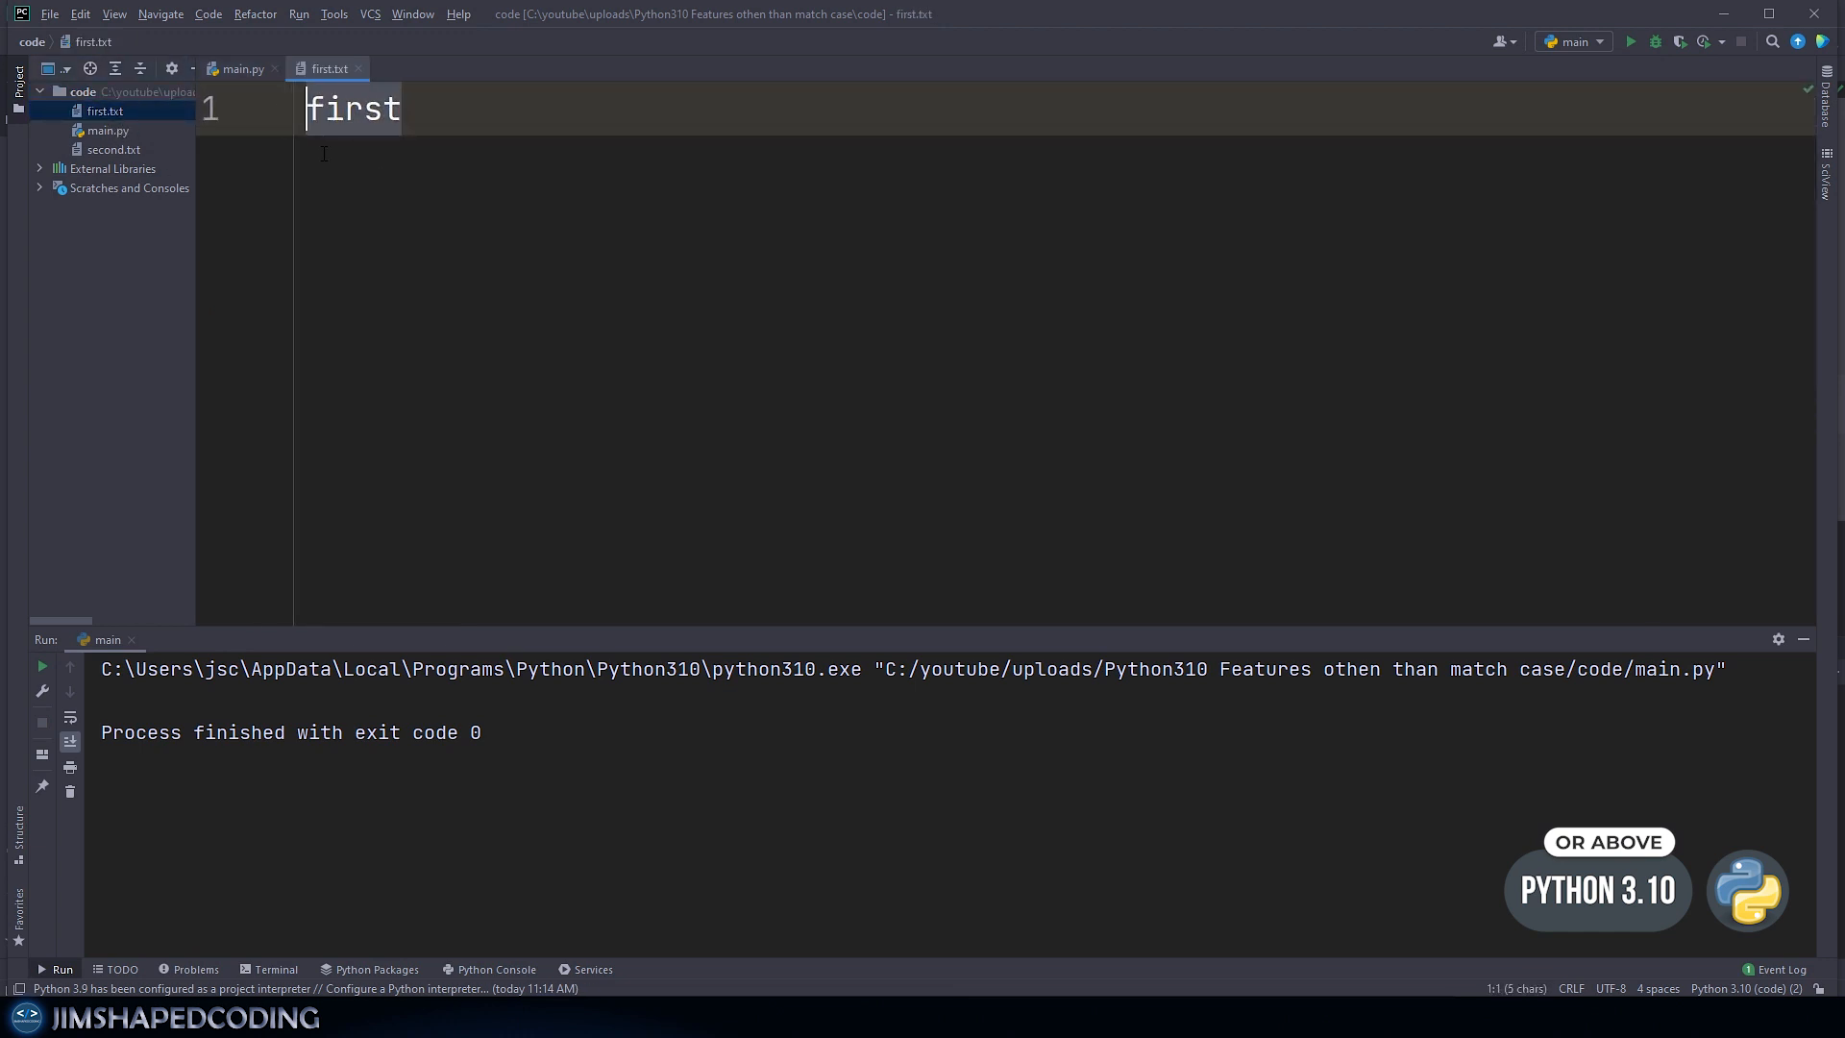
{"action": "left_click", "coordinate": [114, 149]}
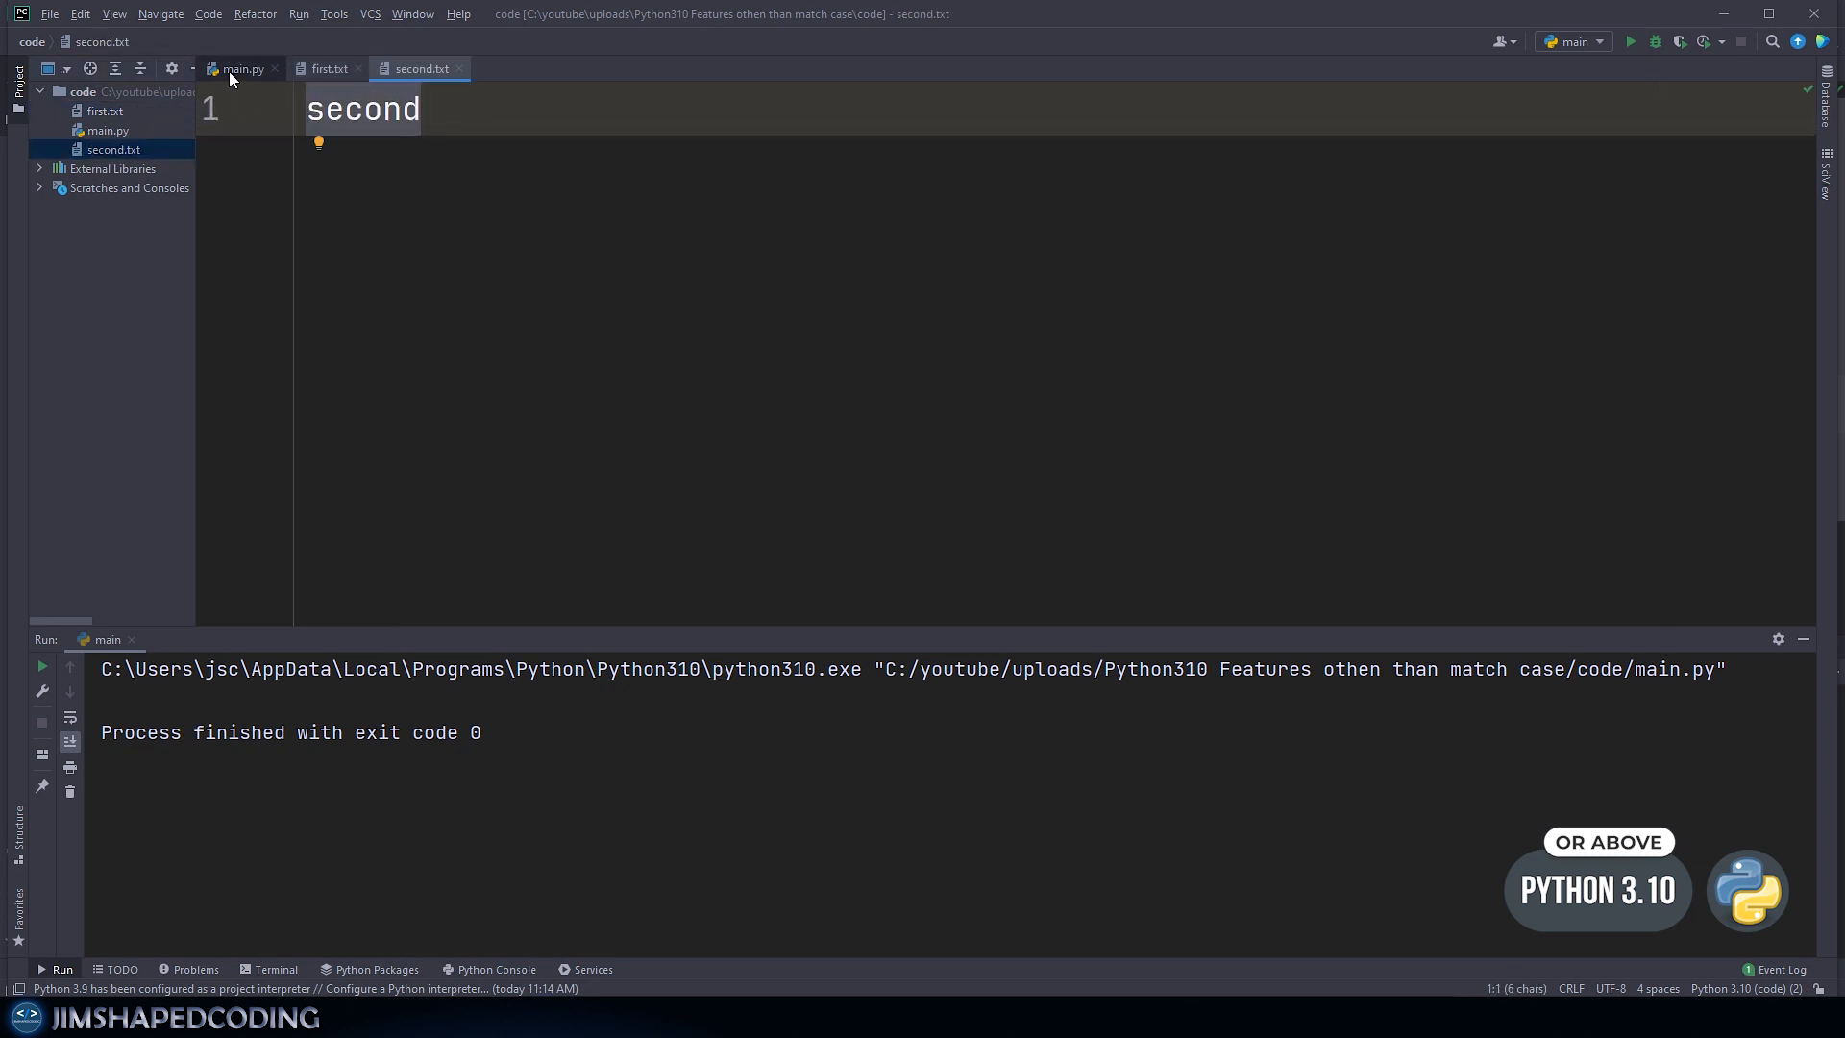
{"action": "left_click", "coordinate": [242, 68]}
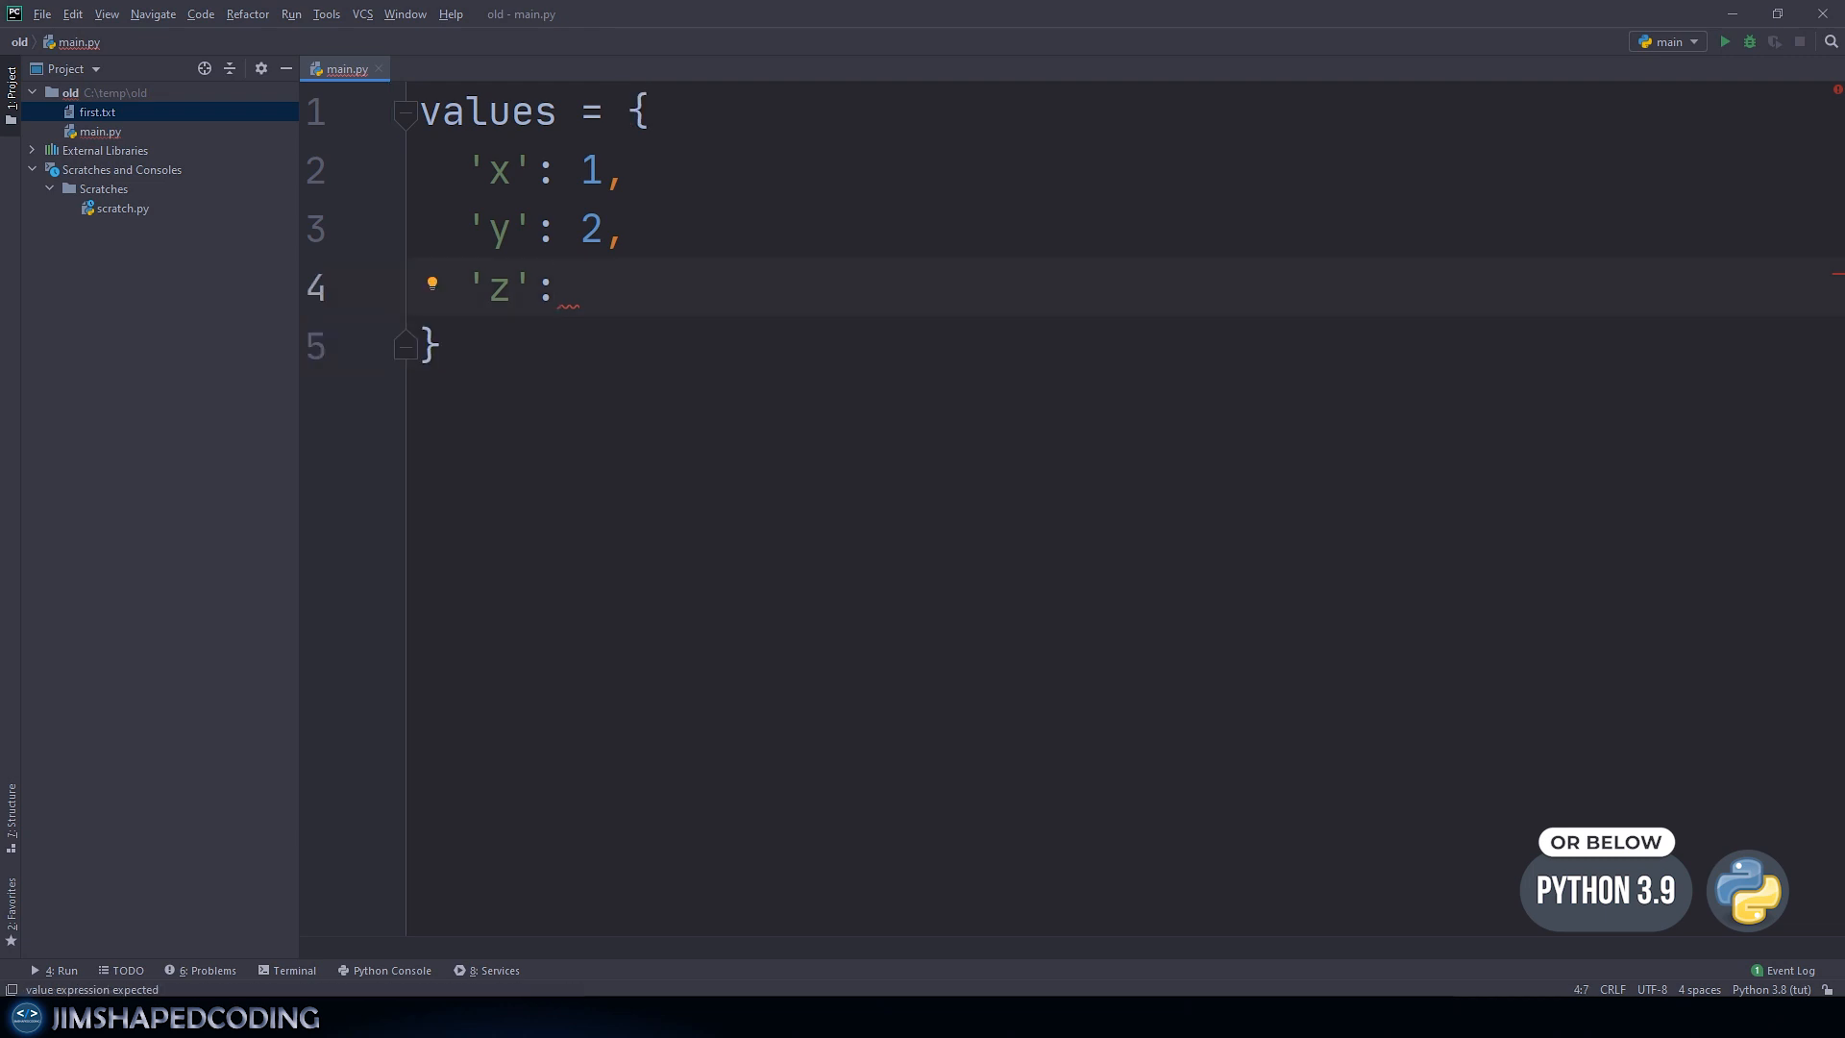
{"action": "mouse_move", "coordinate": [269, 172]}
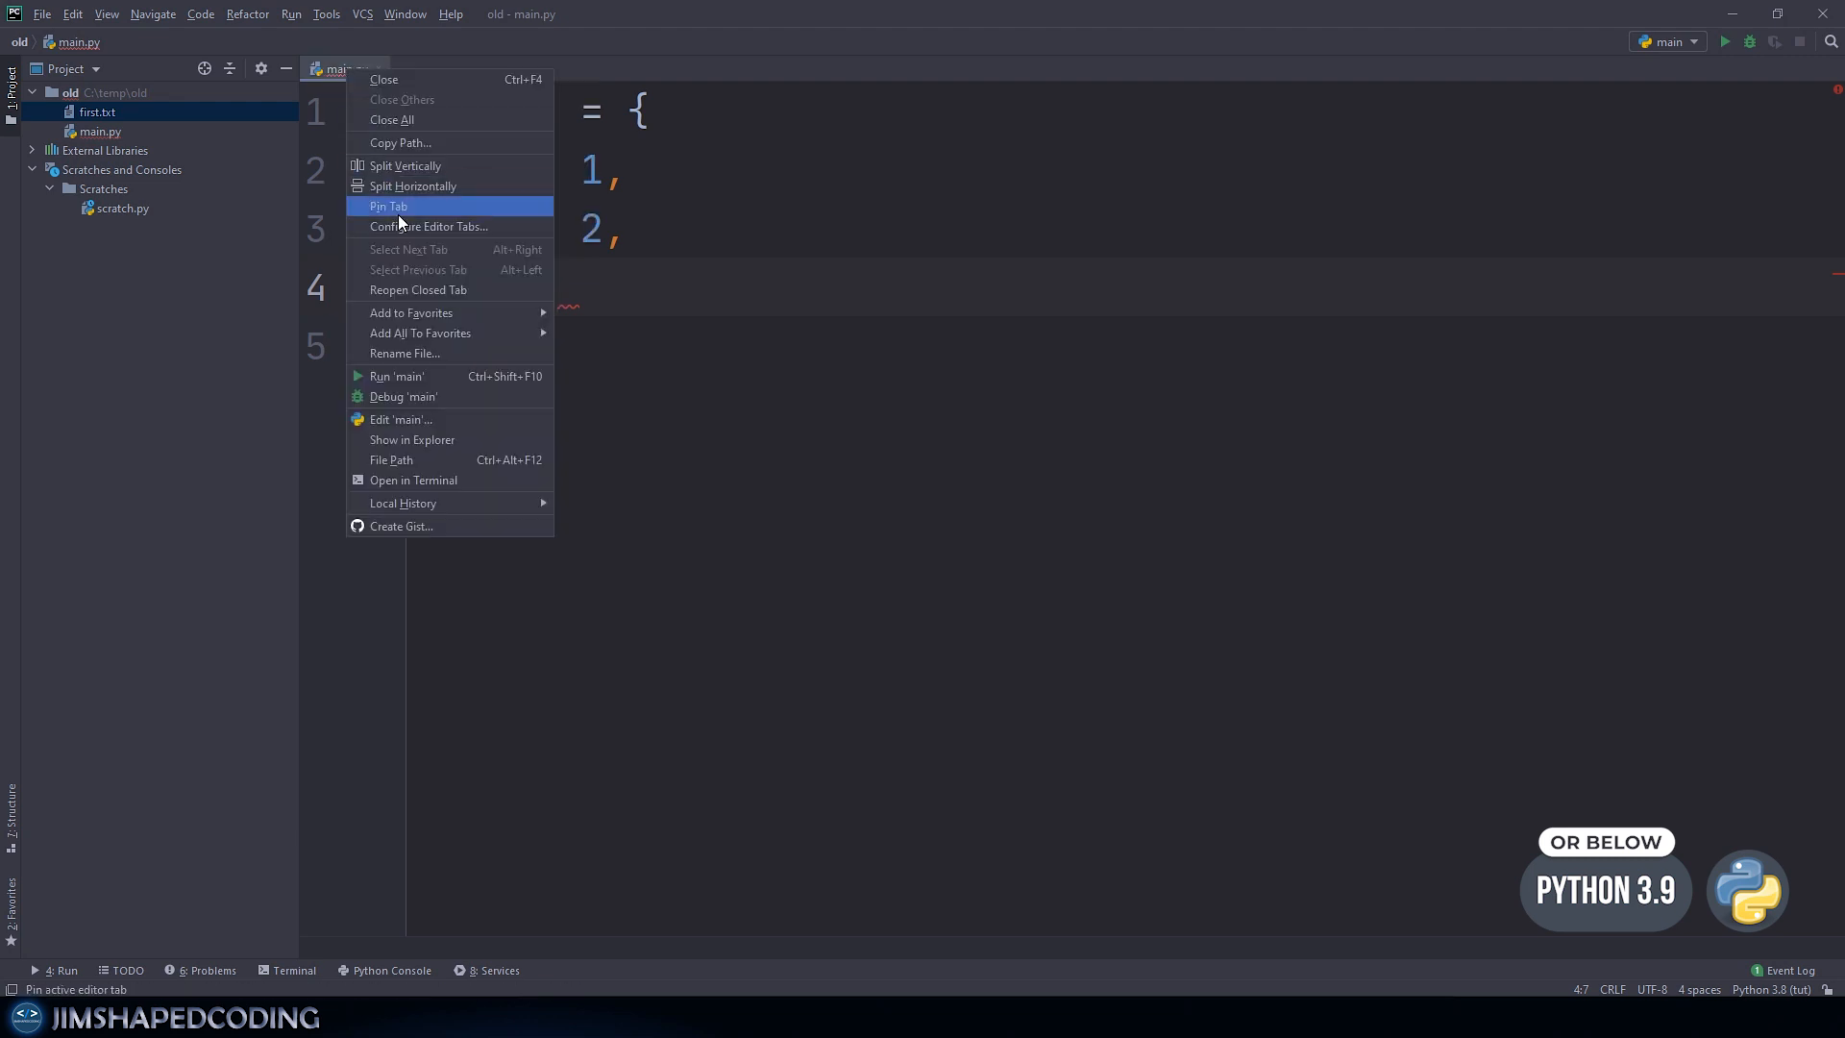
Step: Show the values dictionary with 'x', 'y' and a valueless 'z' key
{"action": "left_click", "coordinate": [397, 376]}
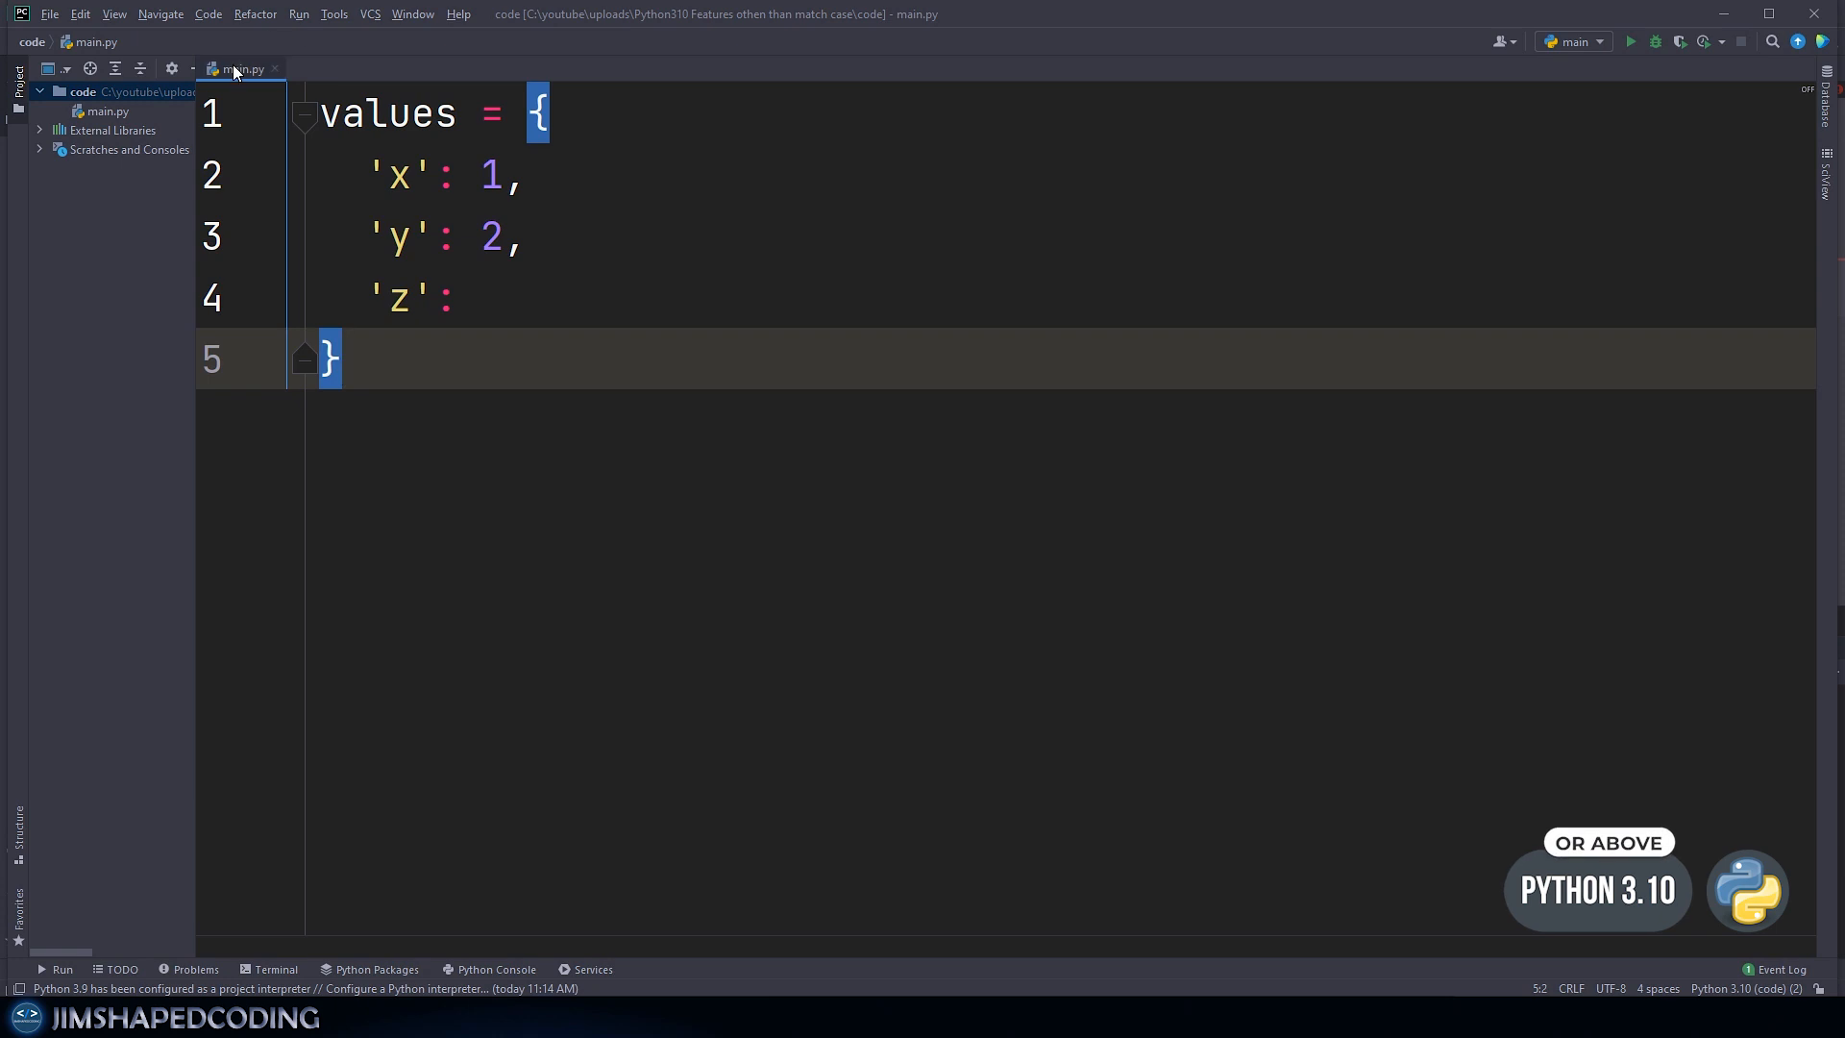
Step: Run the incomplete dictionary under Python 3.10 to show the new SyntaxError
{"action": "left_click", "coordinate": [1631, 41]}
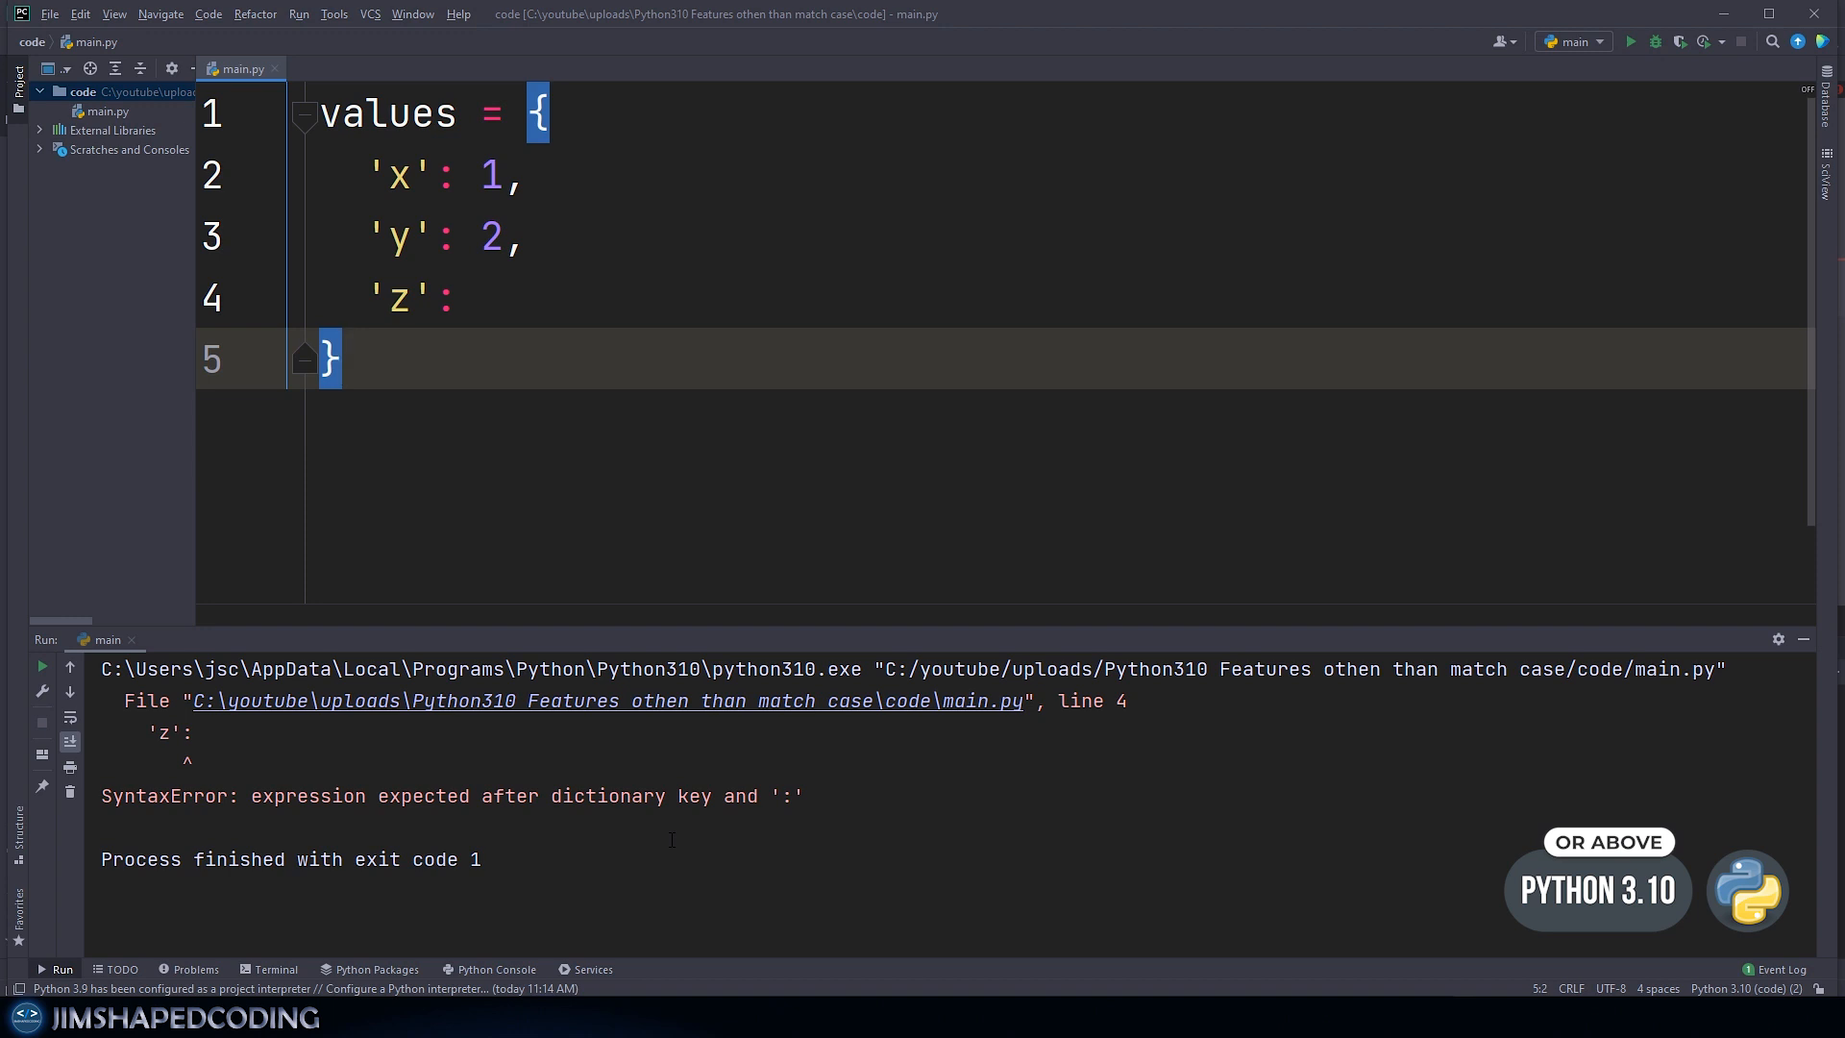
{"action": "mouse_move", "coordinate": [499, 830]}
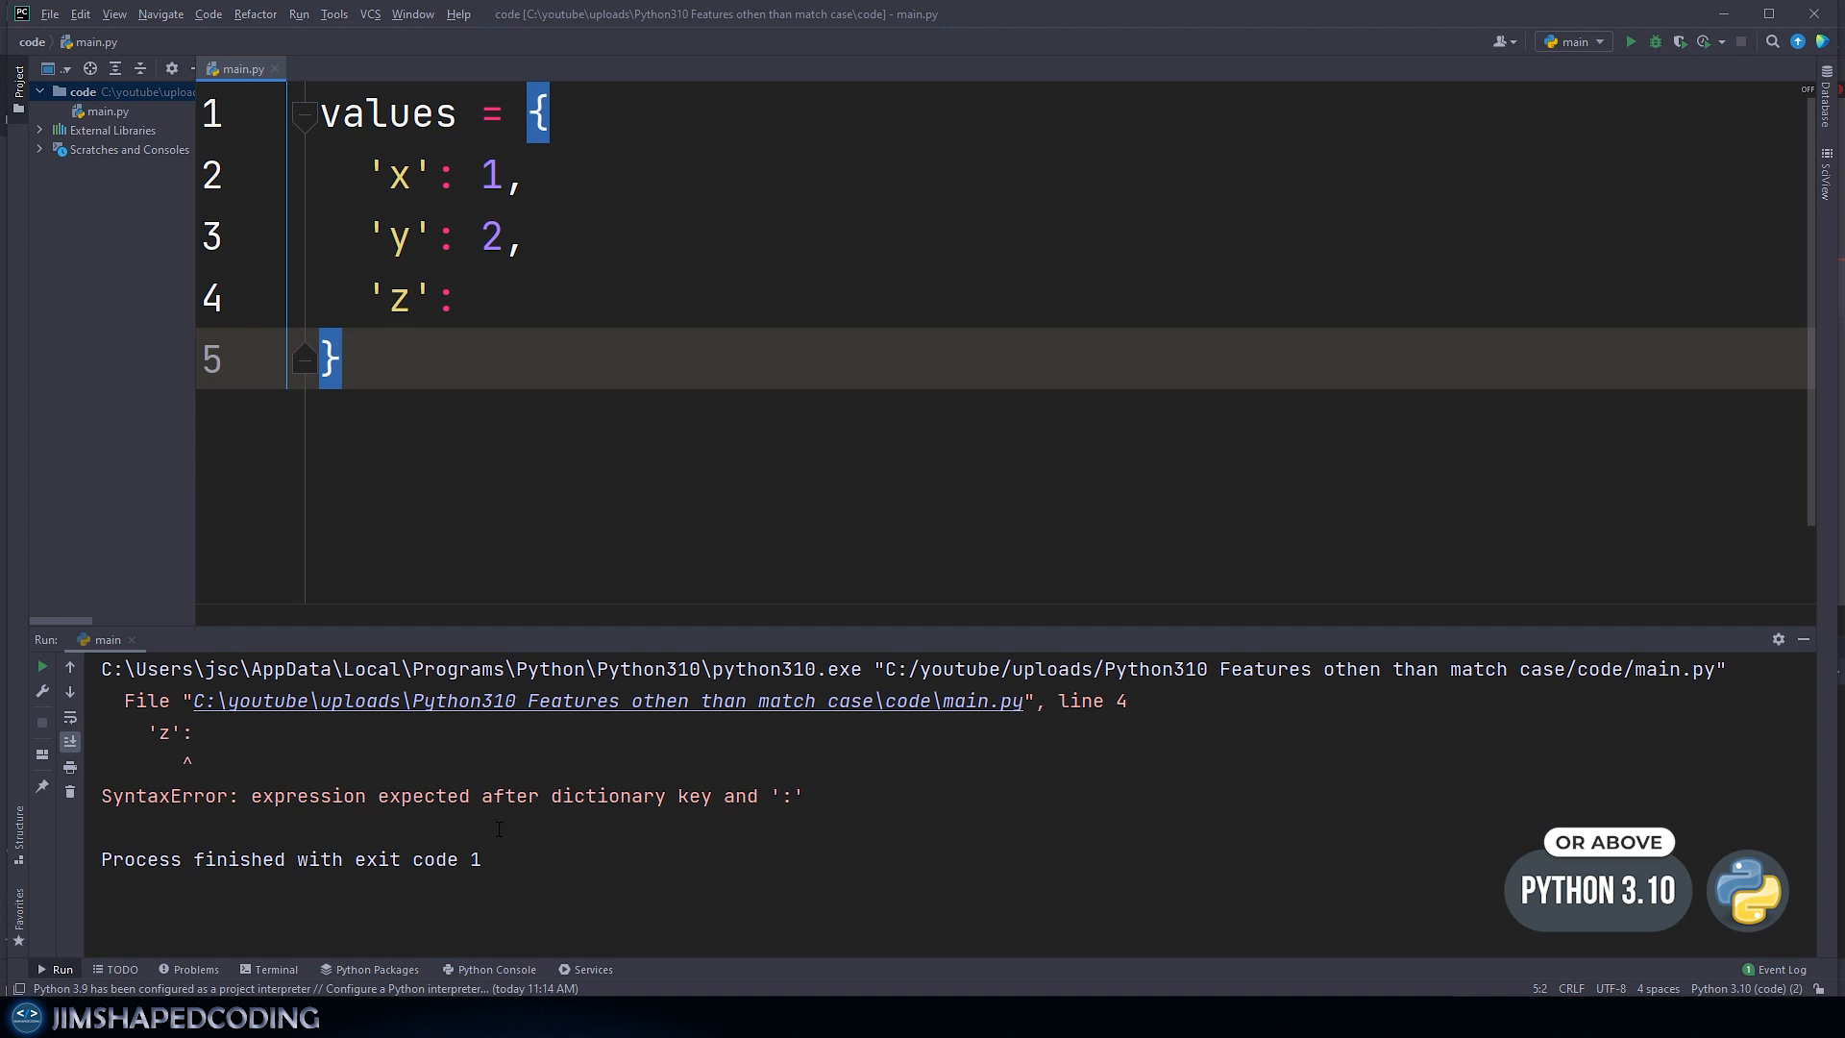
{"action": "mouse_move", "coordinate": [233, 822]}
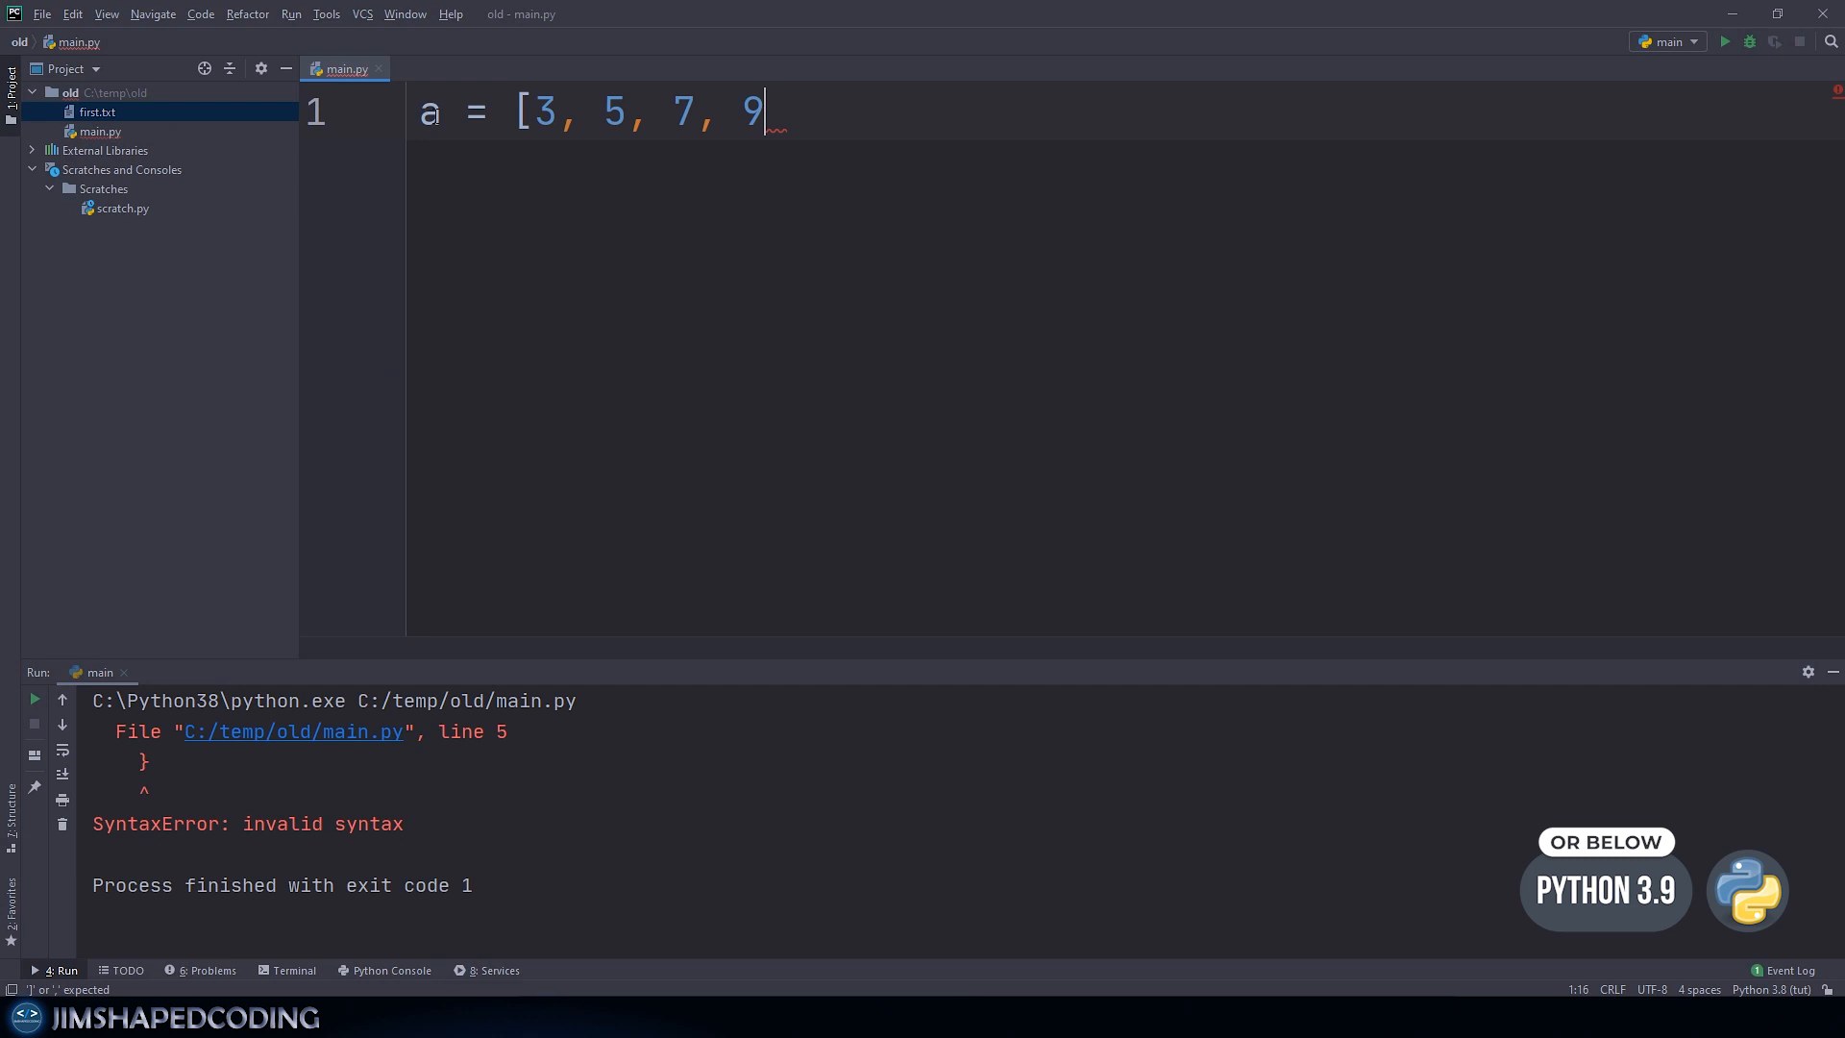
Step: Run the unclosed list a = [3, 5, 7, 9 and highlight 'unexpected EOF while parsing'
{"action": "right_click", "coordinate": [356, 68]}
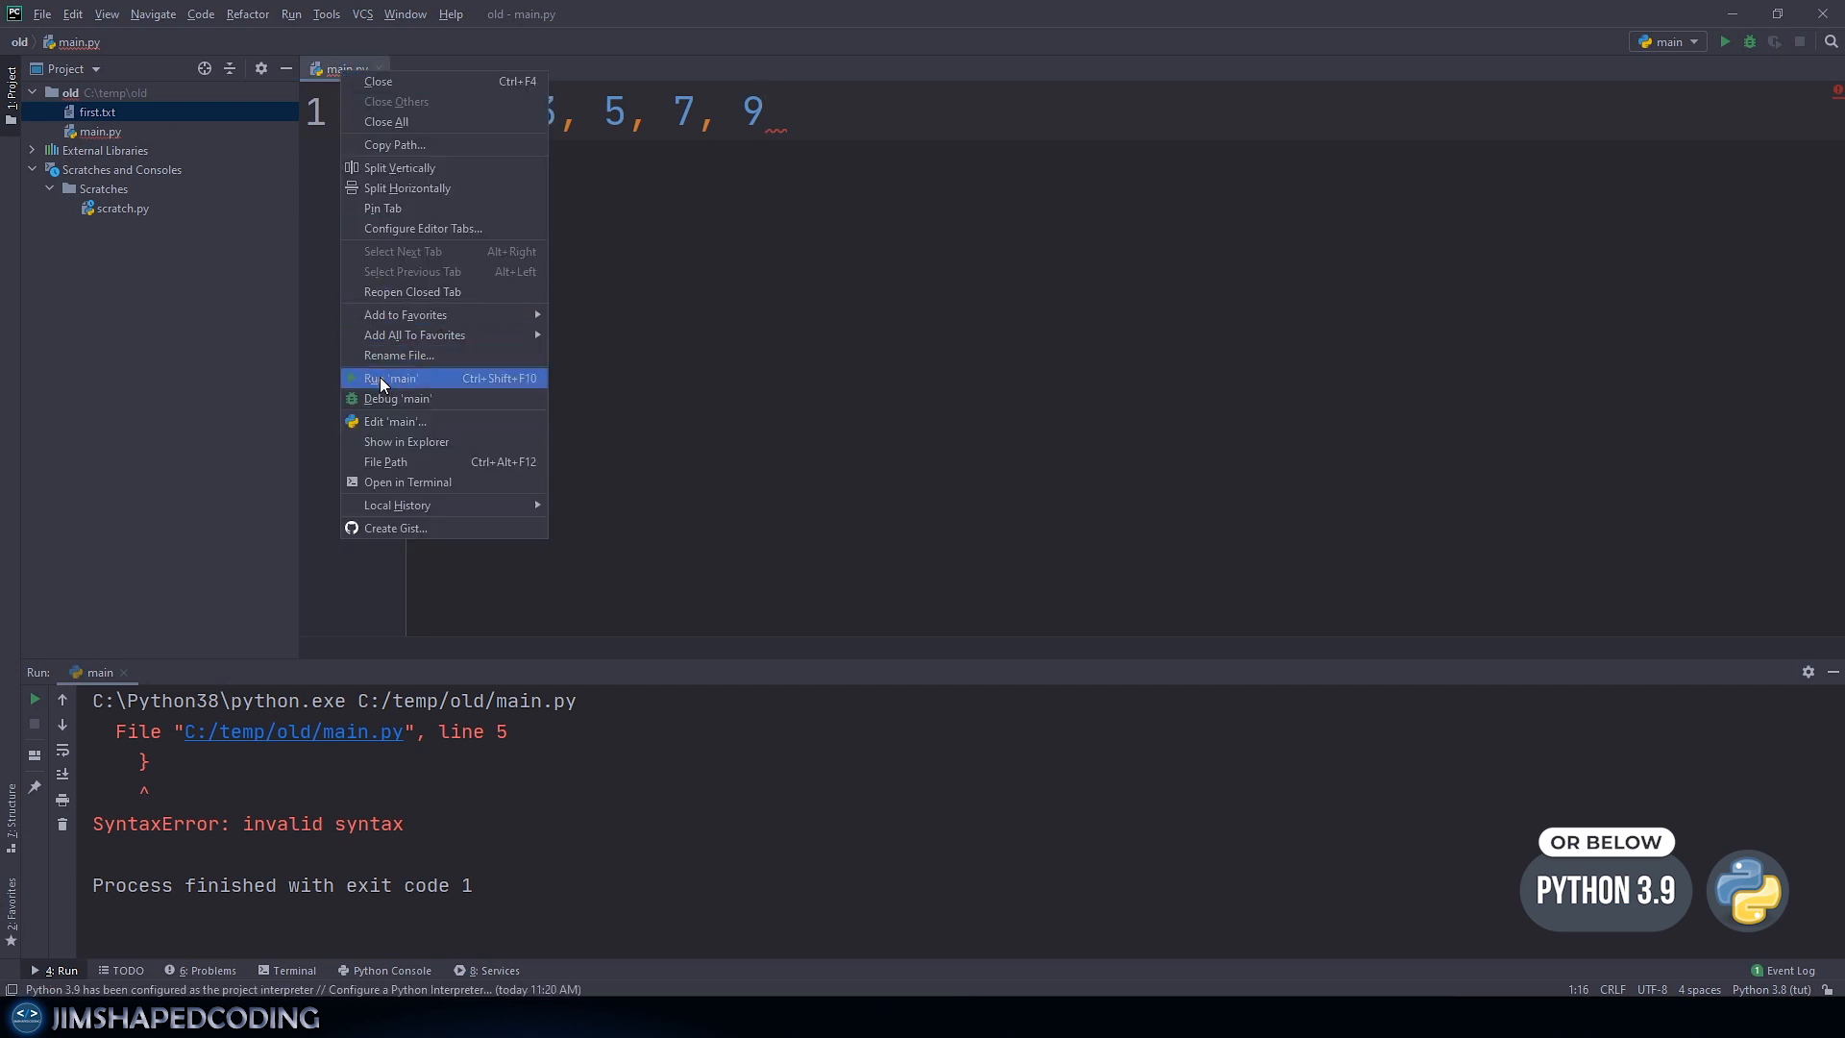
{"action": "left_click", "coordinate": [390, 378]}
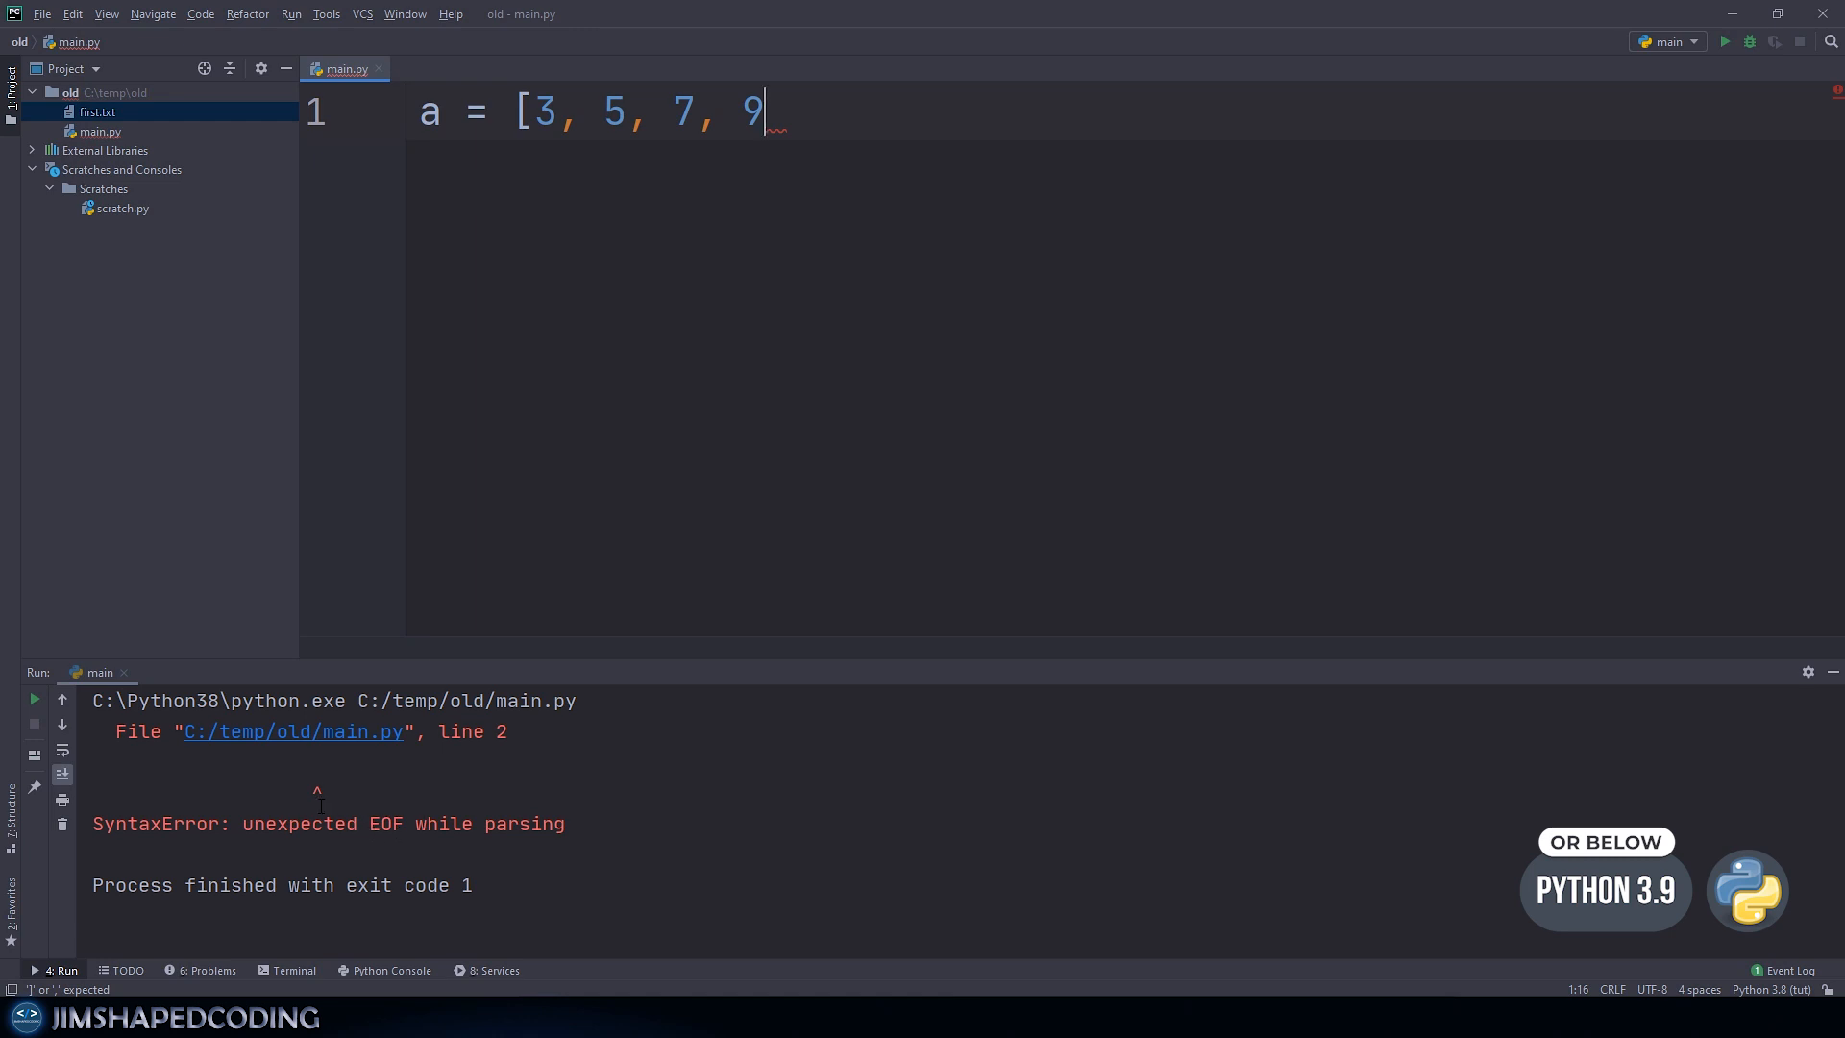
{"action": "left_click_drag", "start_coordinate": [238, 822], "coordinate": [562, 822]}
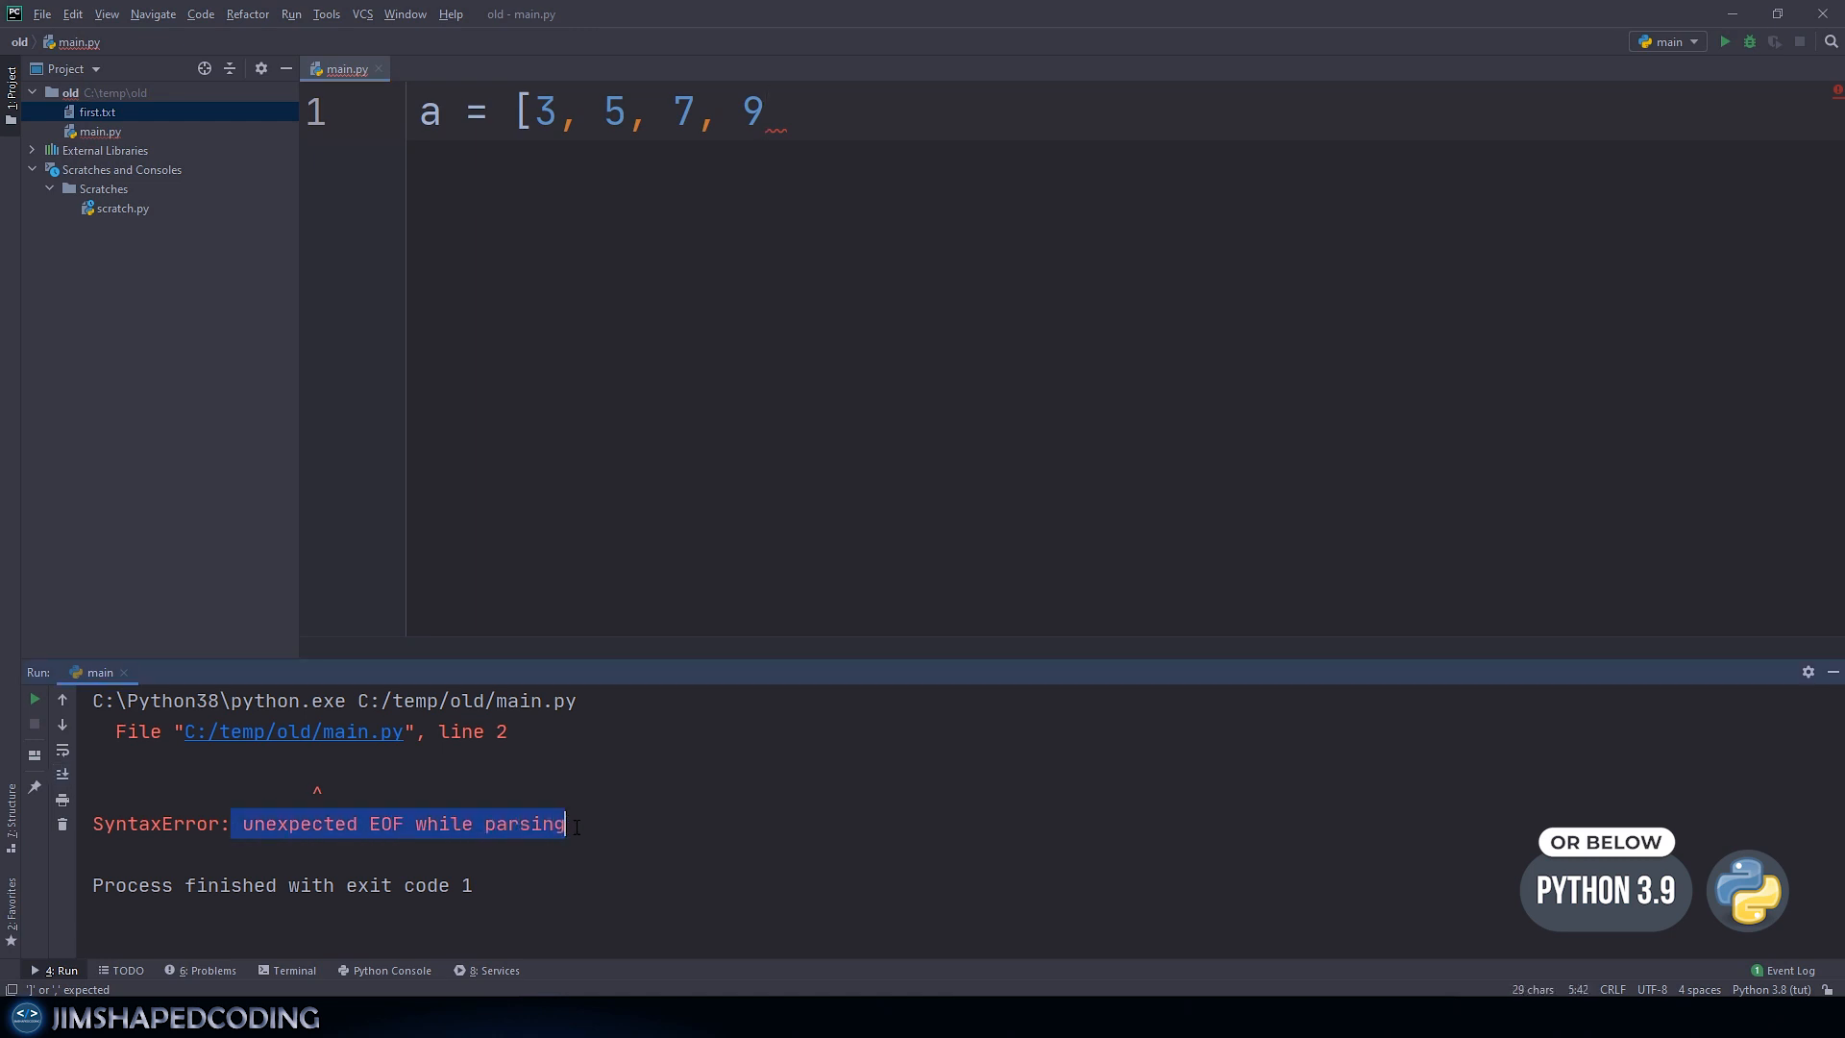
{"action": "left_click", "coordinate": [450, 802]}
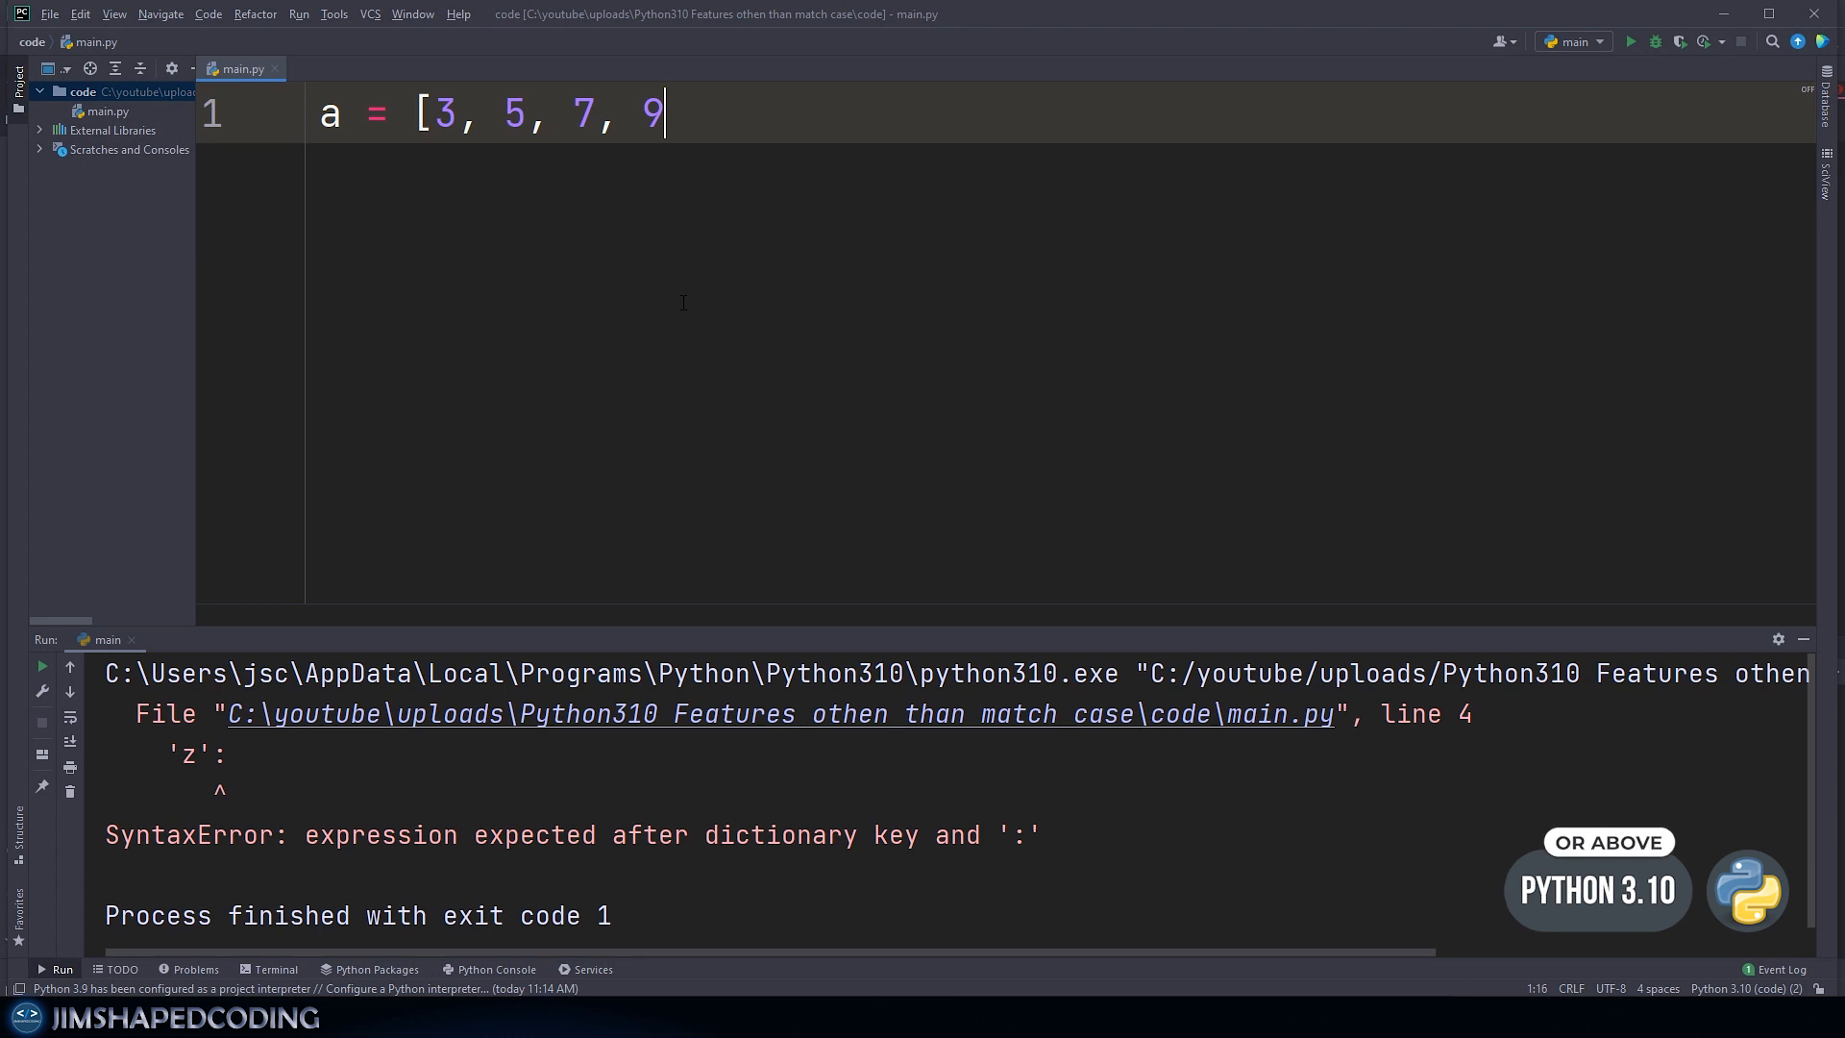
Step: Run the unclosed-list main.py under Python 3.10
{"action": "right_click", "coordinate": [236, 68]}
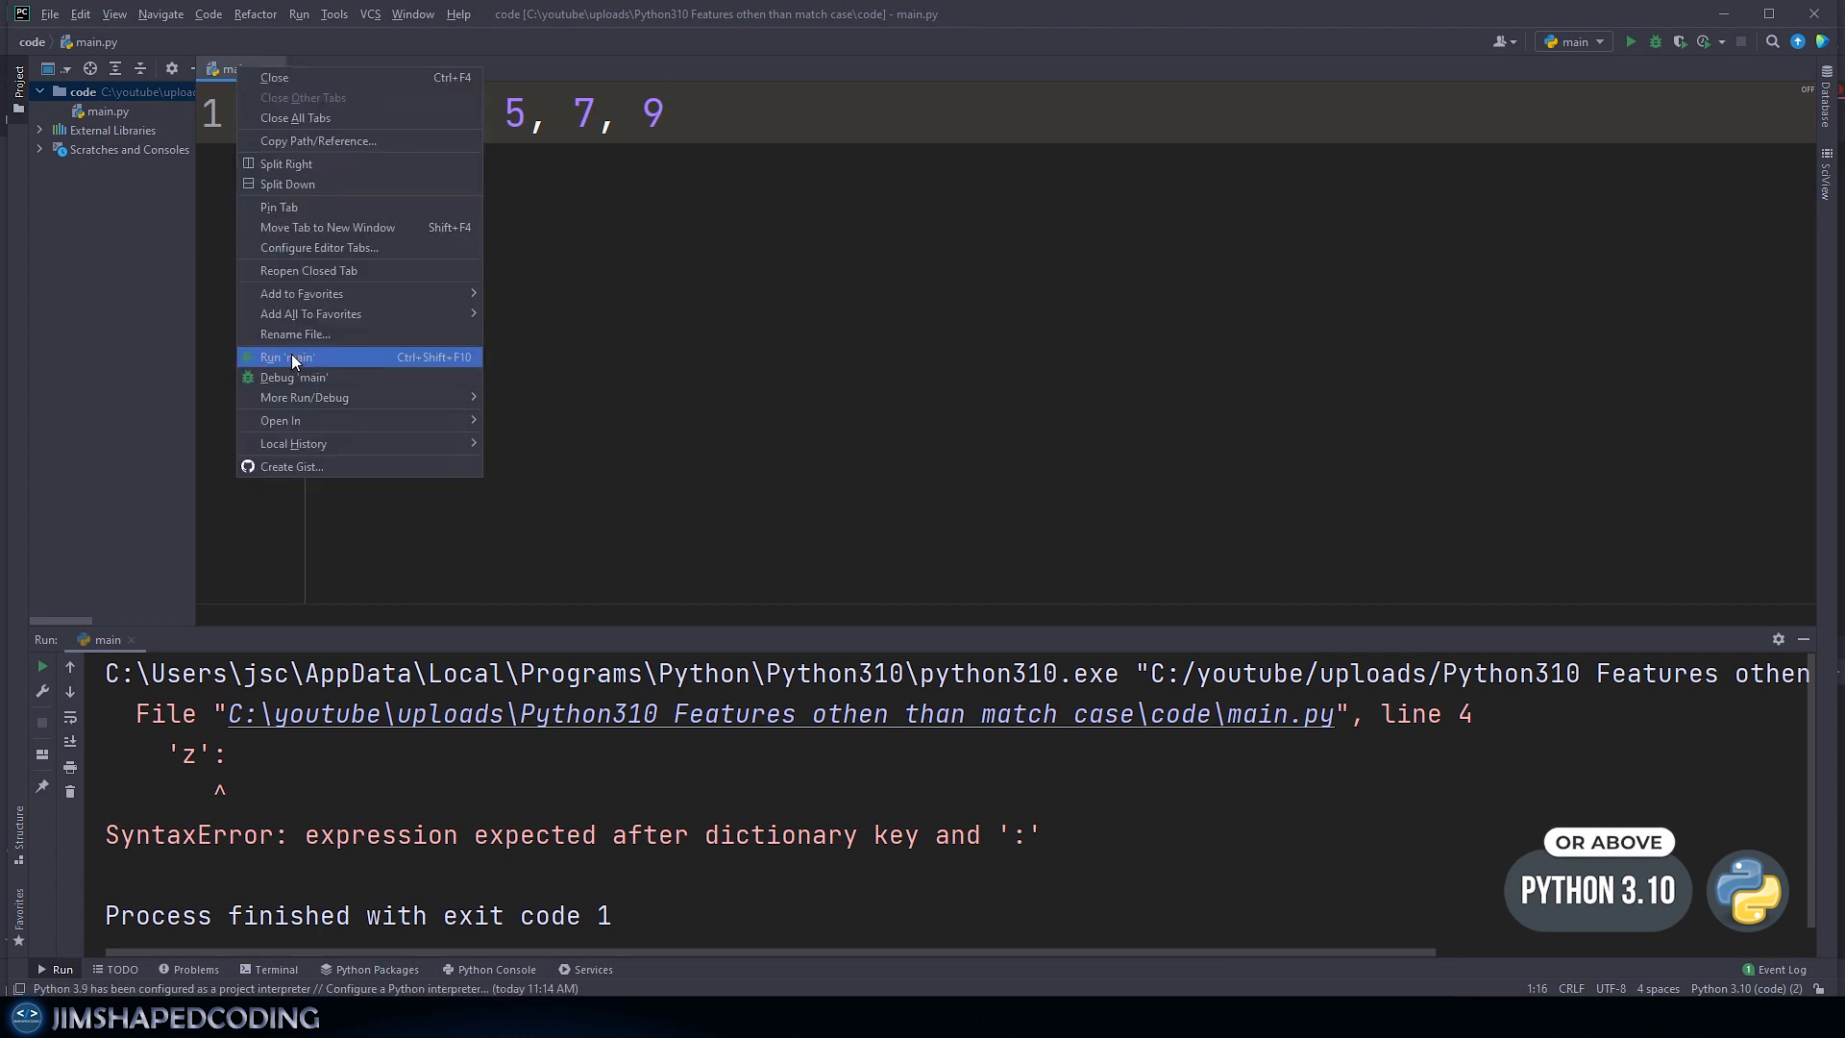
{"action": "left_click", "coordinate": [285, 356]}
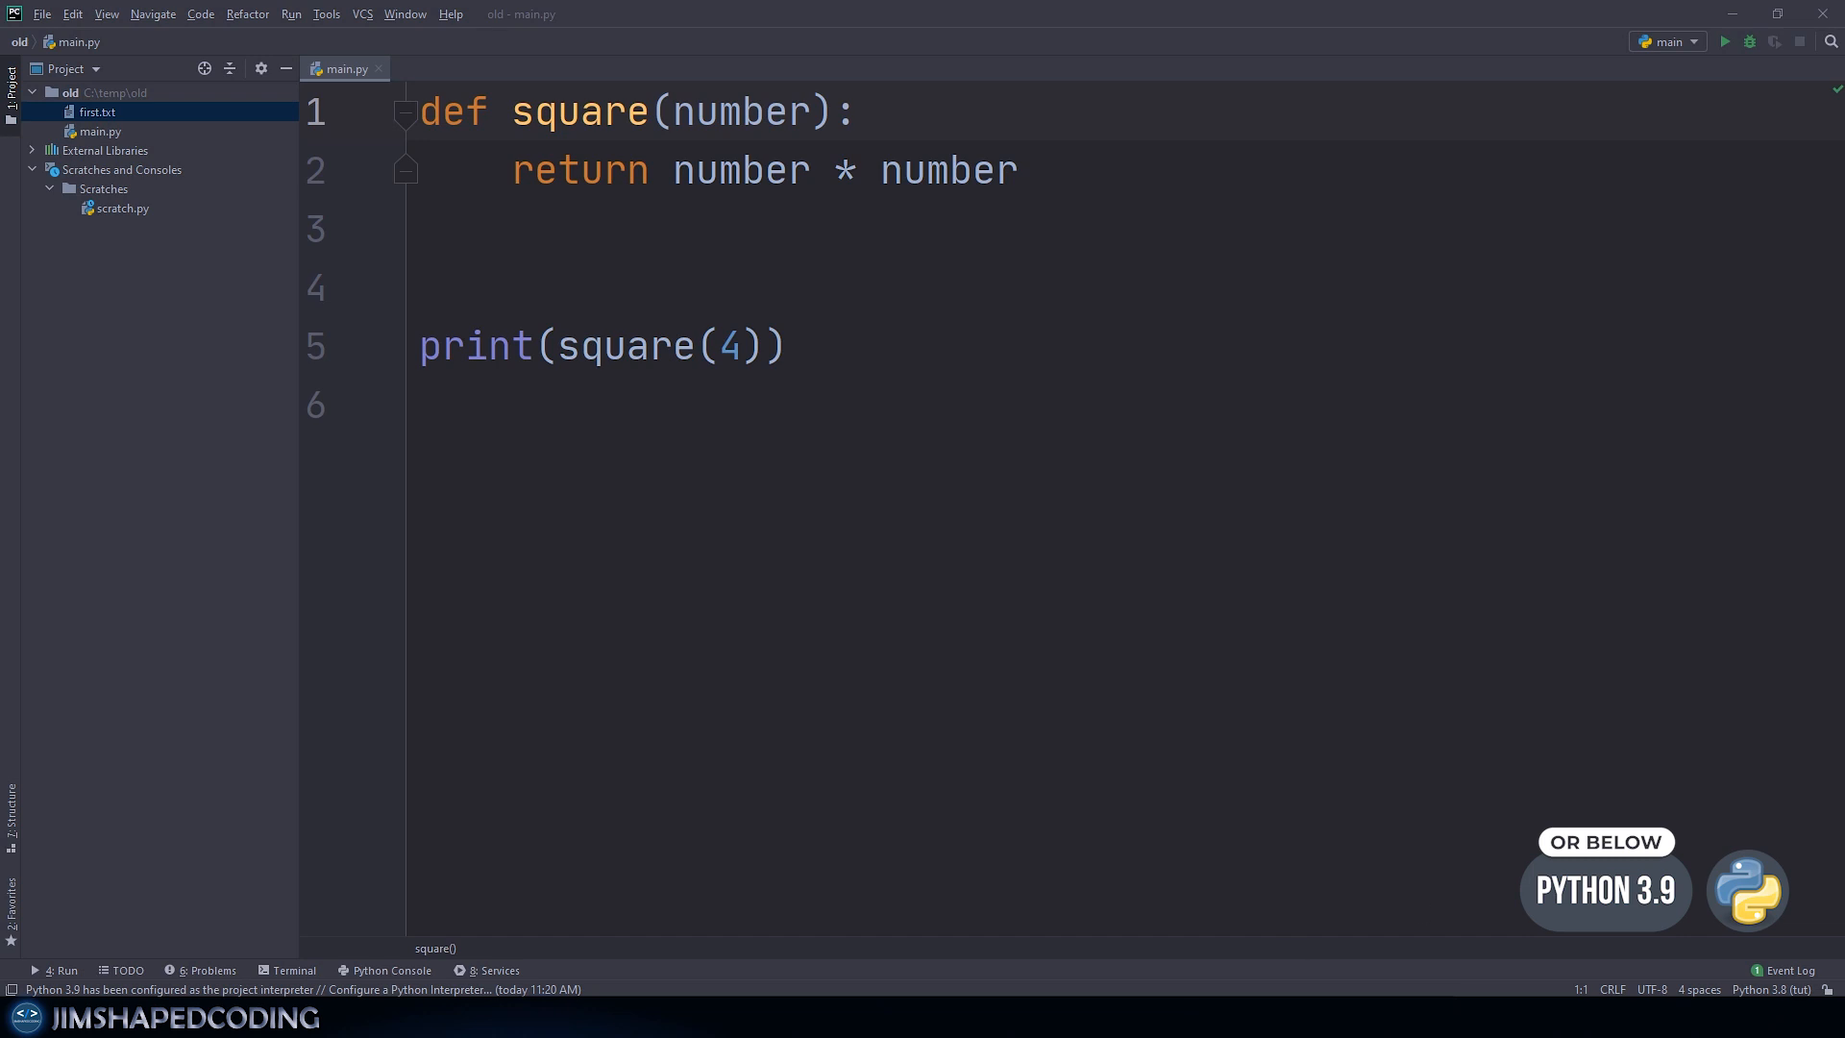
Step: Annotate square's number parameter with ': int'
{"action": "double_click", "coordinate": [741, 112]}
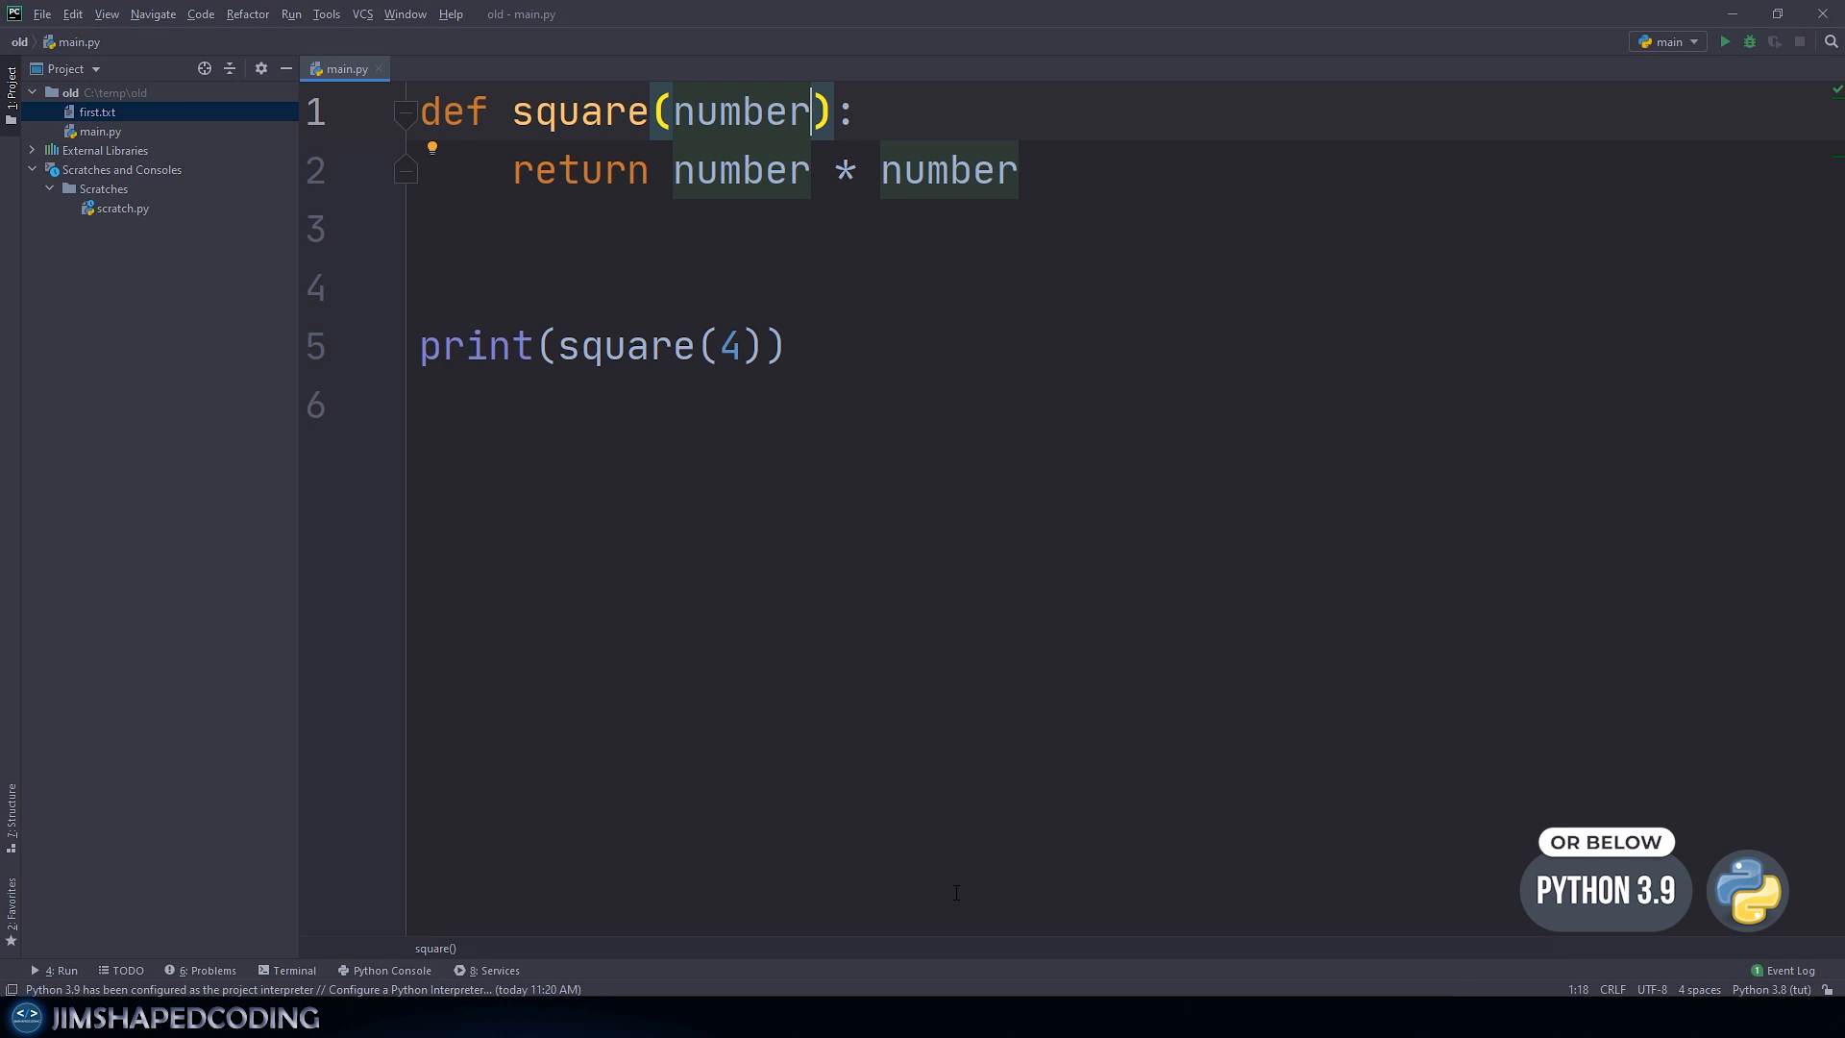
{"action": "left_click", "coordinate": [717, 171]}
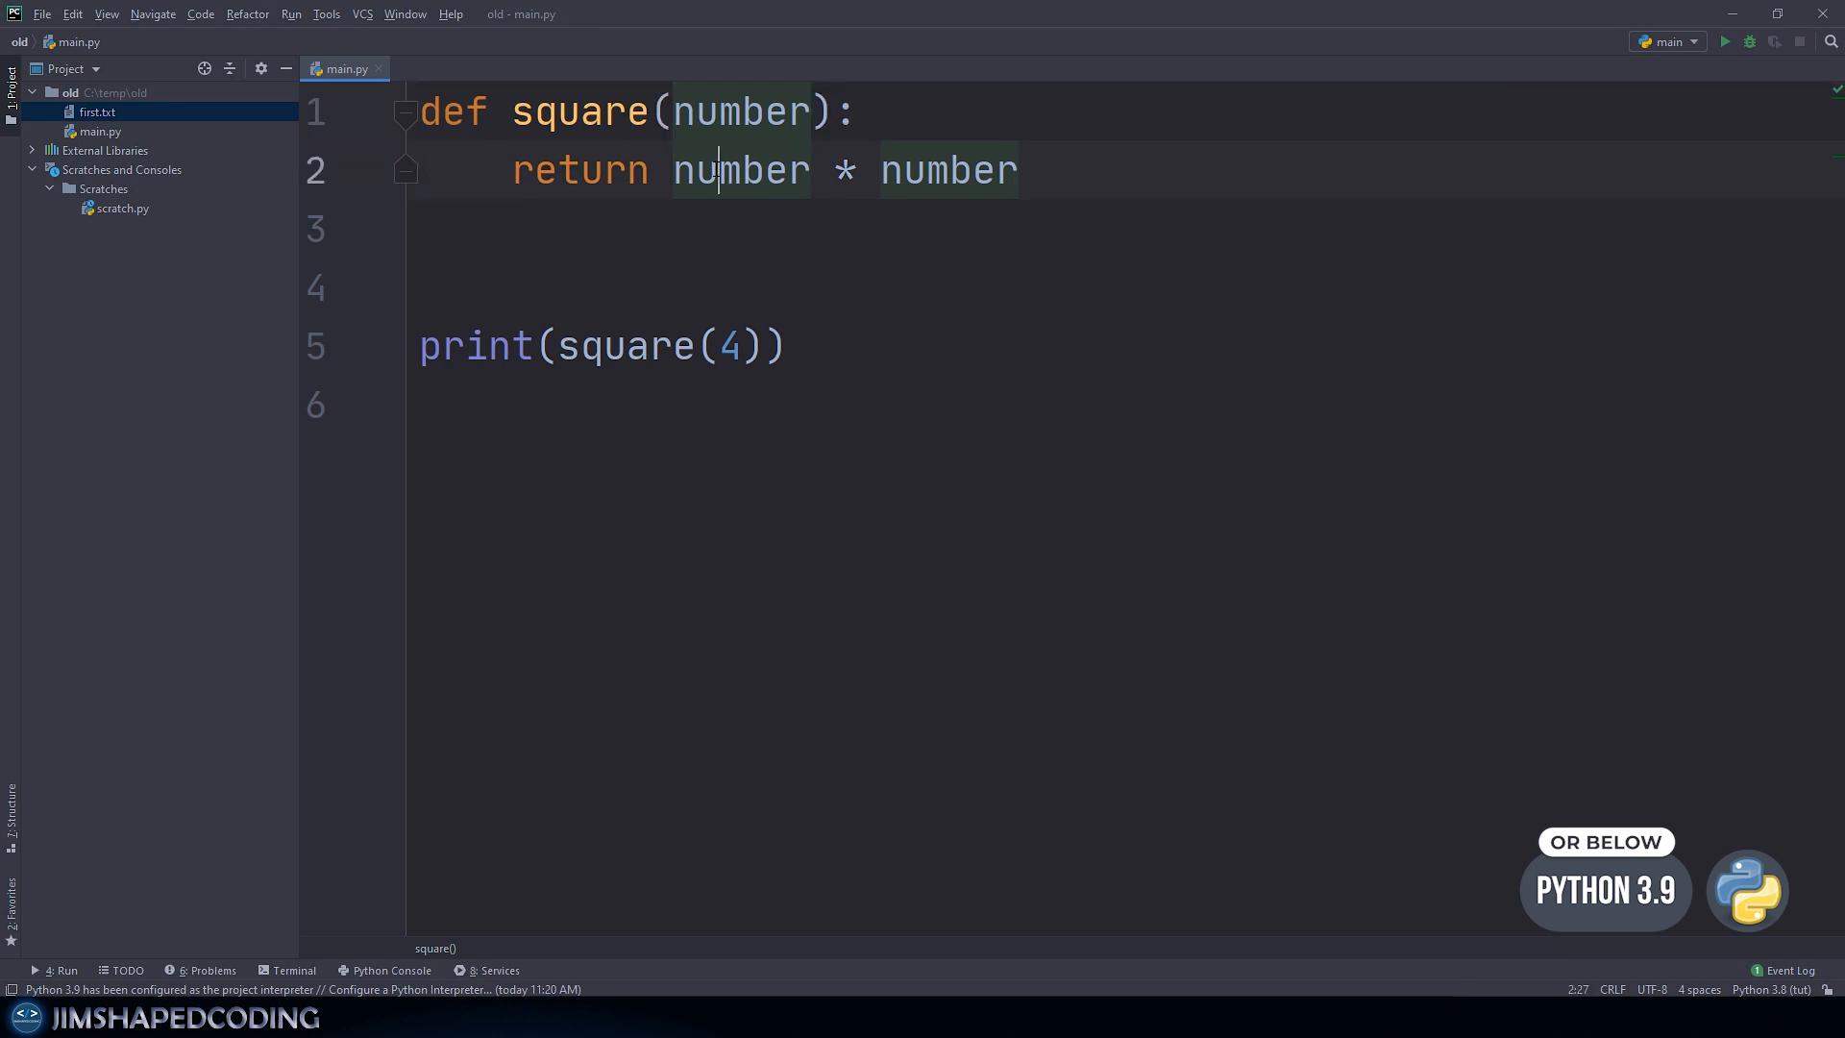
{"action": "double_click", "coordinate": [947, 171]}
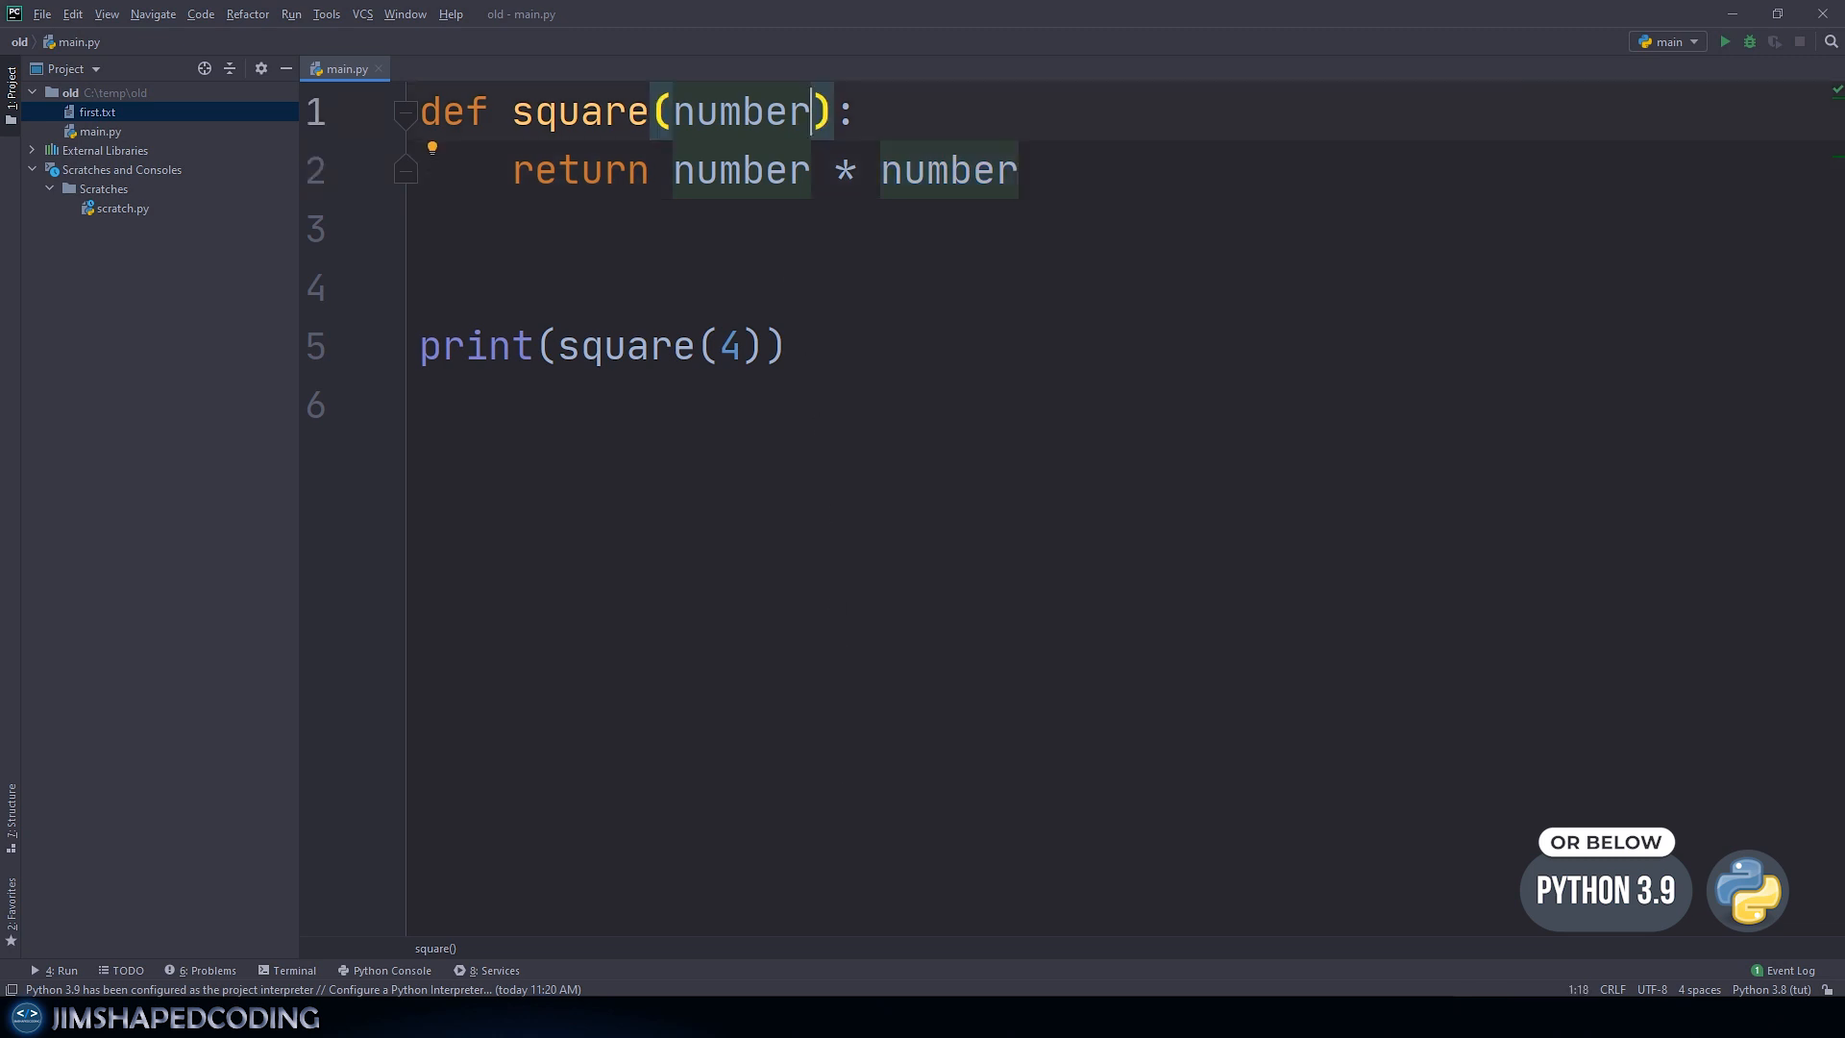
{"action": "type", "text": ": int"}
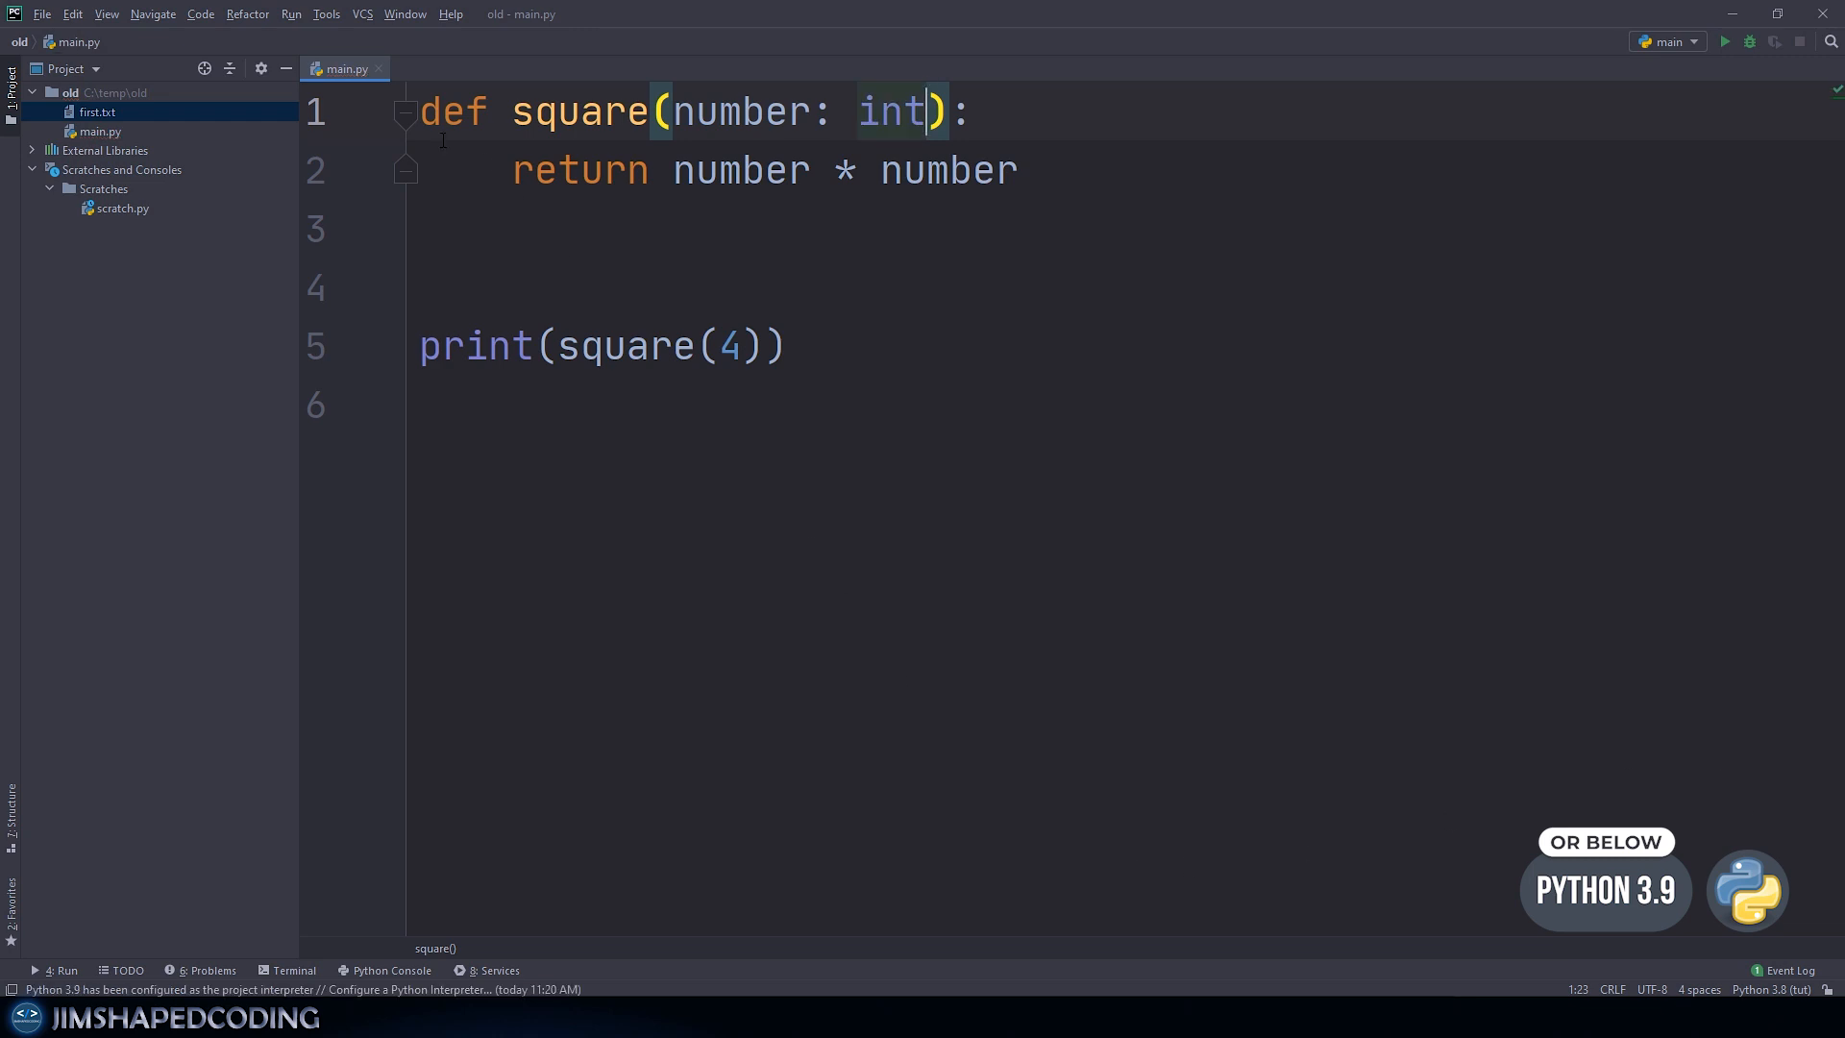
Step: Change the square(4) call argument to 4.5
{"action": "left_click", "coordinate": [1724, 41]}
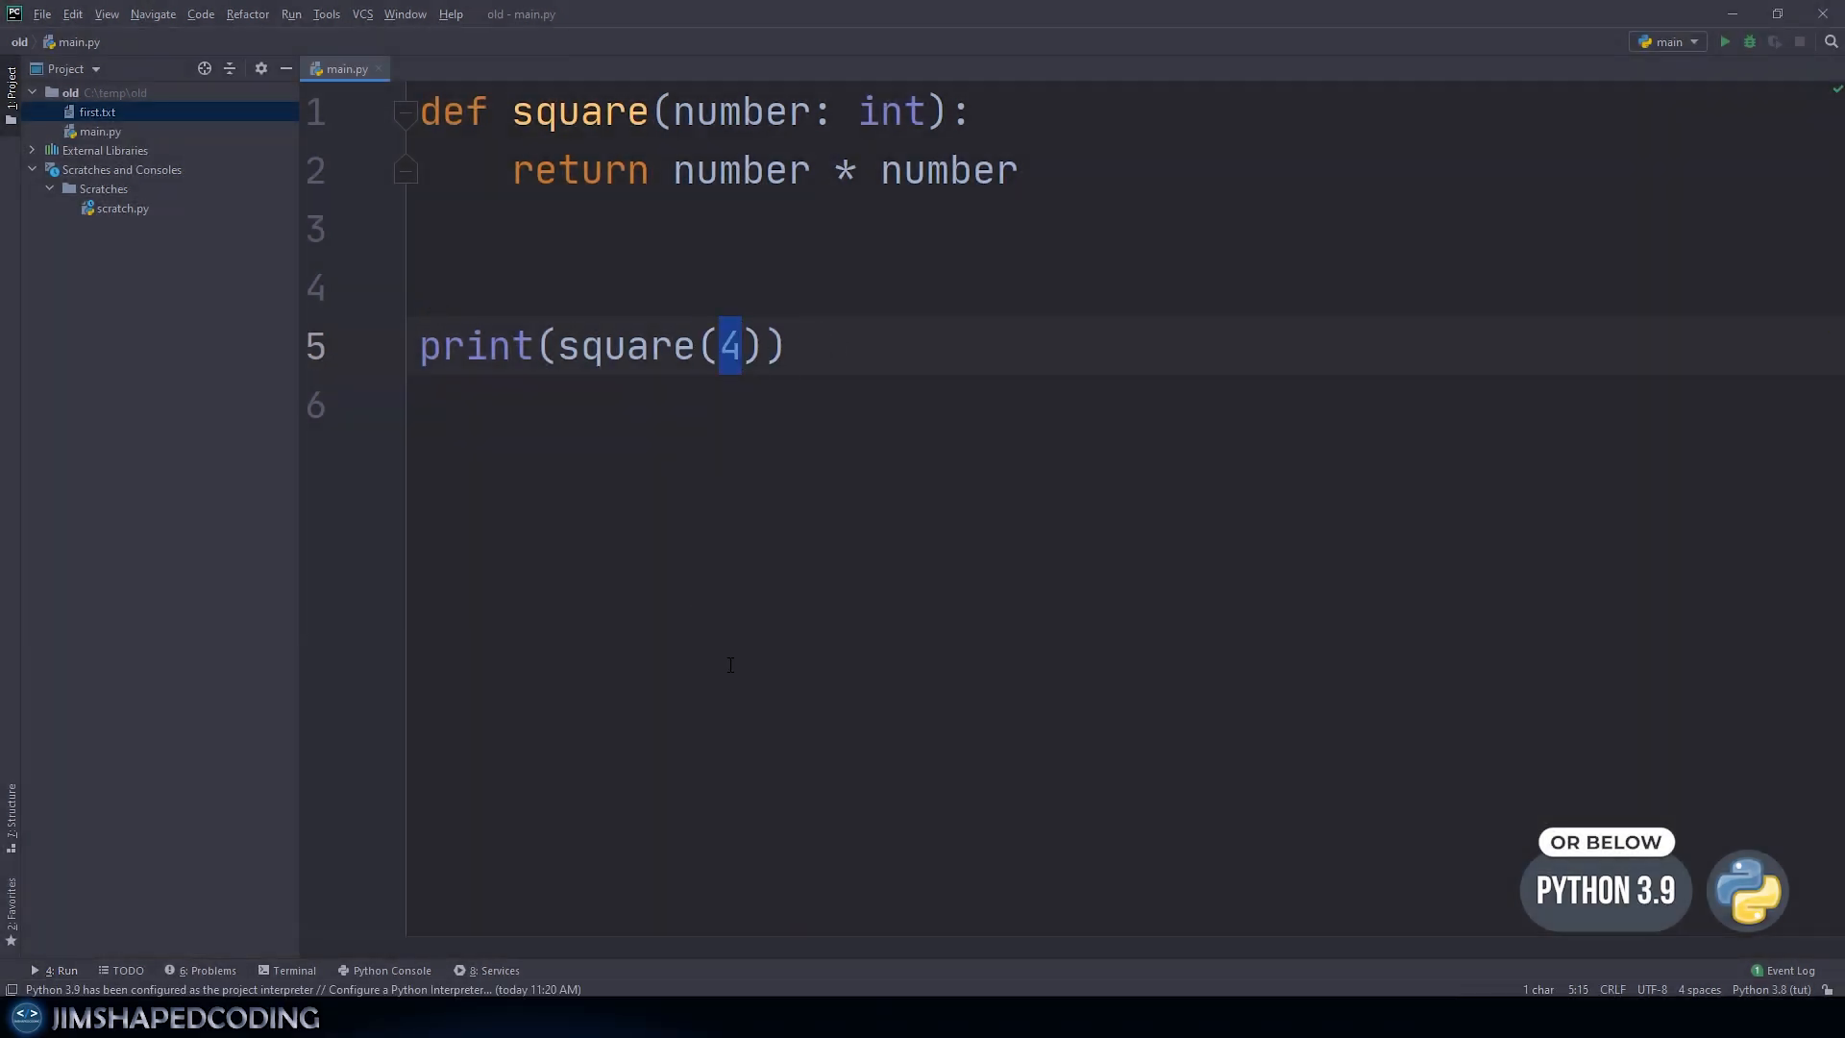
{"action": "type", "text": ".5"}
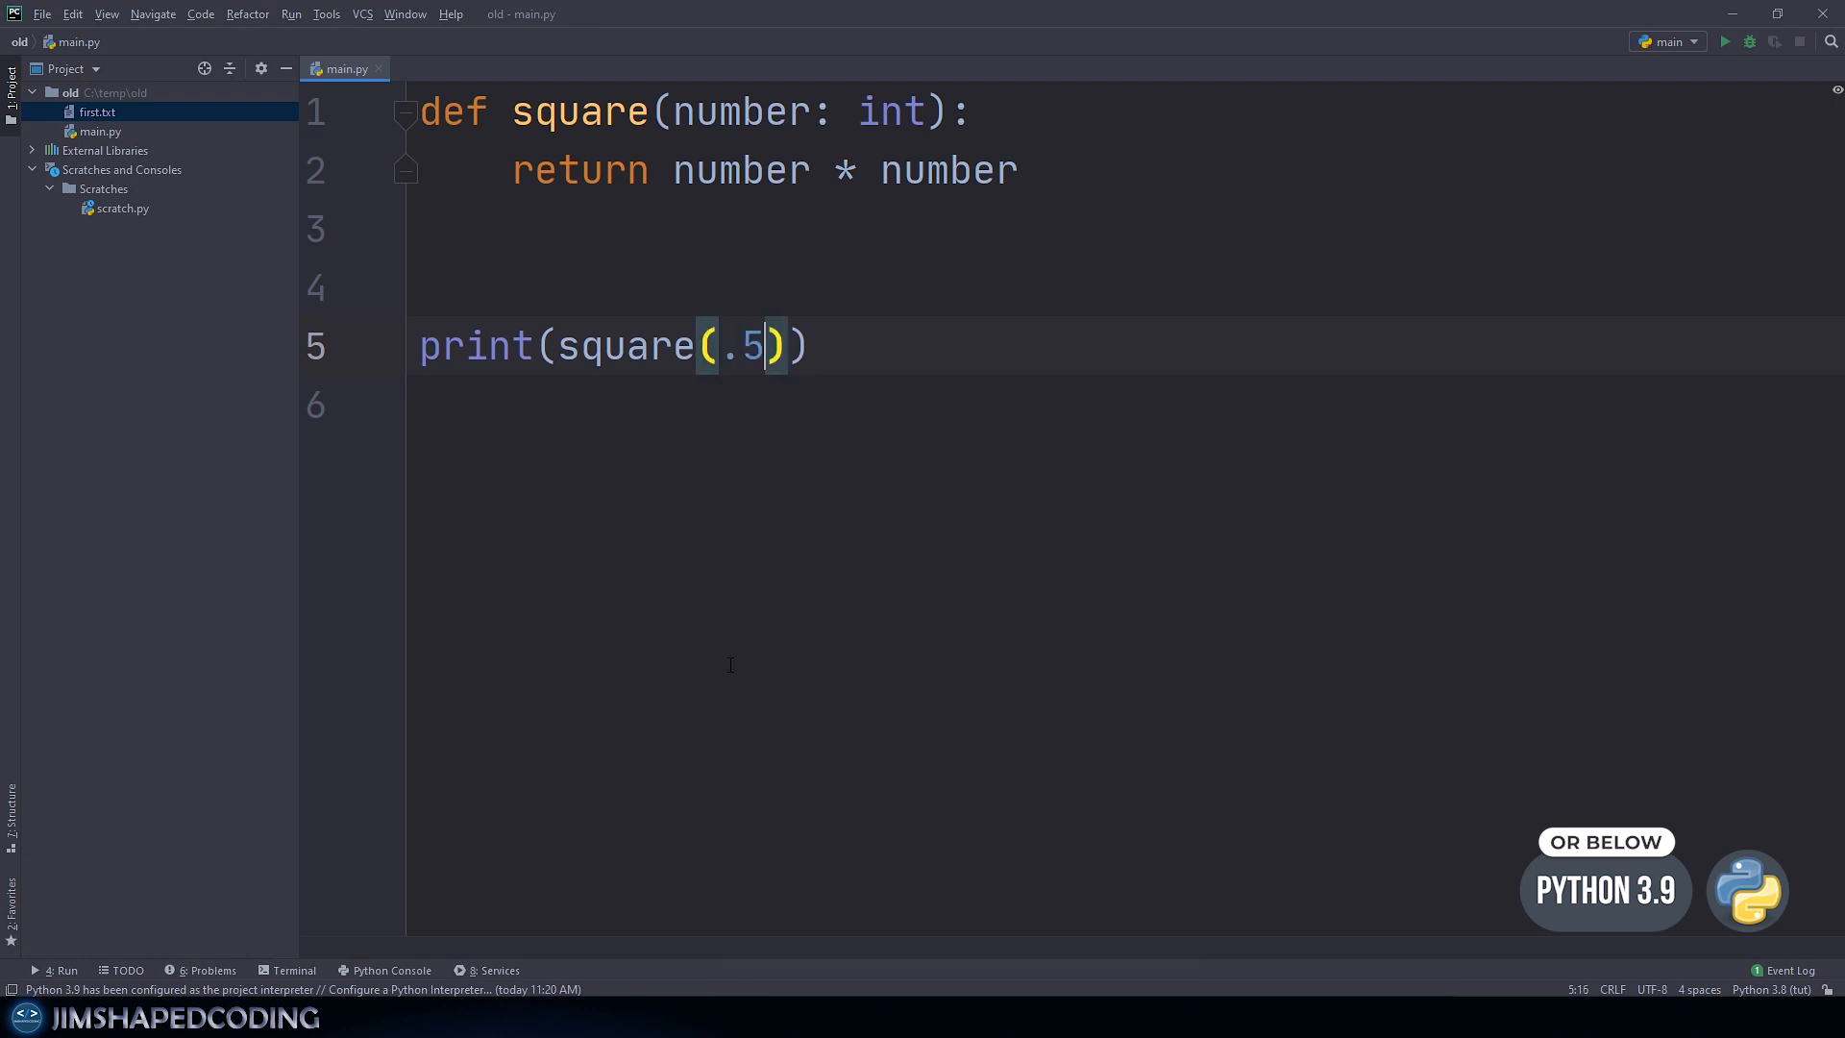
{"action": "type", "text": "4"}
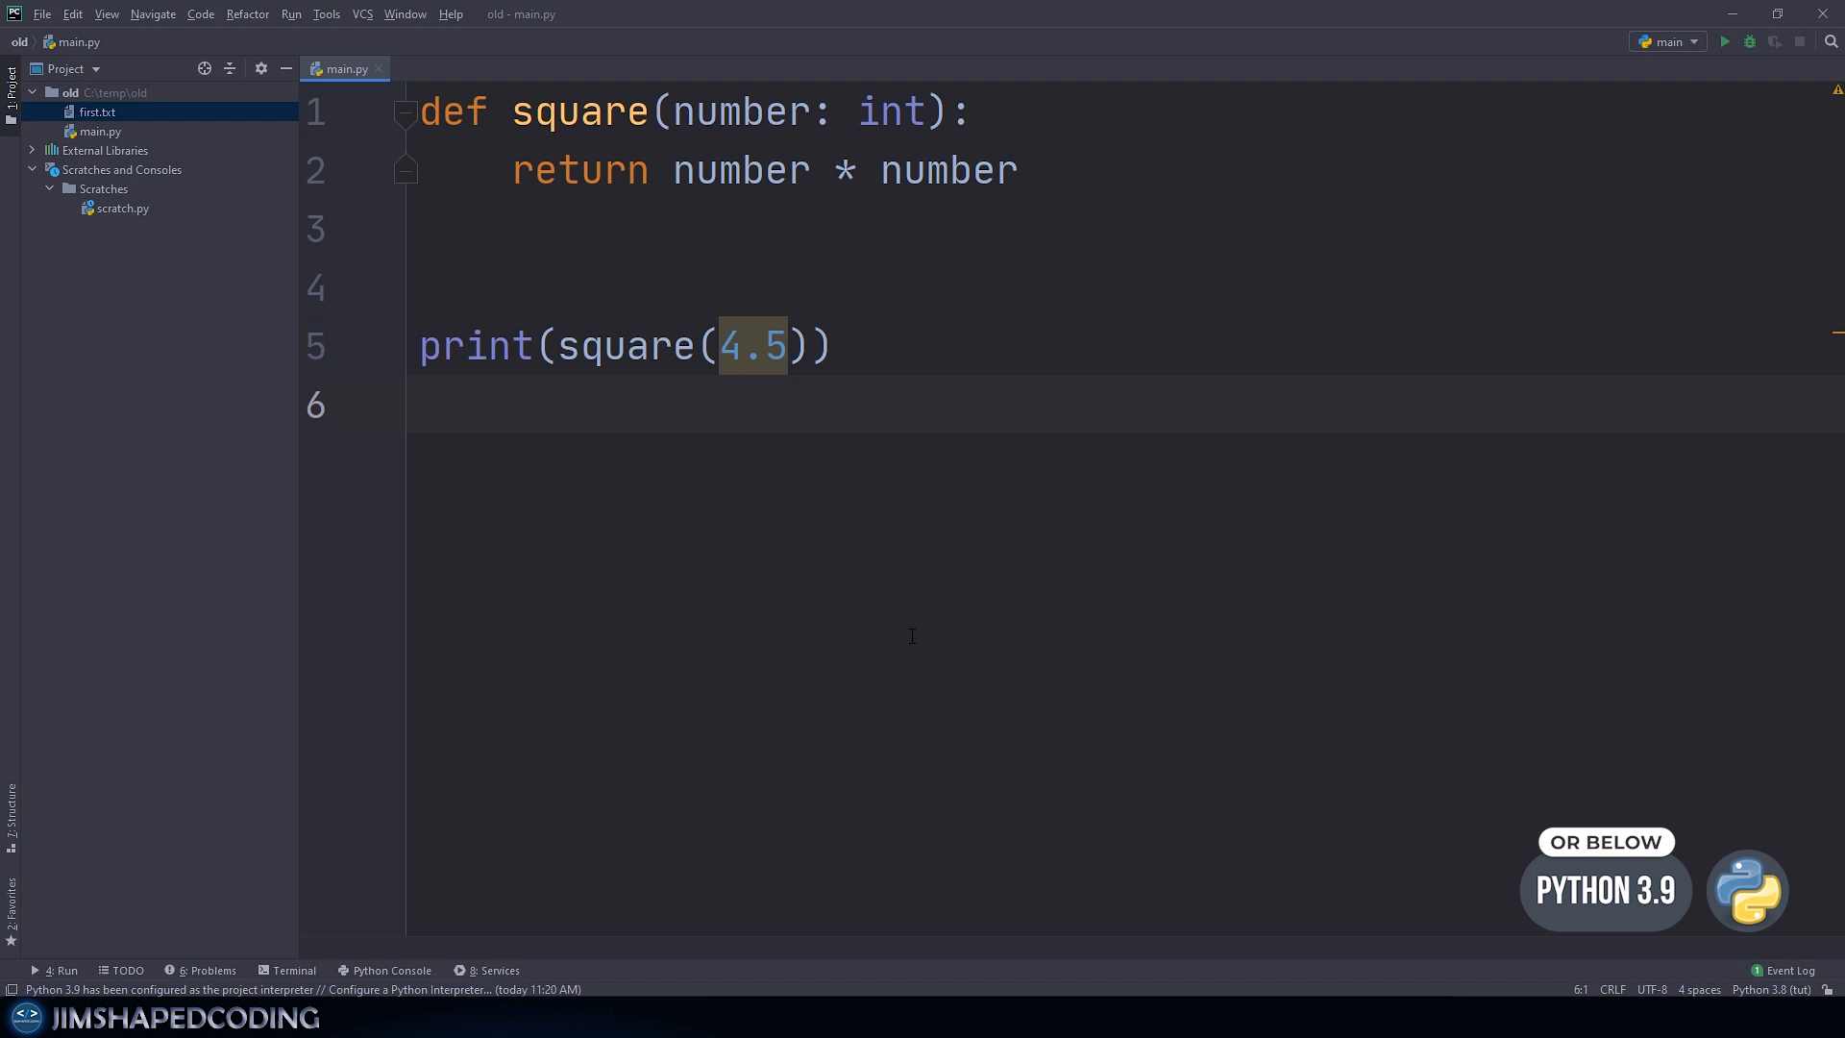
{"action": "double_click", "coordinate": [739, 170]}
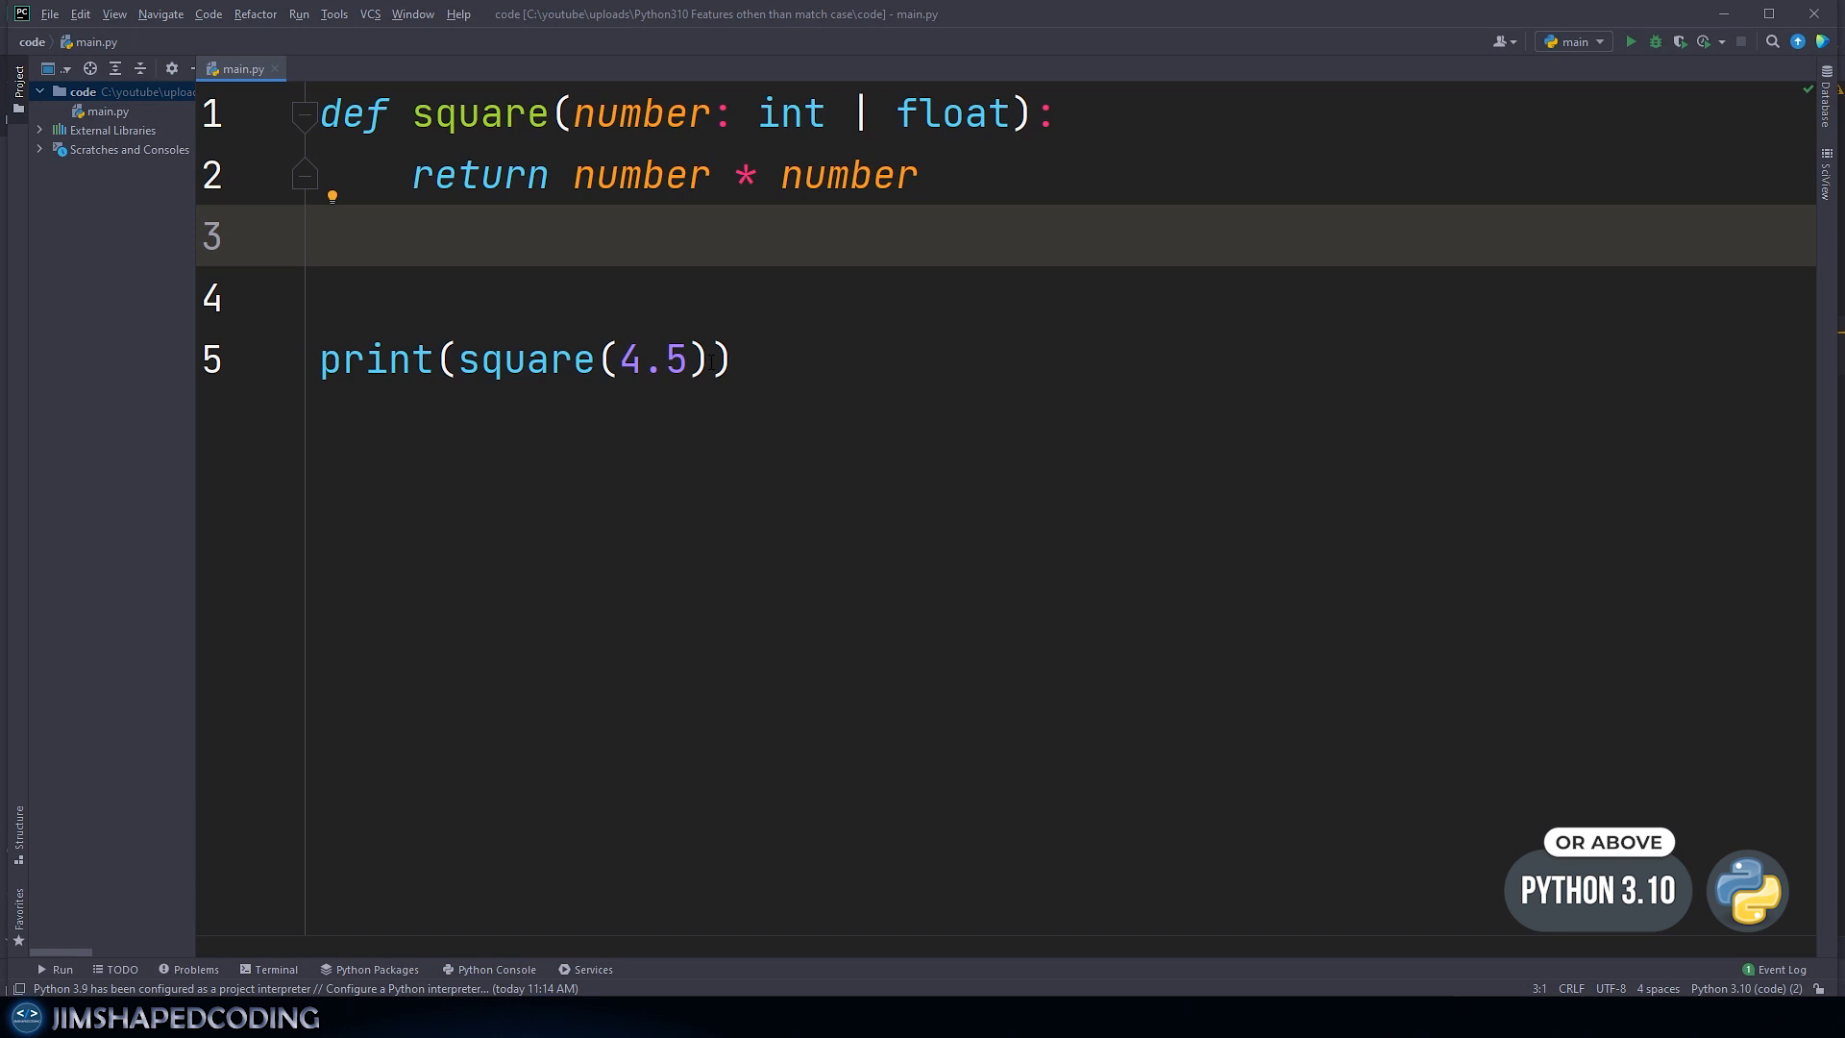
Step: Inspect the int | float hint, then run square(4.5) under Python 3.10
{"action": "double_click", "coordinate": [525, 360]}
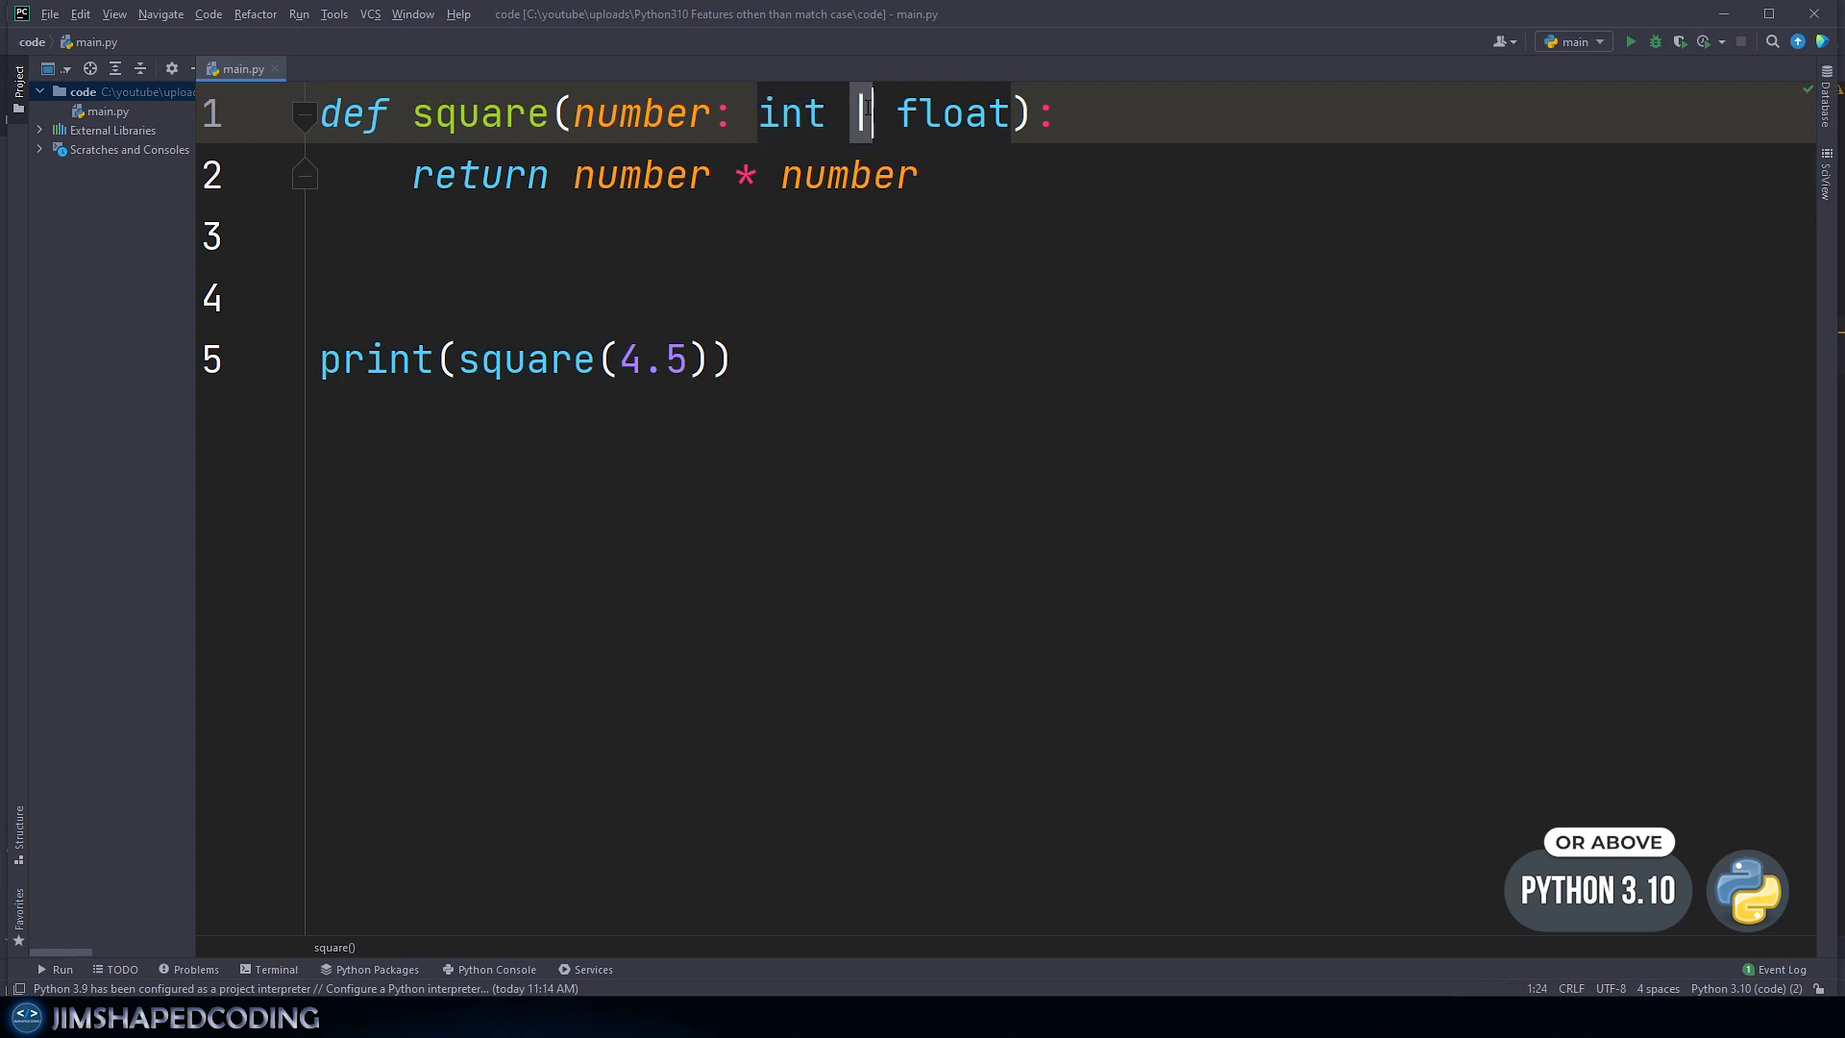
{"action": "double_click", "coordinate": [952, 114]}
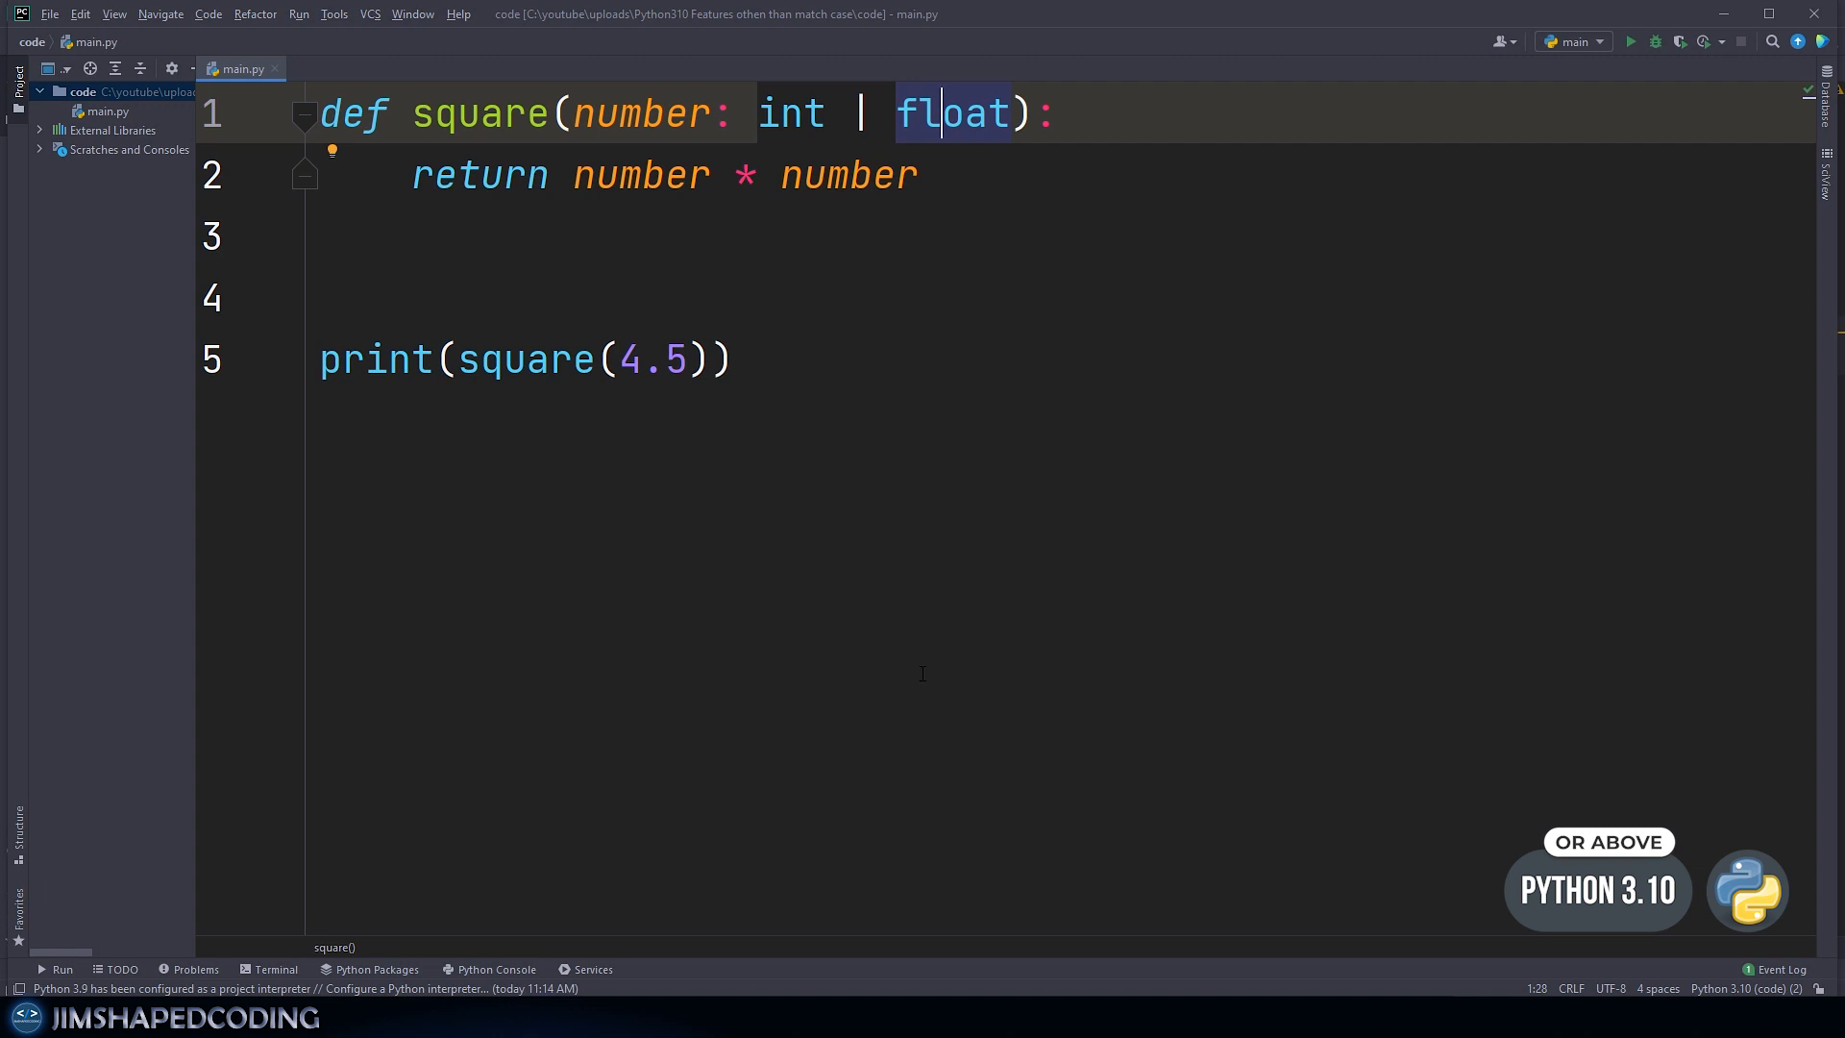
{"action": "double_click", "coordinate": [791, 113]}
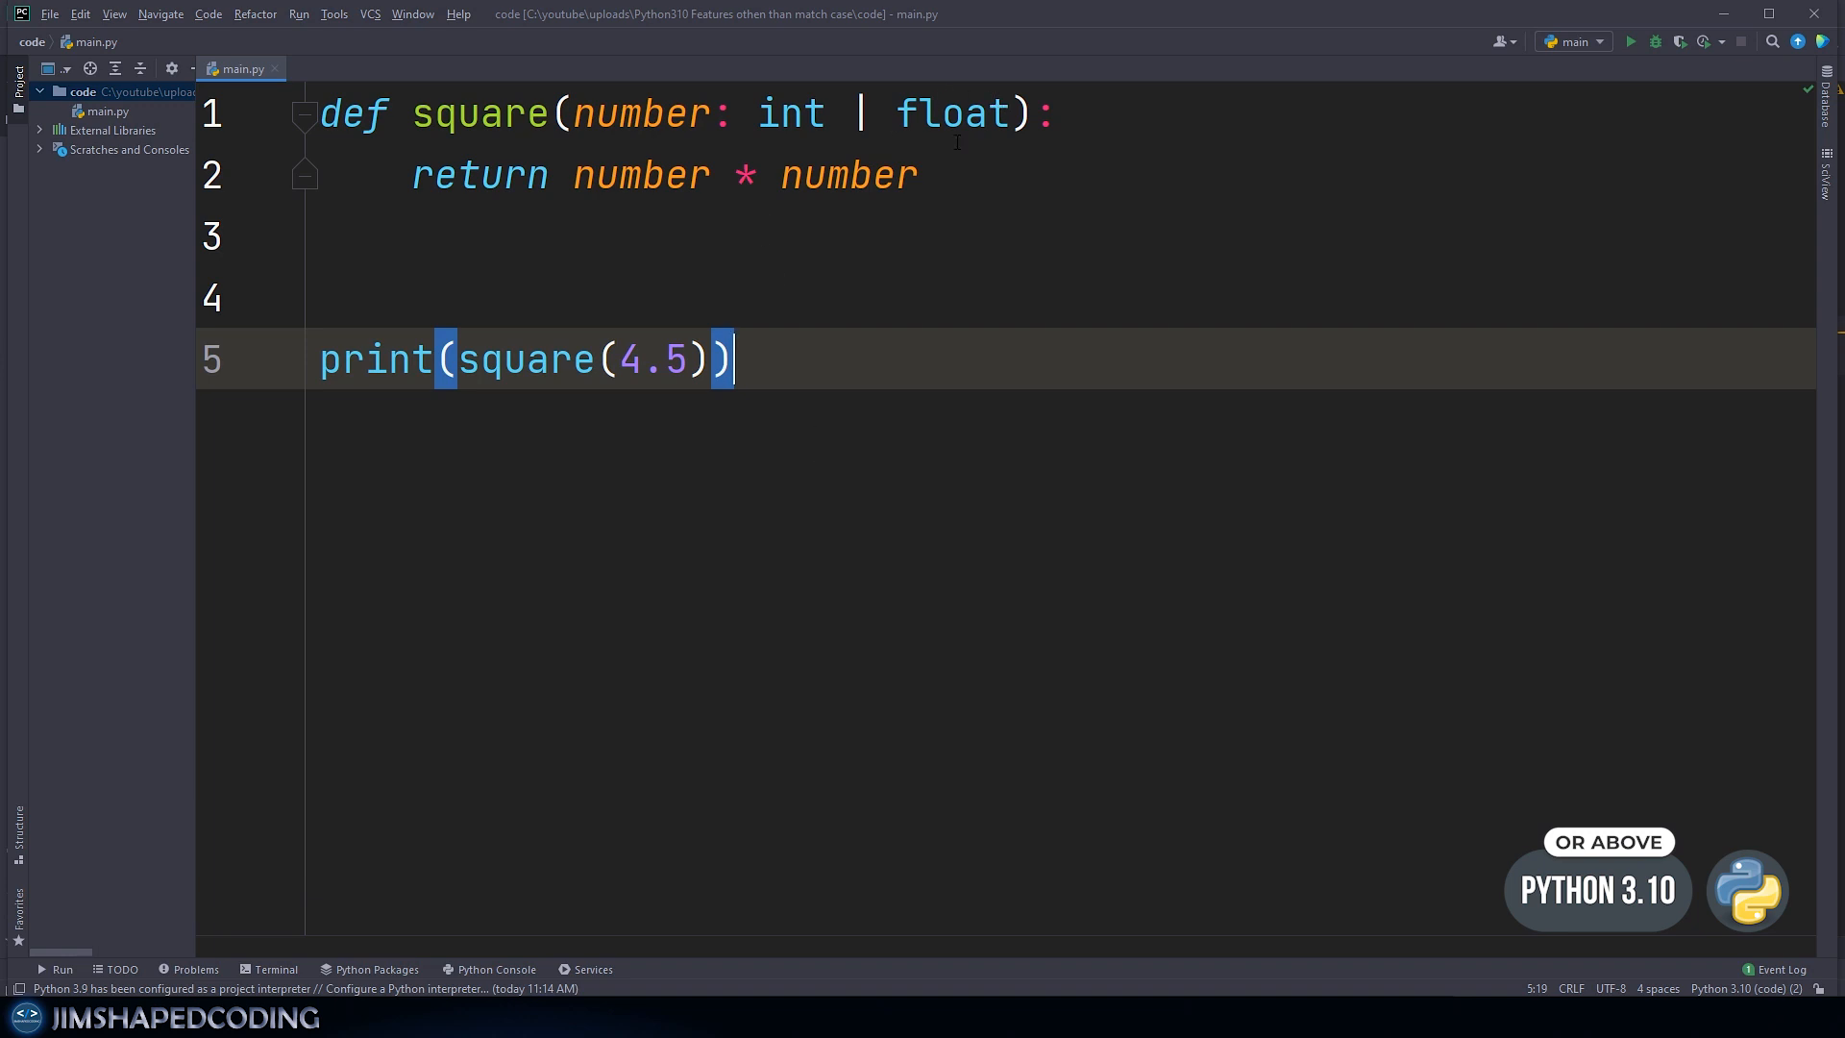
{"action": "right_click", "coordinate": [221, 68]}
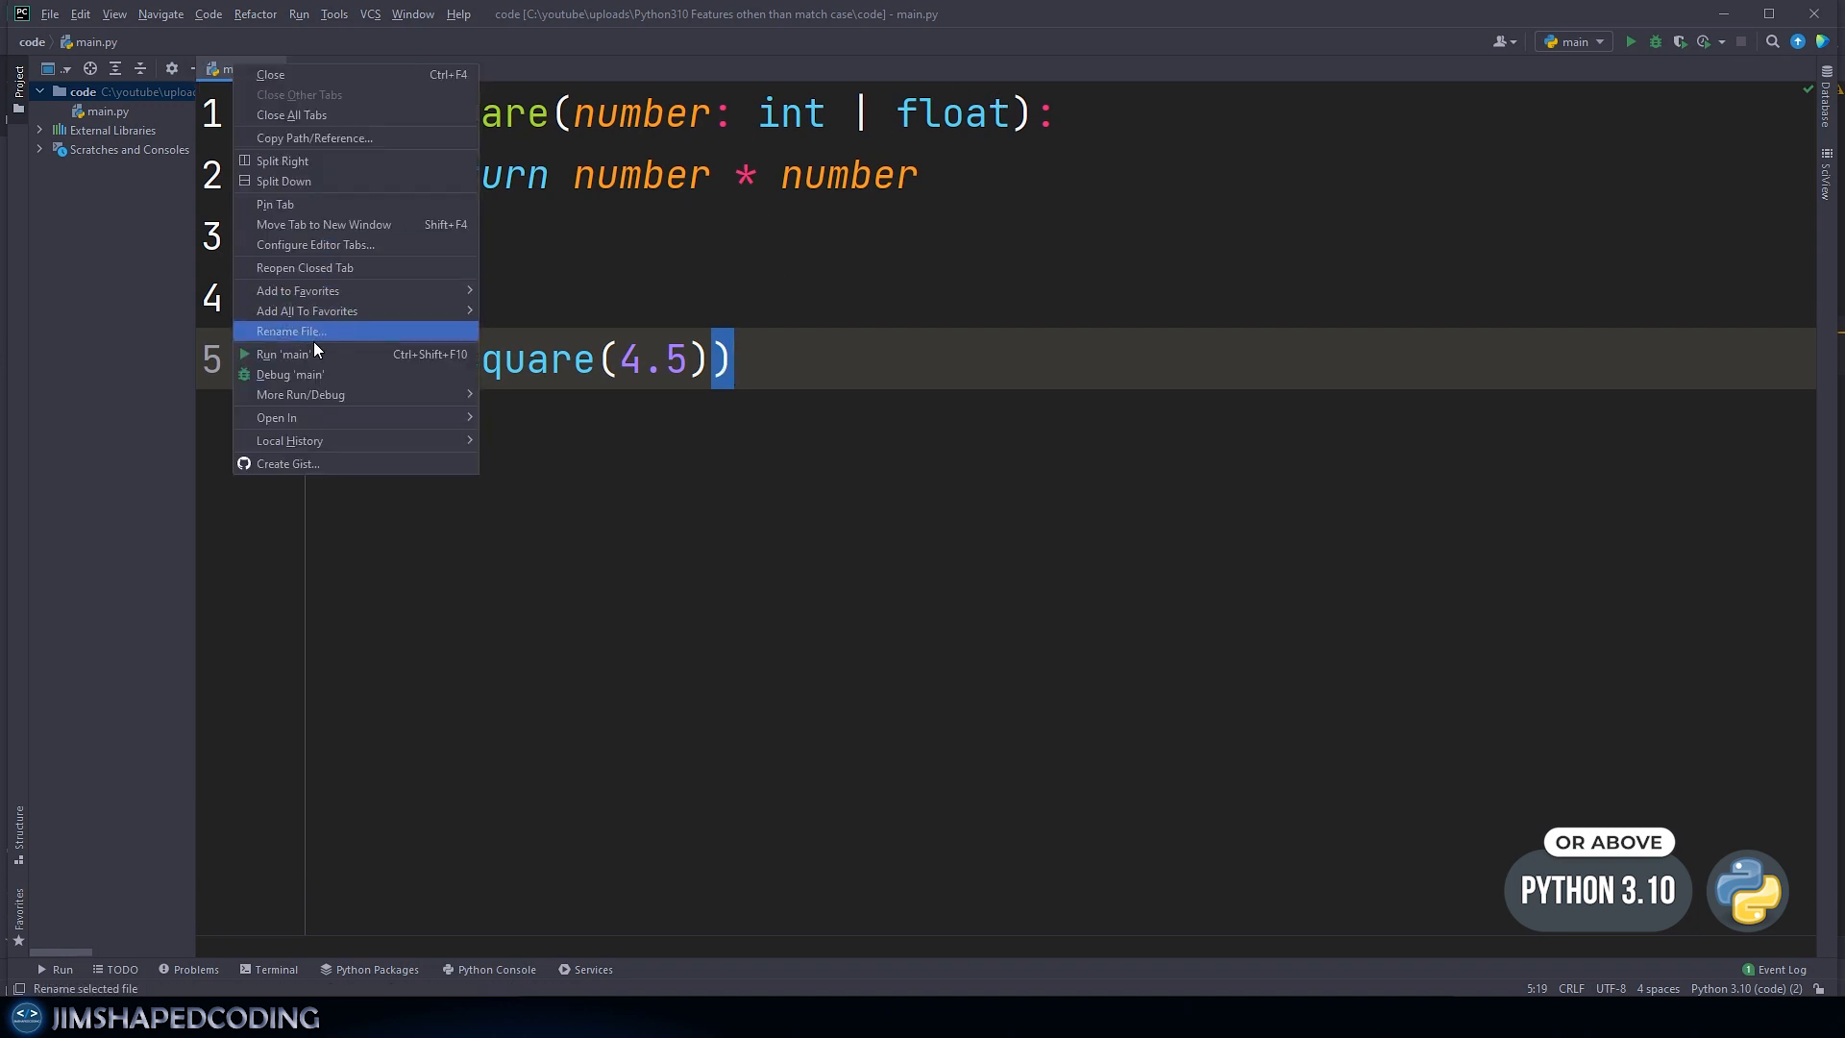
{"action": "left_click", "coordinate": [283, 354]}
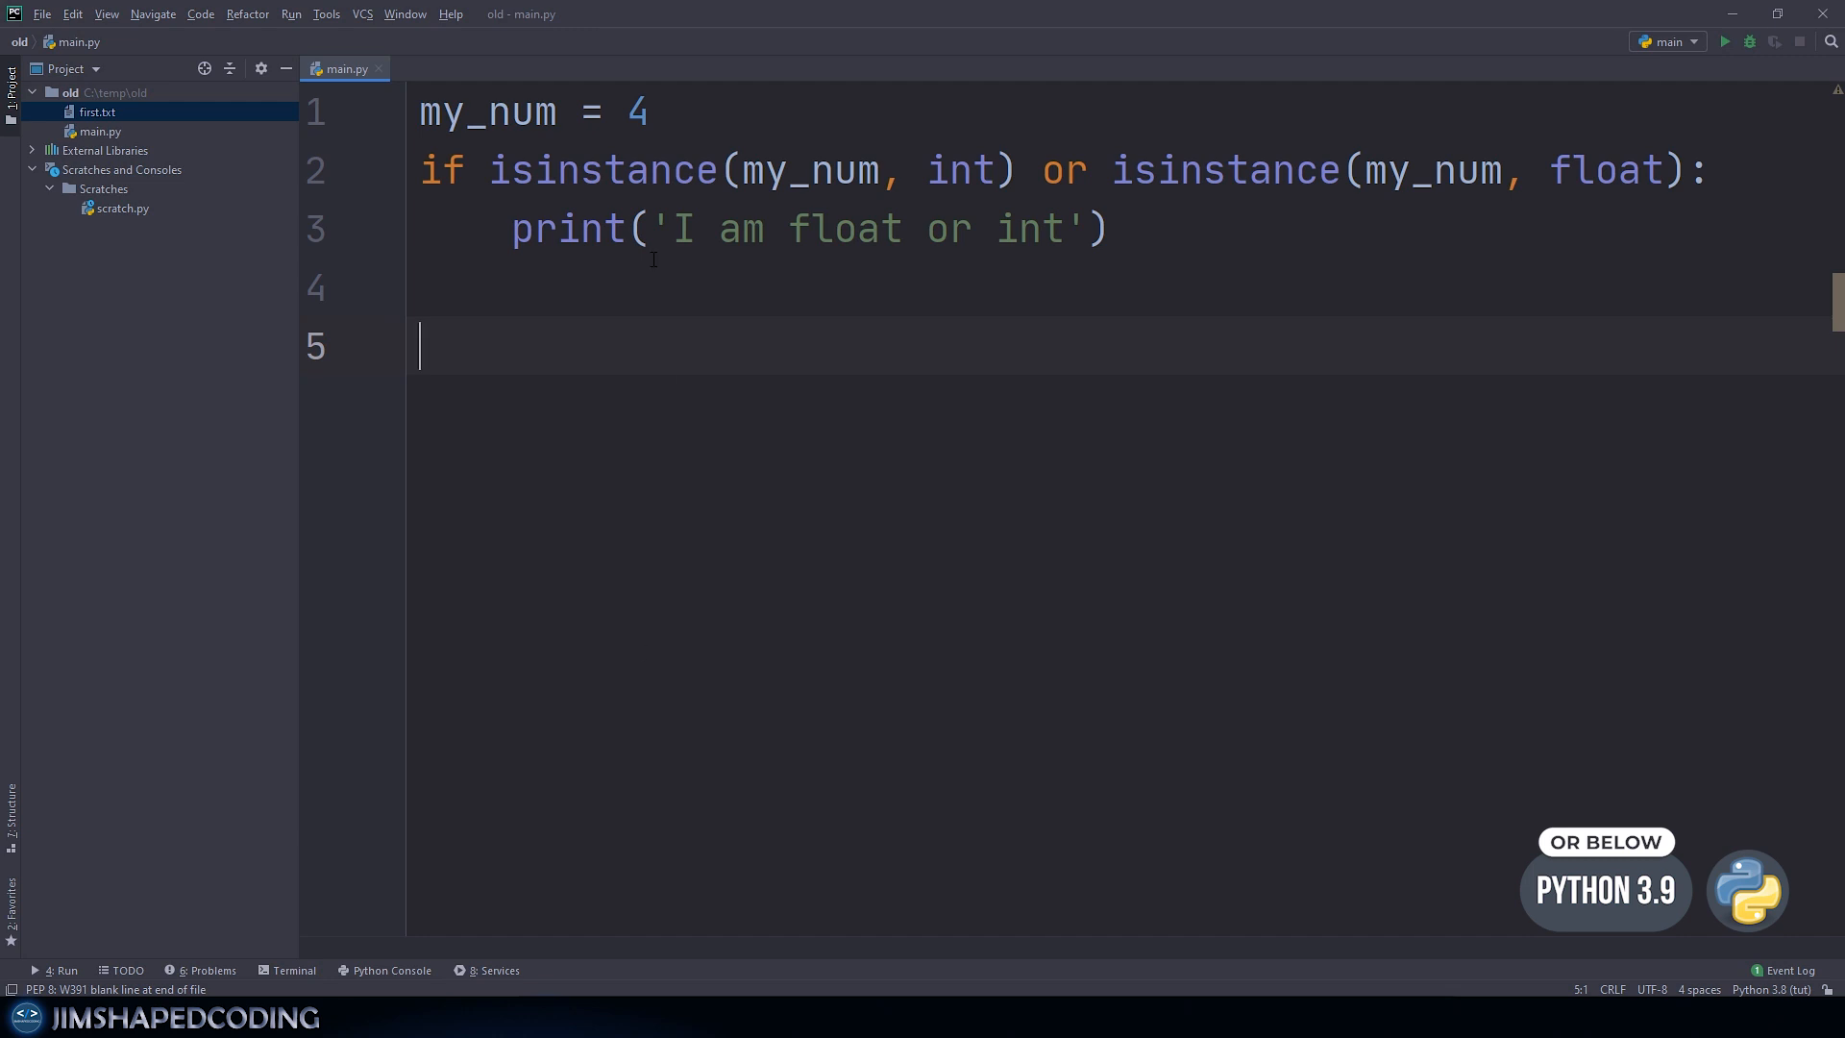
Step: Highlight the first isinstance call in the Python 3.9 my_num check
{"action": "double_click", "coordinate": [601, 170]}
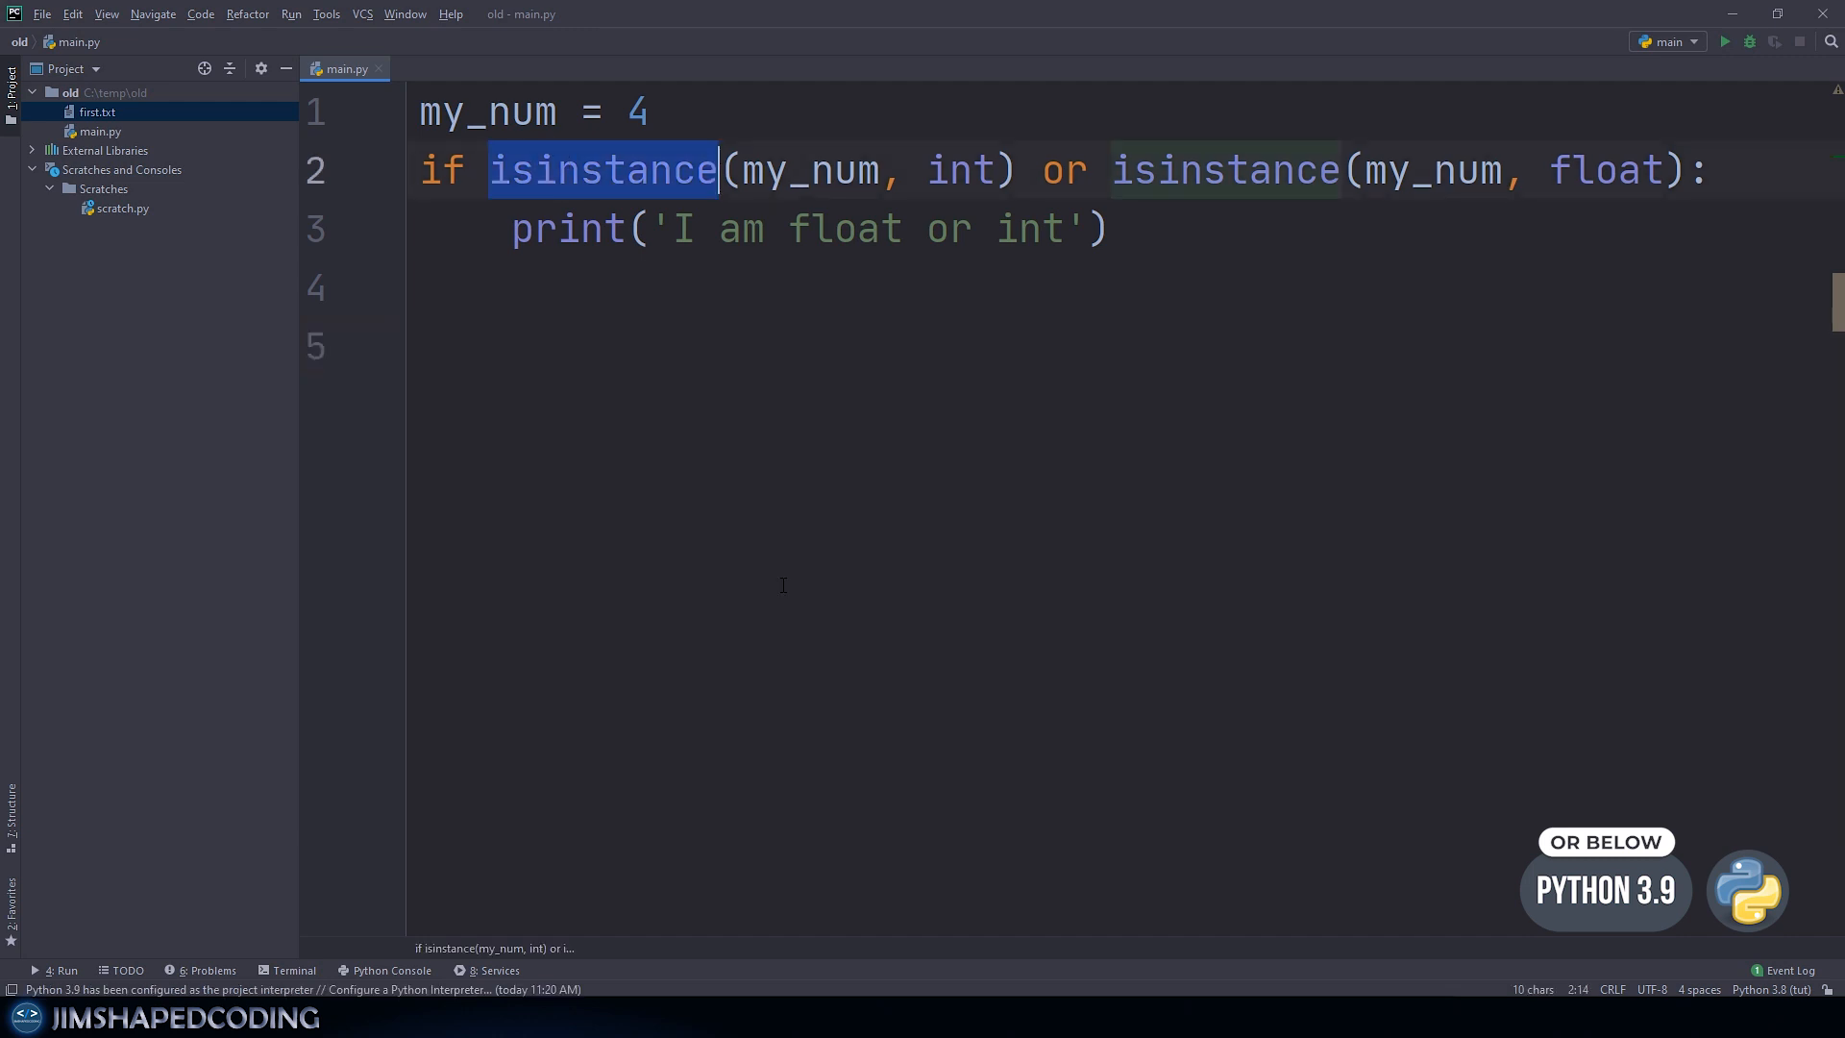
{"action": "left_click", "coordinate": [423, 346]}
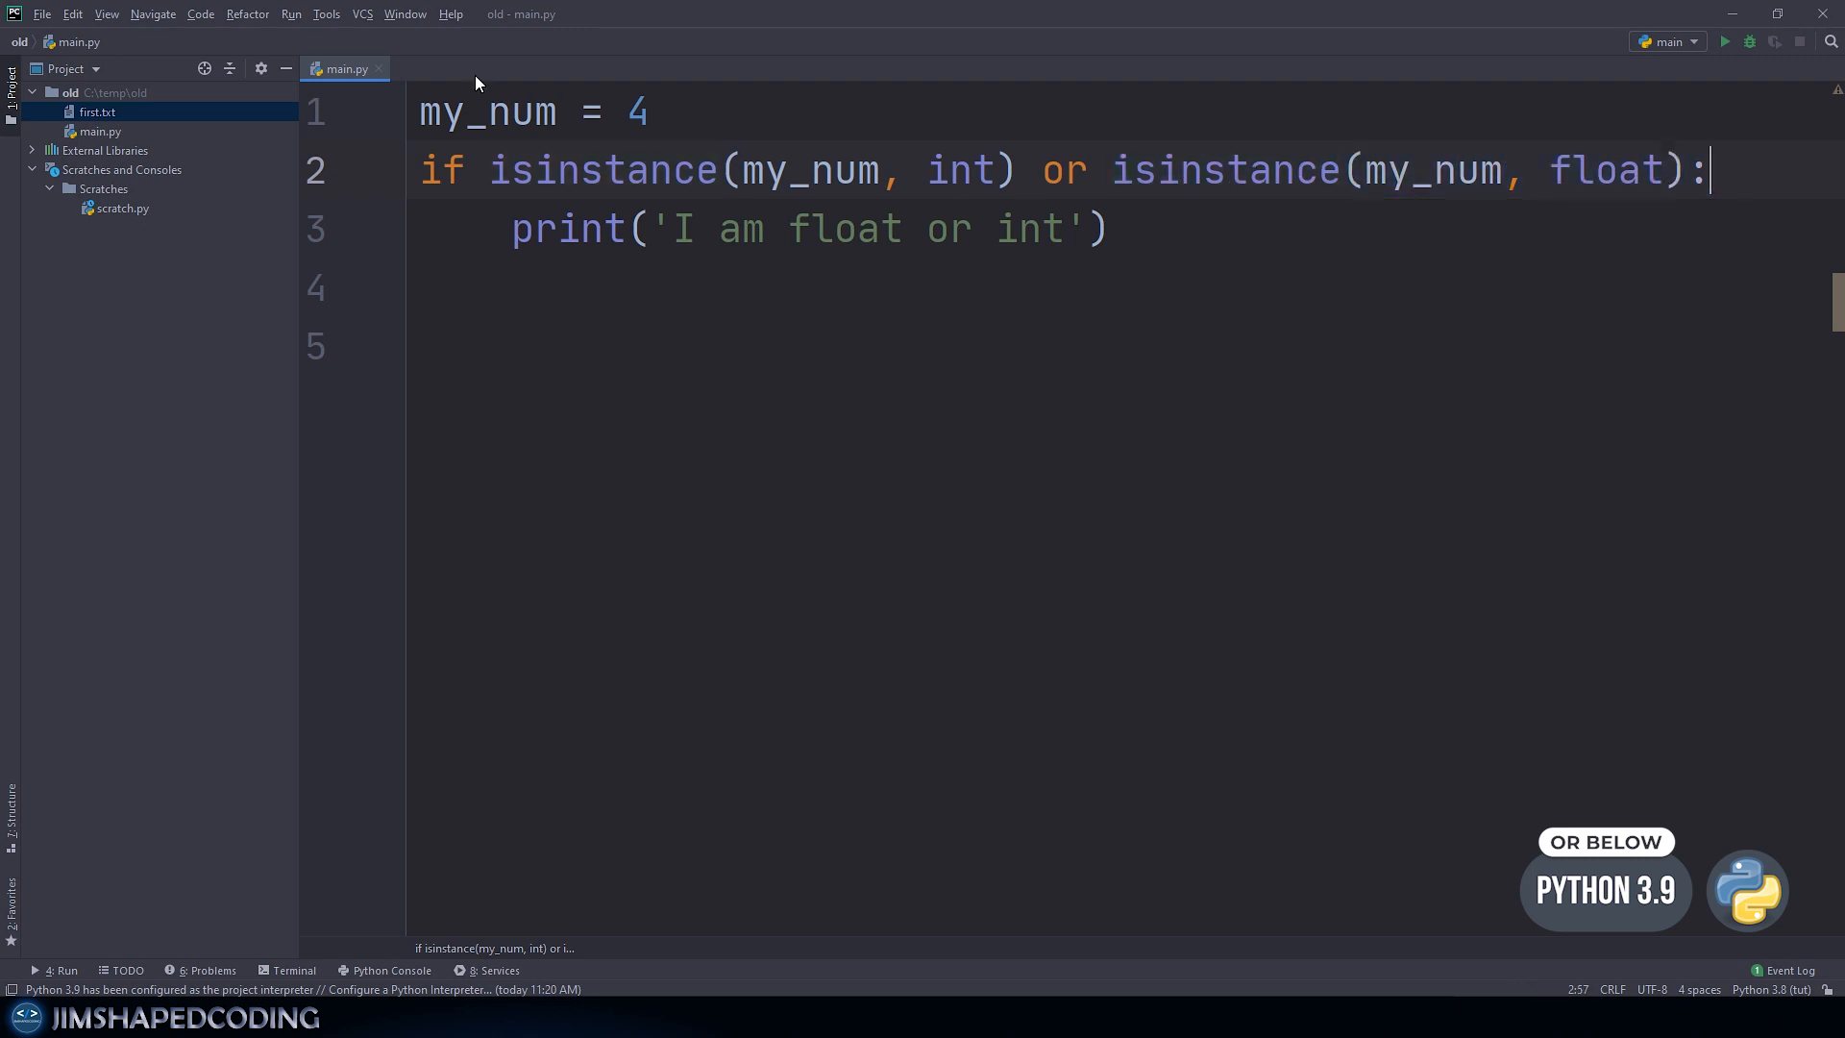
{"action": "left_click", "coordinate": [1727, 41]}
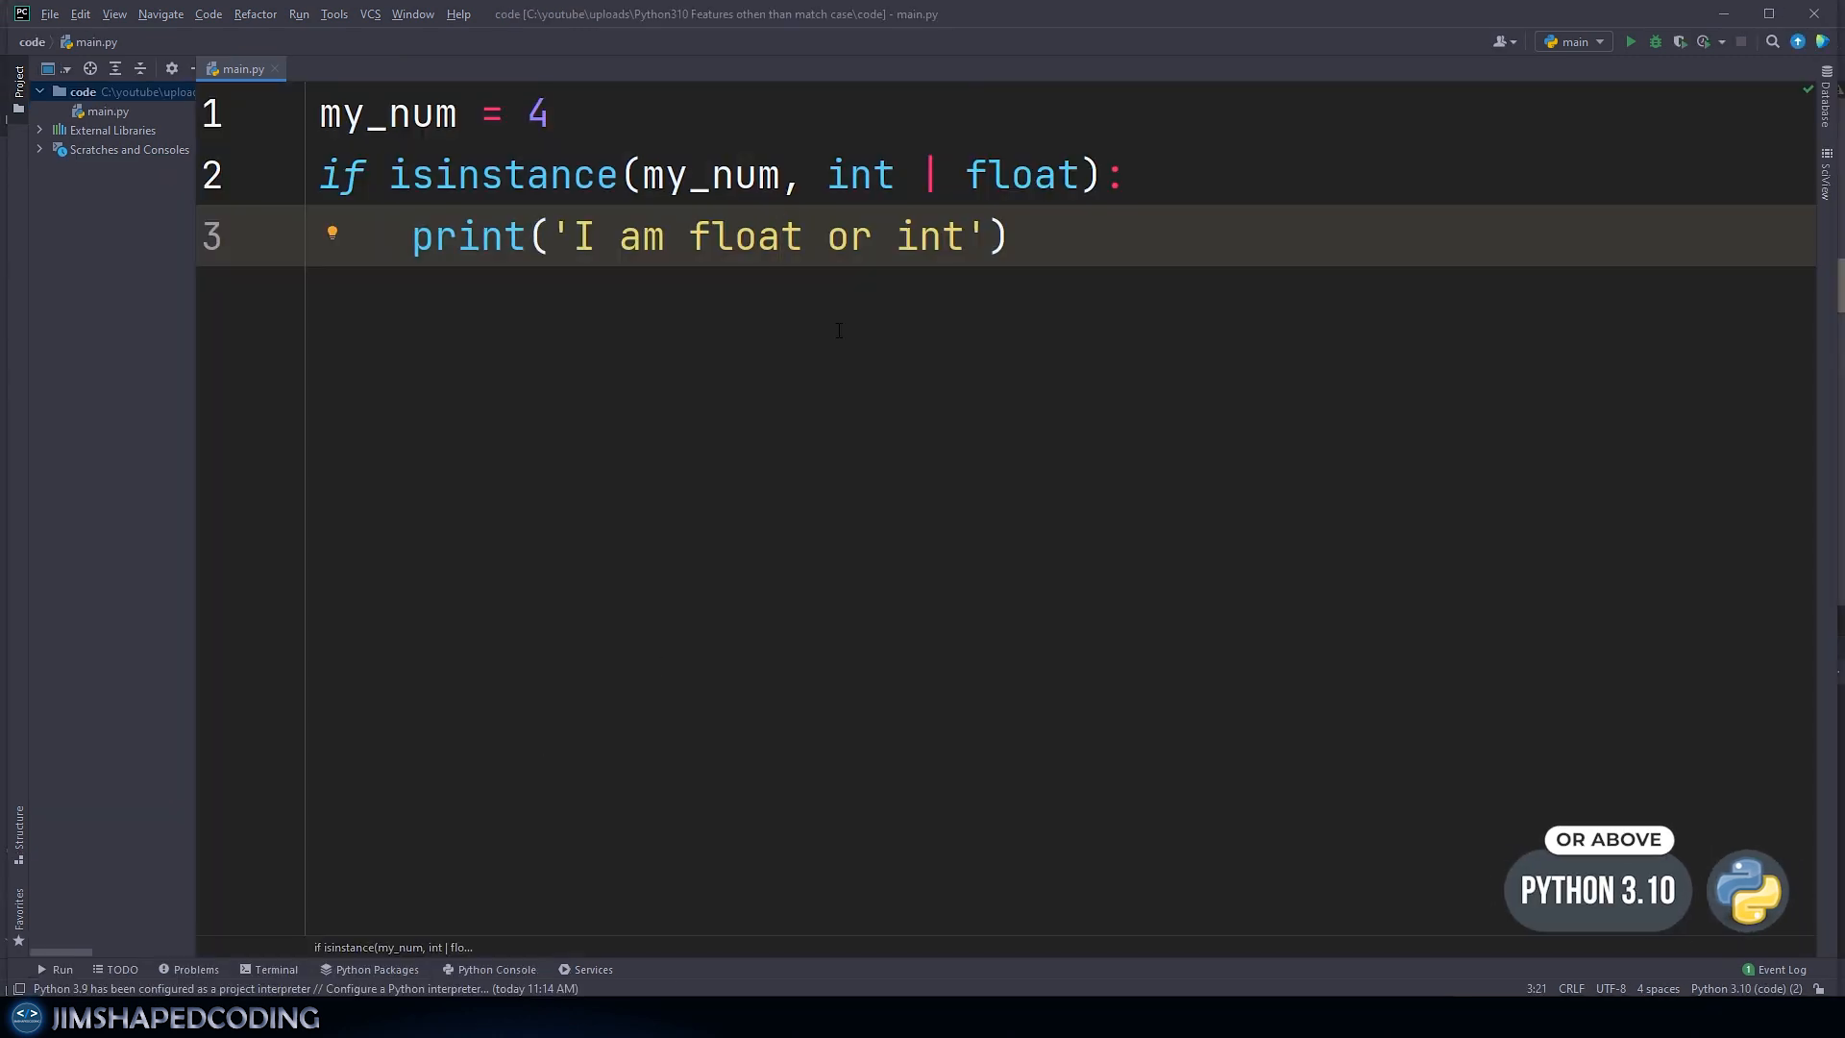
Step: Run main.py under Python 3.10 to confirm isinstance with int | float prints 'I am float or int'
{"action": "left_click_drag", "start_coordinate": [827, 174], "coordinate": [1075, 174]}
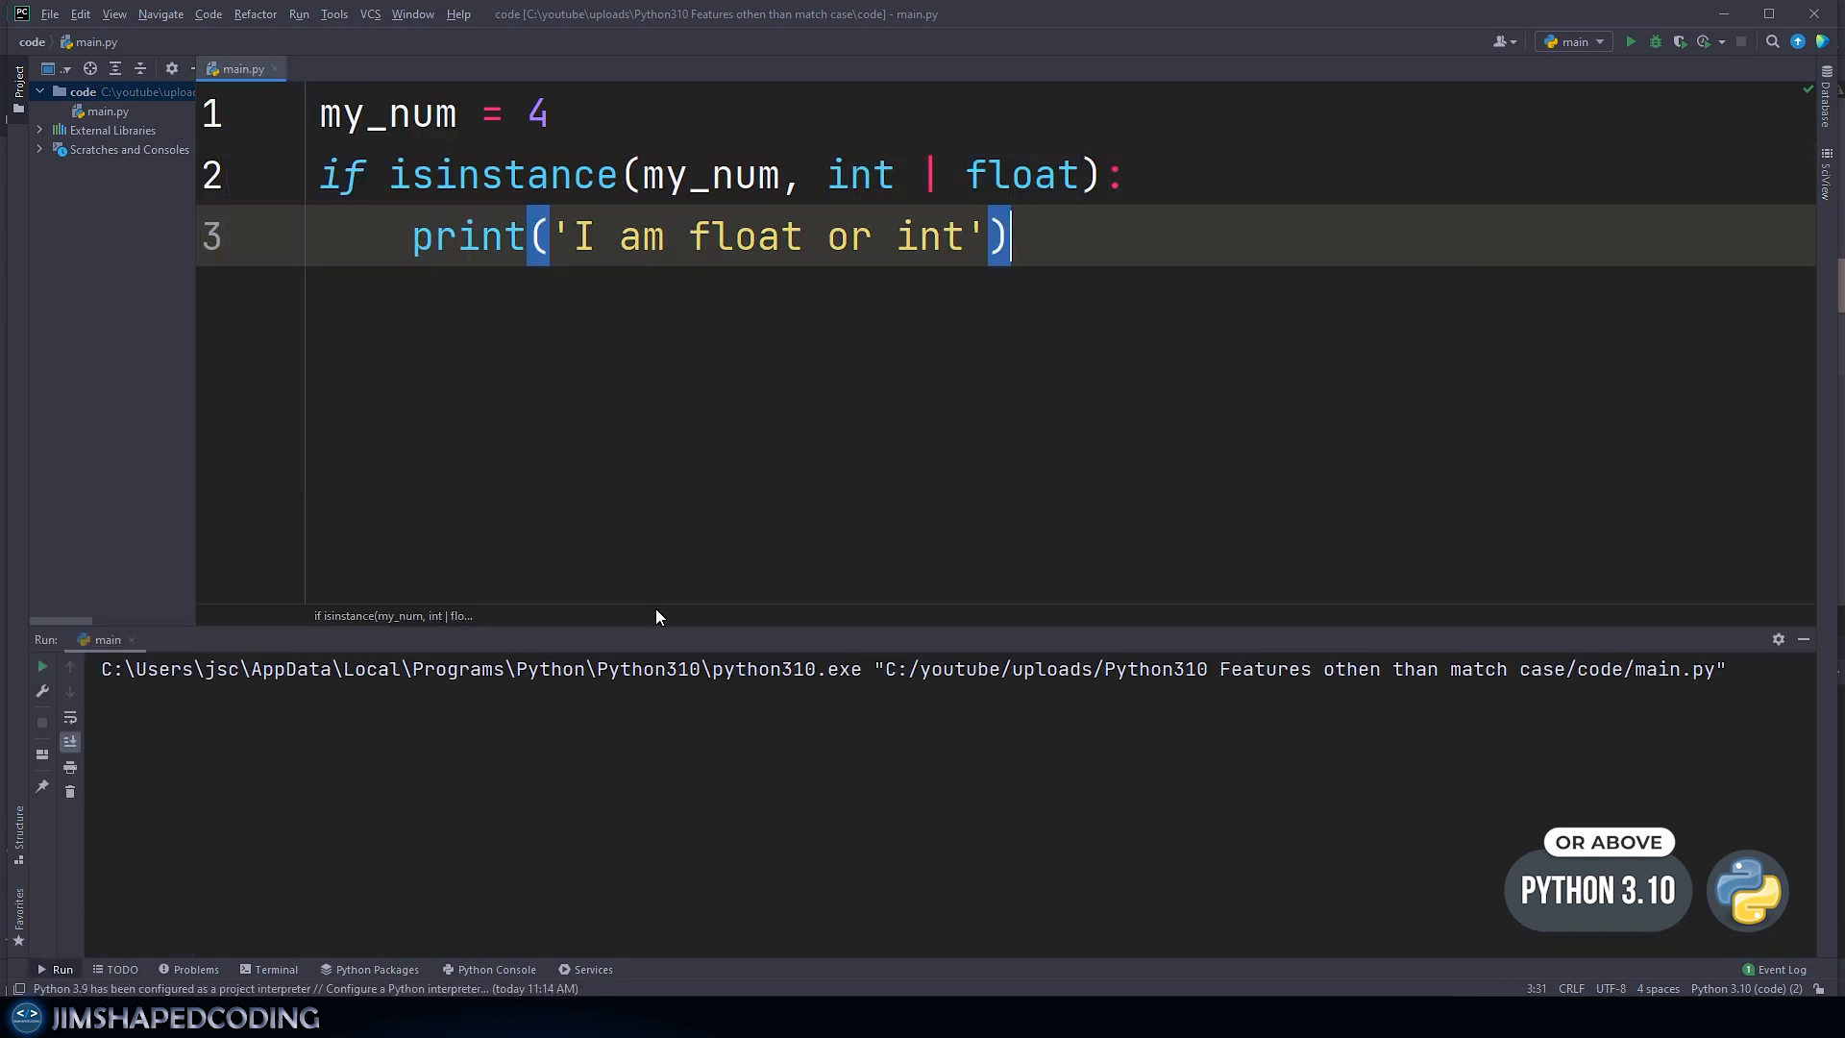
{"action": "left_click", "coordinate": [1631, 42]}
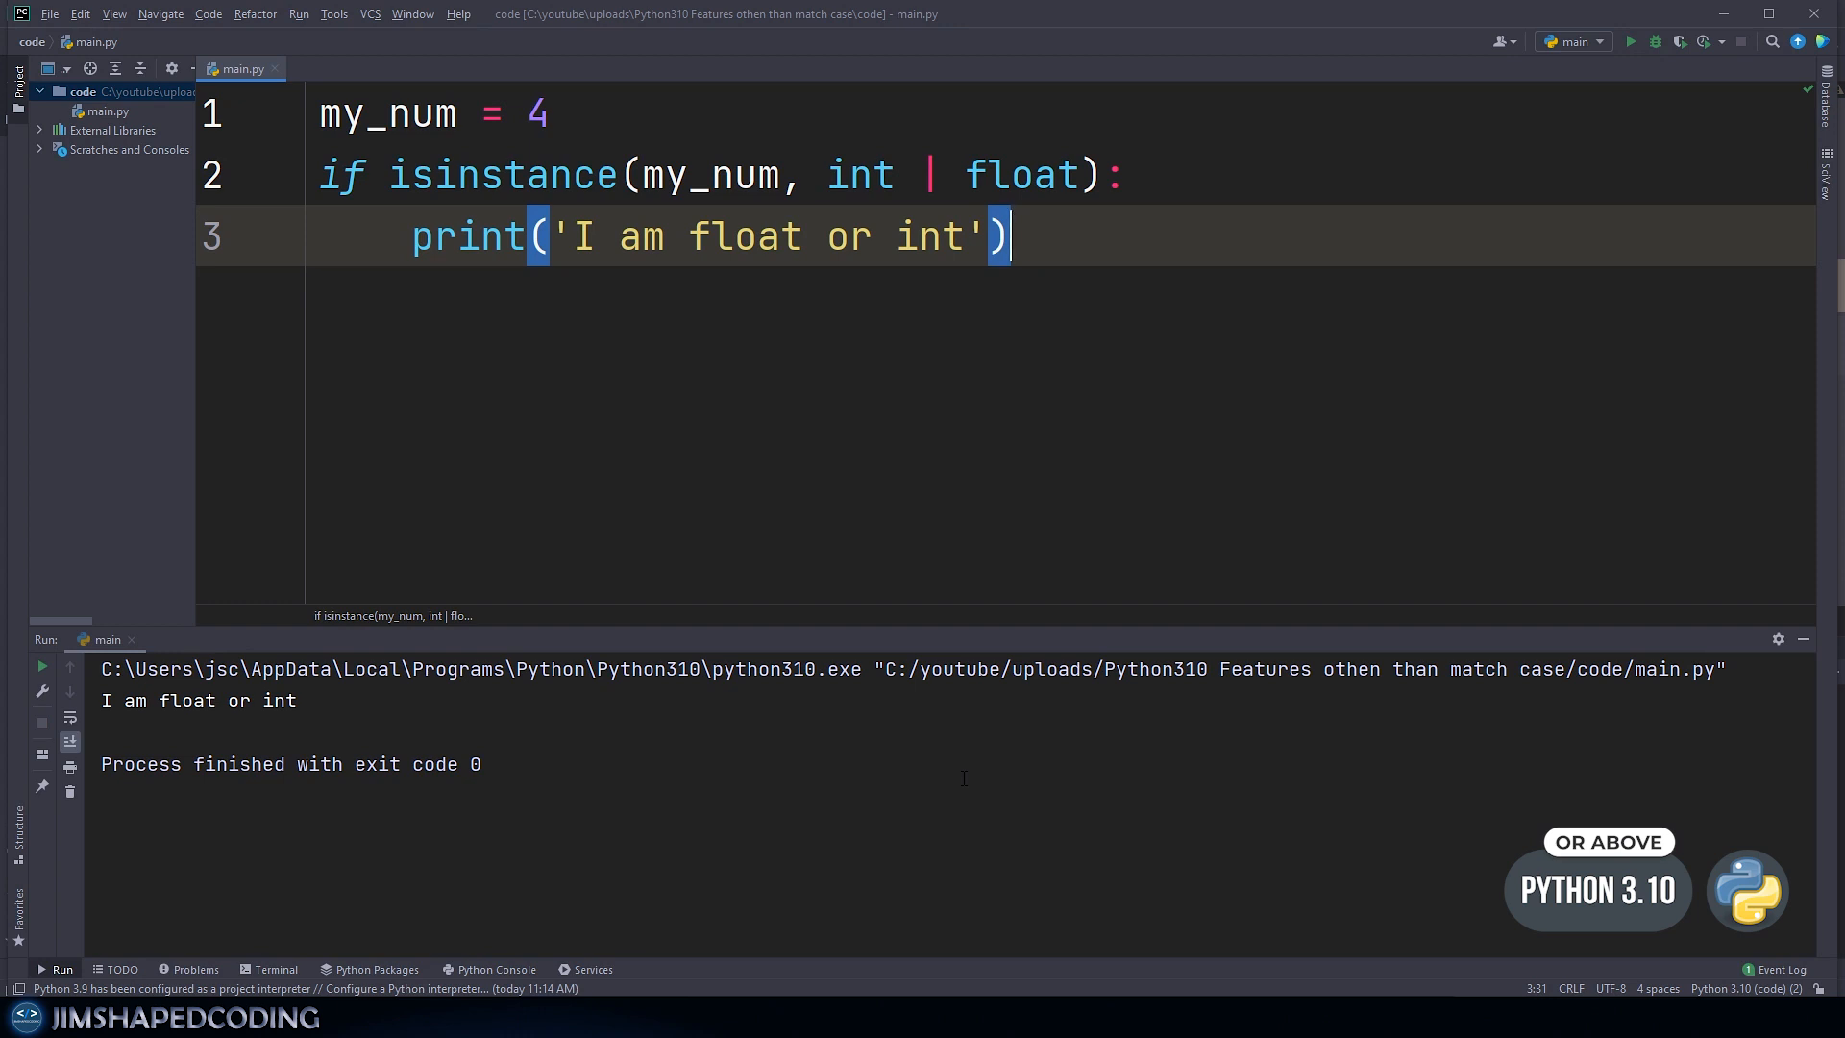